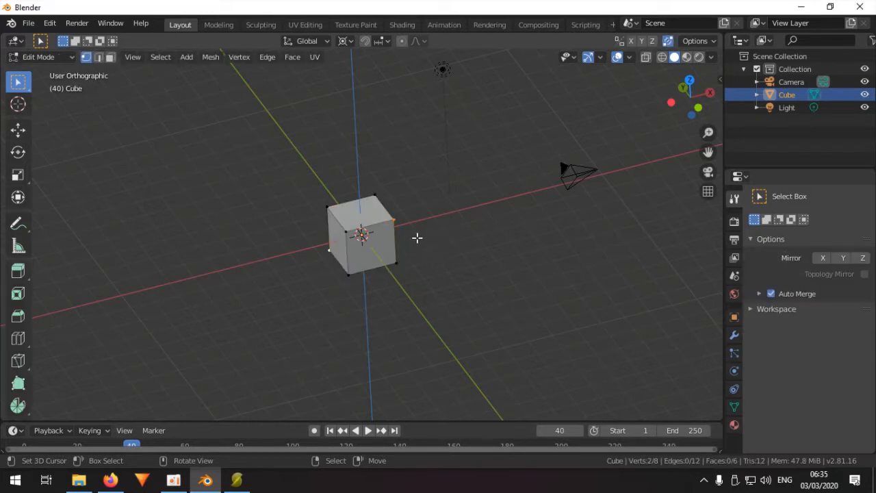
View the model from the front and select all the profile vertices.
{"action": "key", "text": "a"}
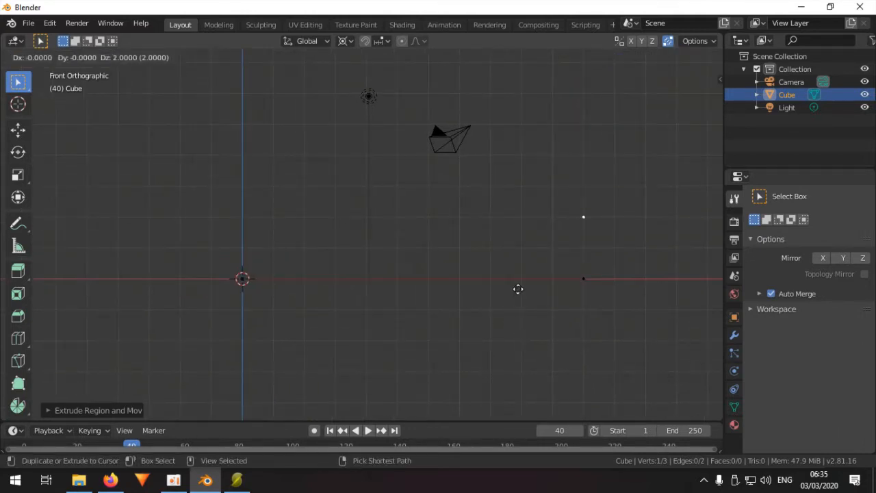
{"action": "mouse_move", "coordinate": [398, 300]}
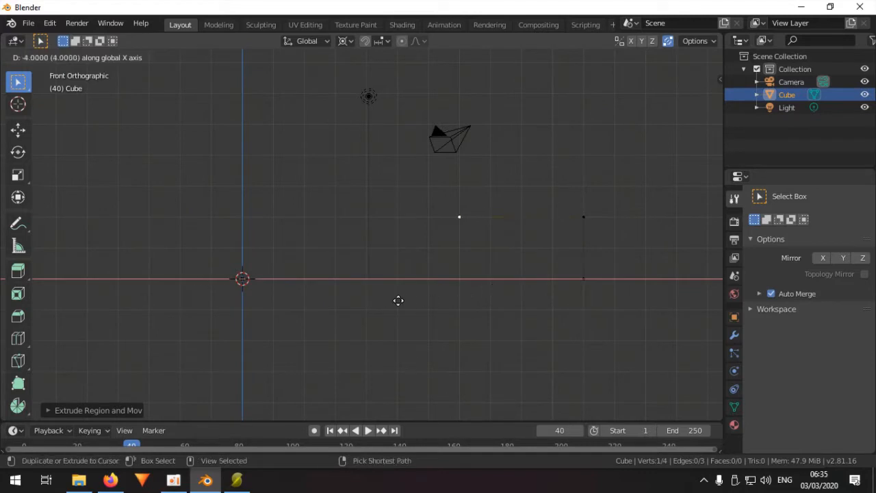
{"action": "mouse_move", "coordinate": [345, 295]}
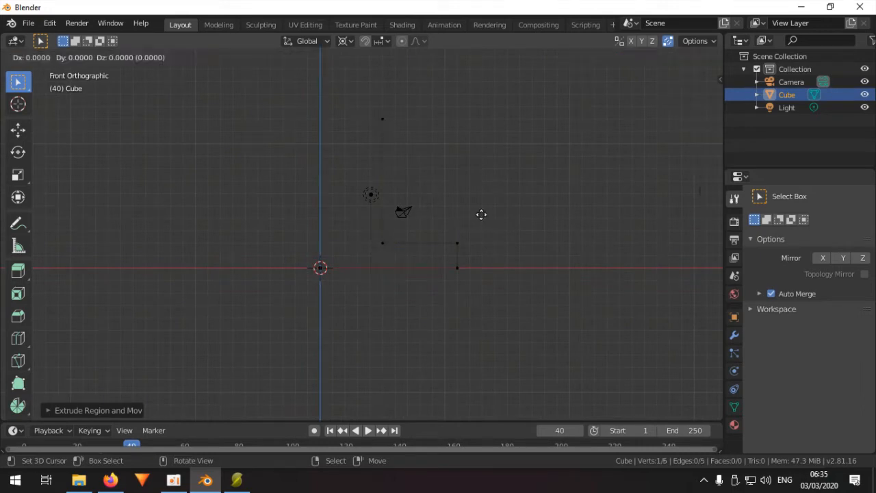
{"action": "key", "text": "Tab"}
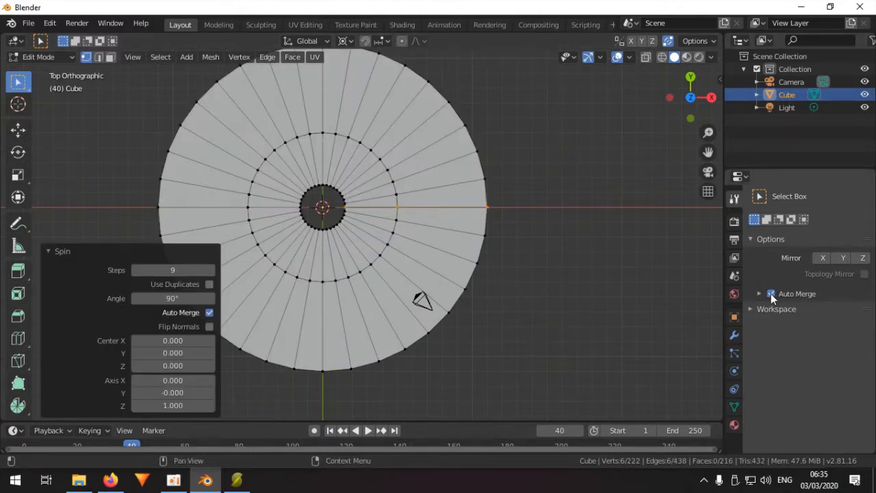
{"action": "mouse_move", "coordinate": [772, 296]}
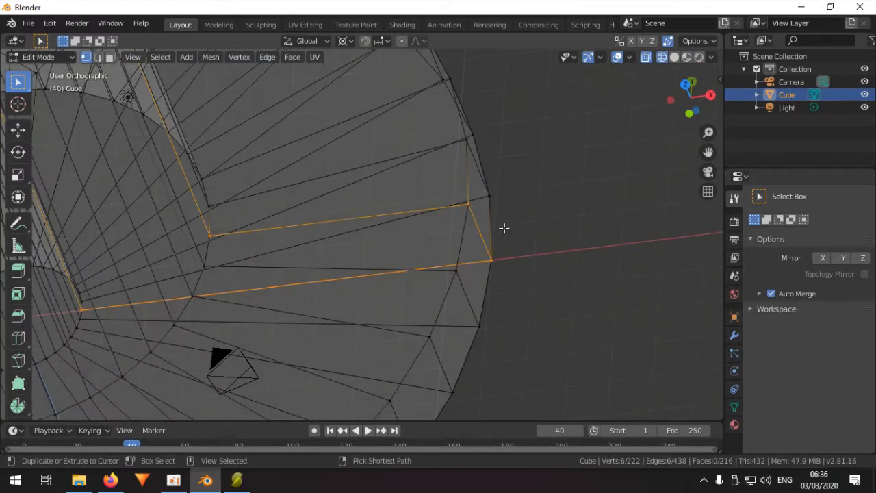
View the spun disc from the side.
{"action": "key", "text": "g"}
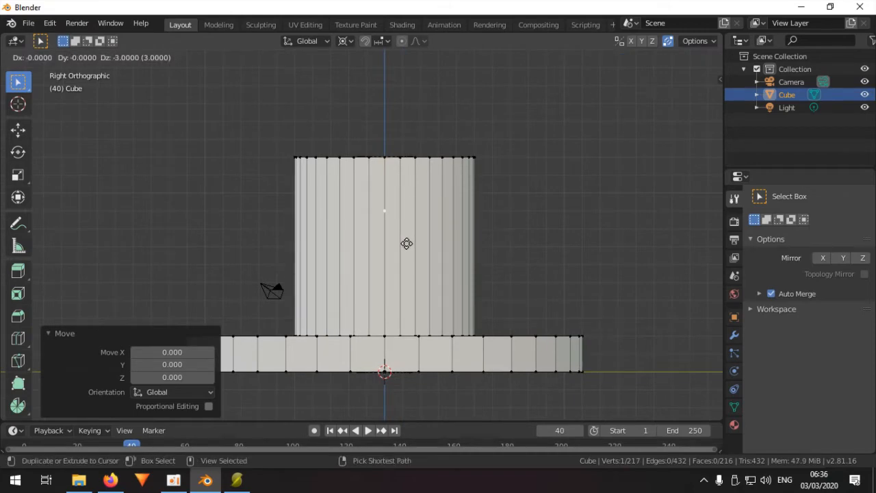
Snap the 3D cursor to a vertex and spin a vertex around it into a small circle.
{"action": "key", "text": "Tab"}
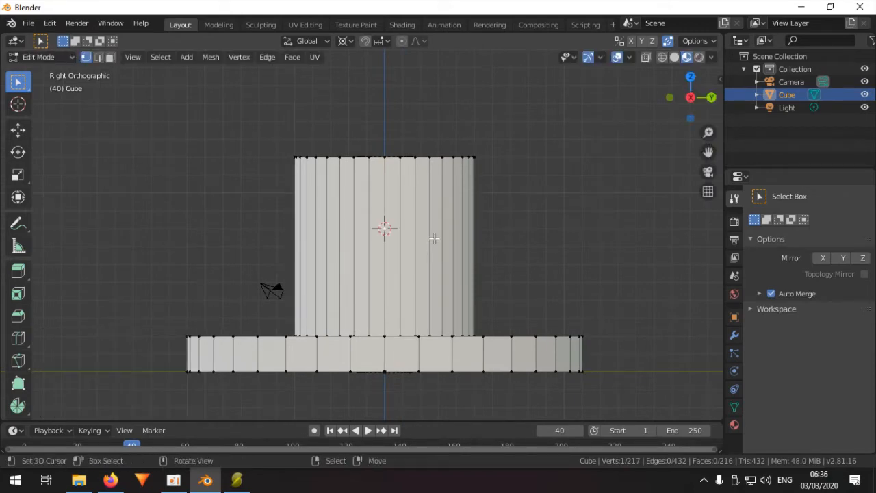
{"action": "key", "text": "g"}
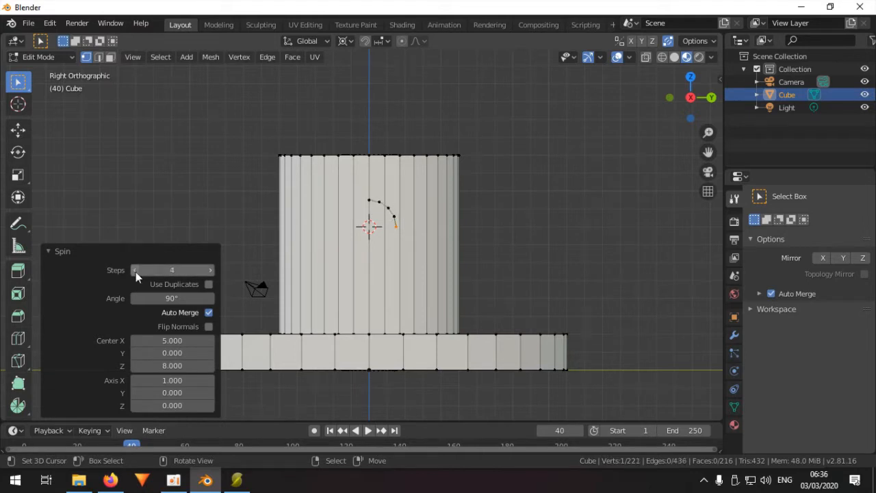
{"action": "left_click", "coordinate": [134, 270]}
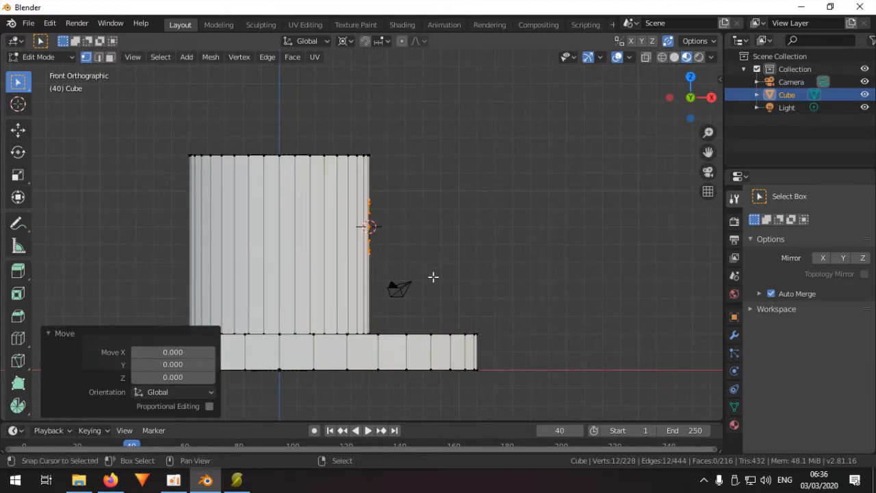
From the front view, extrude the small circle vertically into a peg.
{"action": "key", "text": "g"}
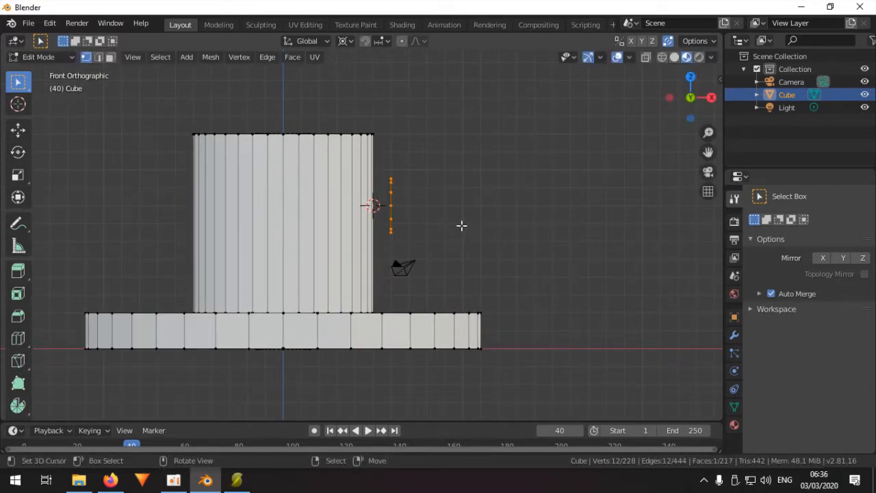
{"action": "key", "text": "E"}
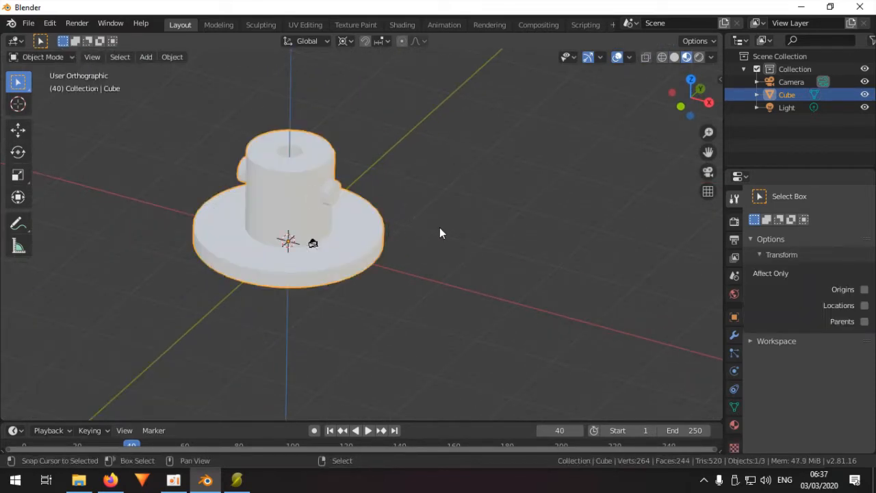
Return to Edit Mode on the mesh.
{"action": "key", "text": "Tab"}
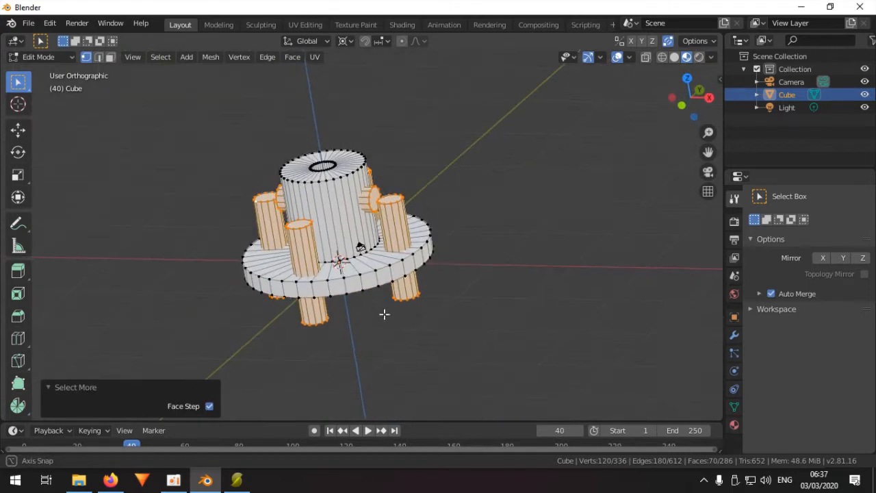
Cut the pegs out of the flange with Face > Intersect (Boolean) Difference and select a hole rim.
{"action": "left_click", "coordinate": [292, 58]}
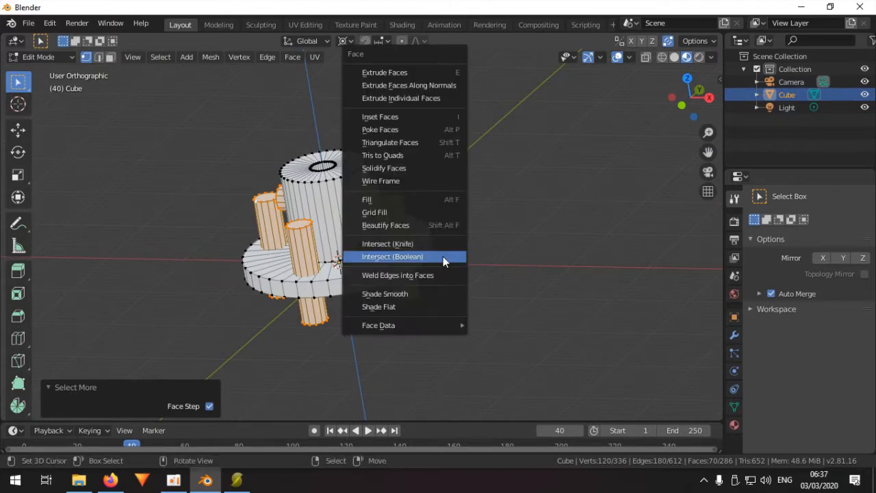
{"action": "mouse_move", "coordinate": [431, 260]}
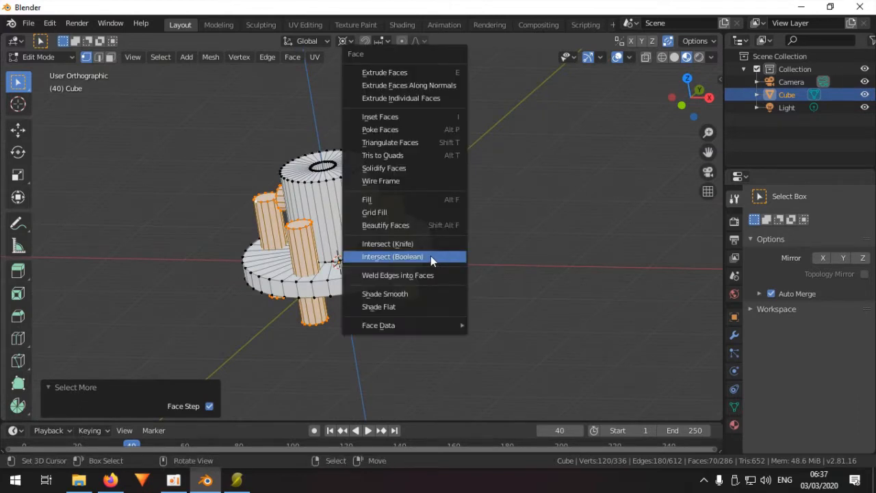
{"action": "left_click", "coordinate": [391, 256]}
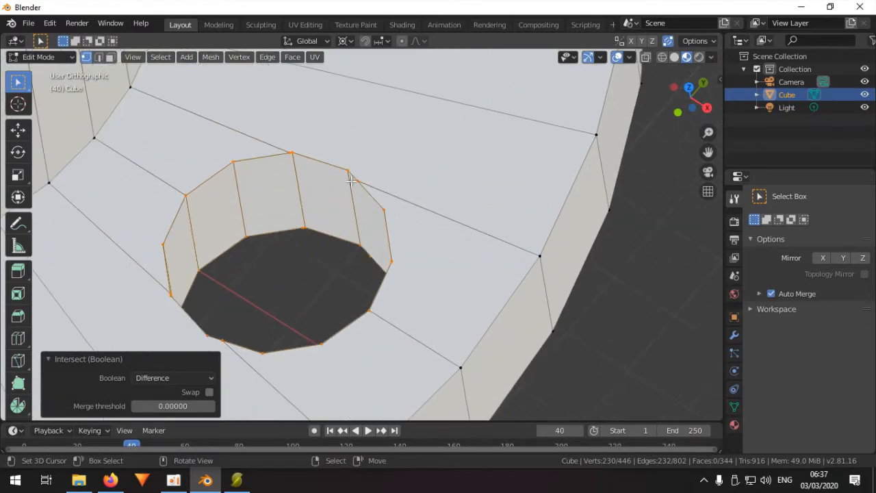
{"action": "left_click", "coordinate": [368, 259]}
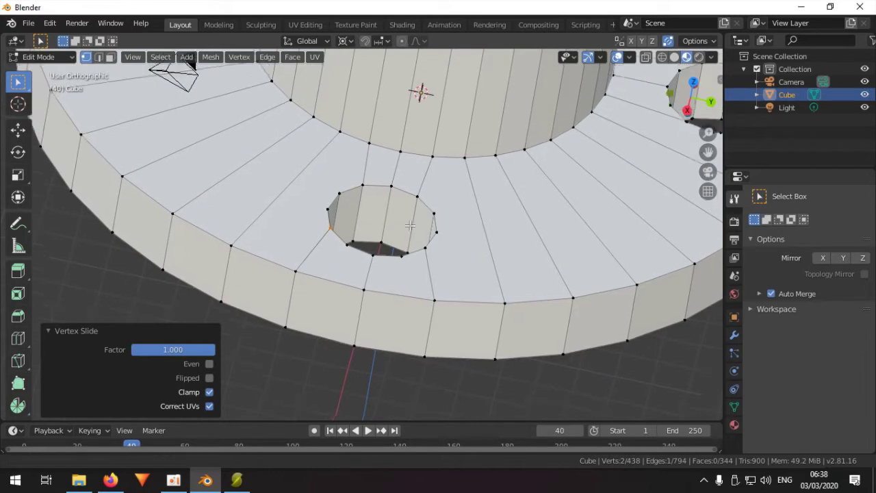
Orbit to see all four holes and select a hole rim on the flange.
{"action": "left_click_drag", "start_coordinate": [410, 239], "coordinate": [274, 191]}
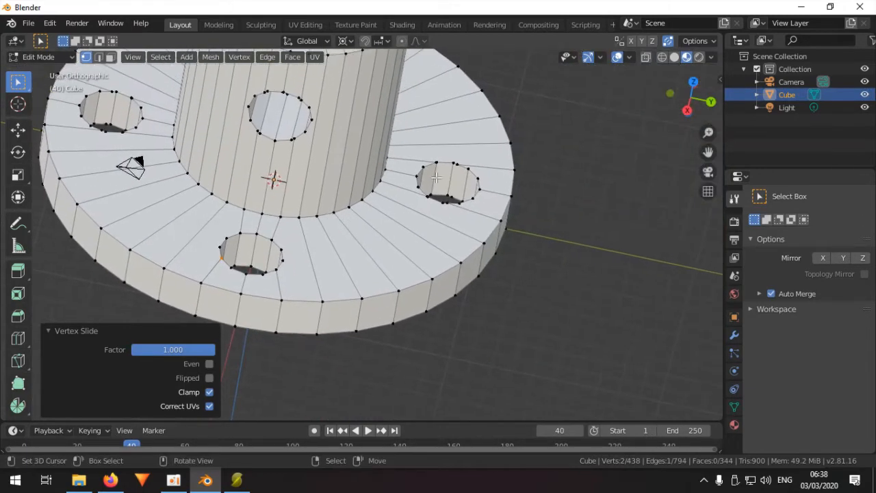
{"action": "left_click", "coordinate": [449, 181]}
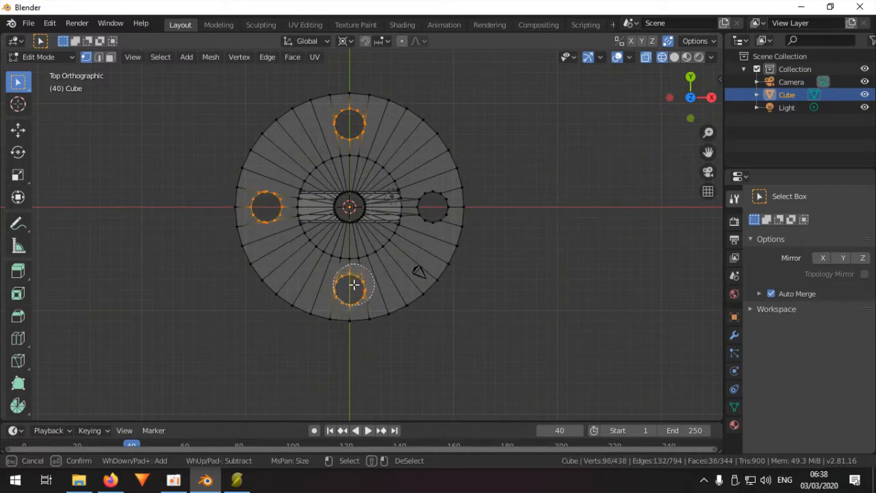
Delete the selected faulty vertices around the holes.
{"action": "key", "text": "x"}
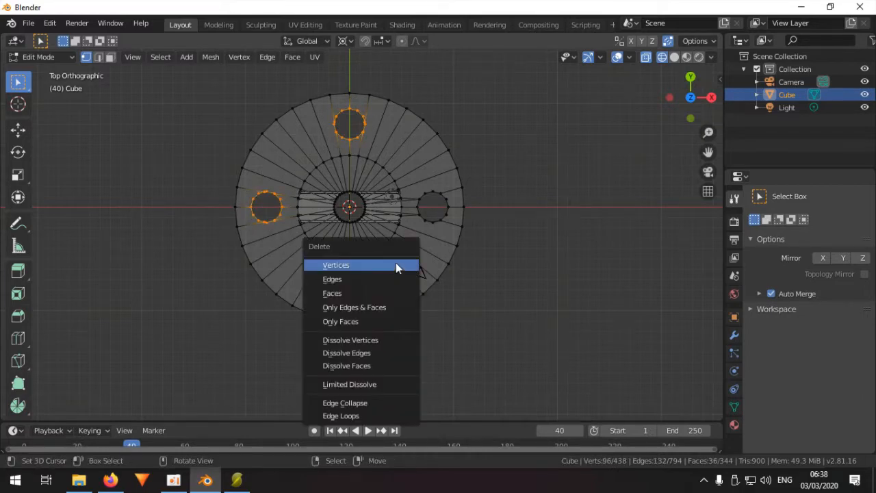
{"action": "left_click", "coordinate": [335, 266]}
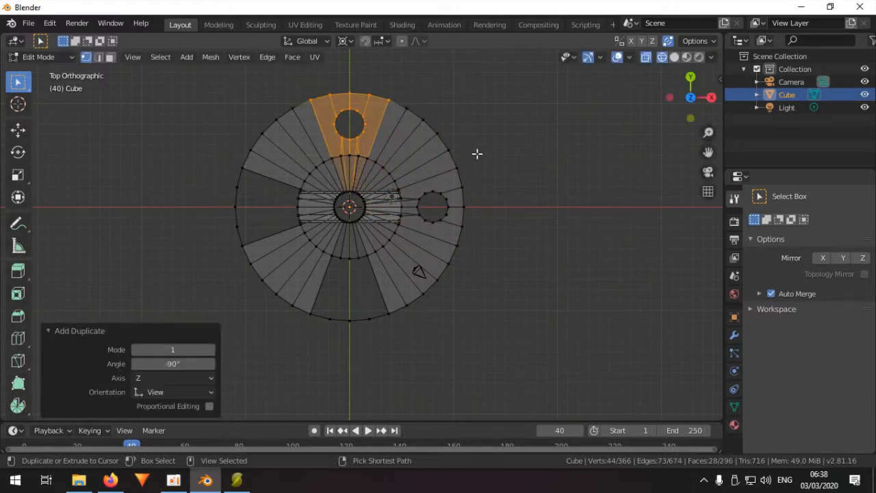
{"action": "mouse_move", "coordinate": [493, 145]}
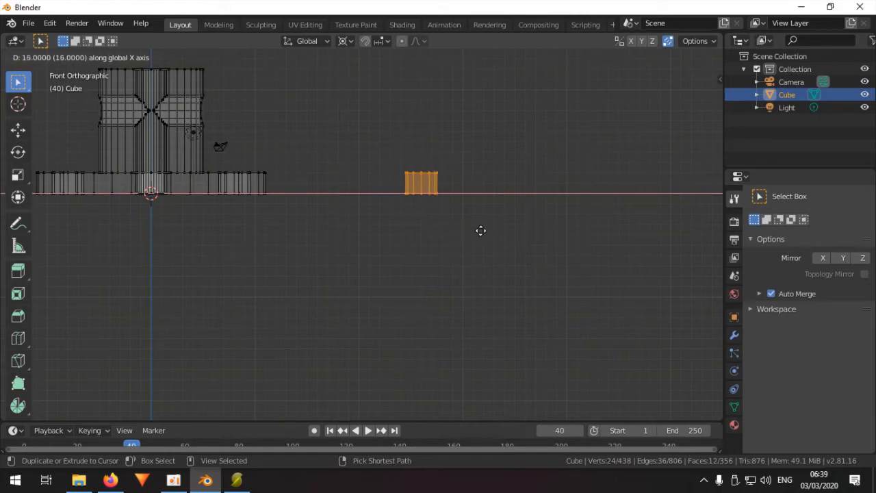
{"action": "mouse_move", "coordinate": [468, 227]}
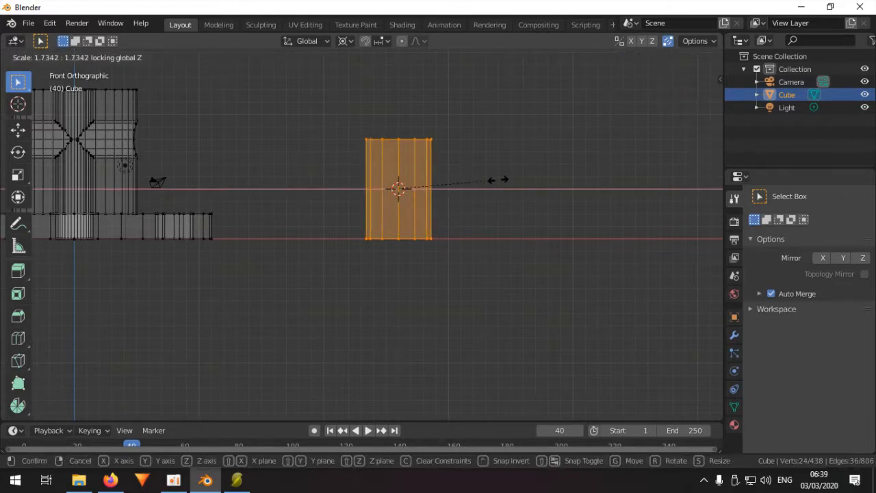
{"action": "mouse_move", "coordinate": [485, 186]}
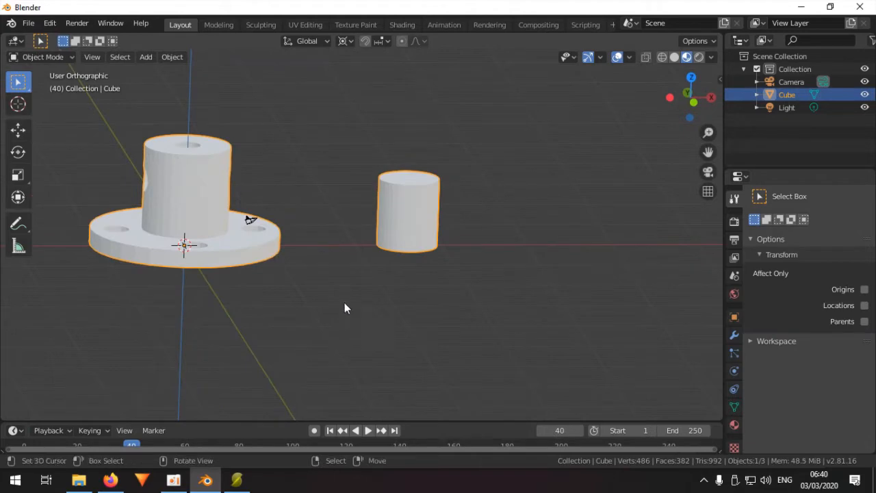
In Edit Mode, spin the cylinder as duplicates with the angle set to 360.
{"action": "key", "text": "Tab"}
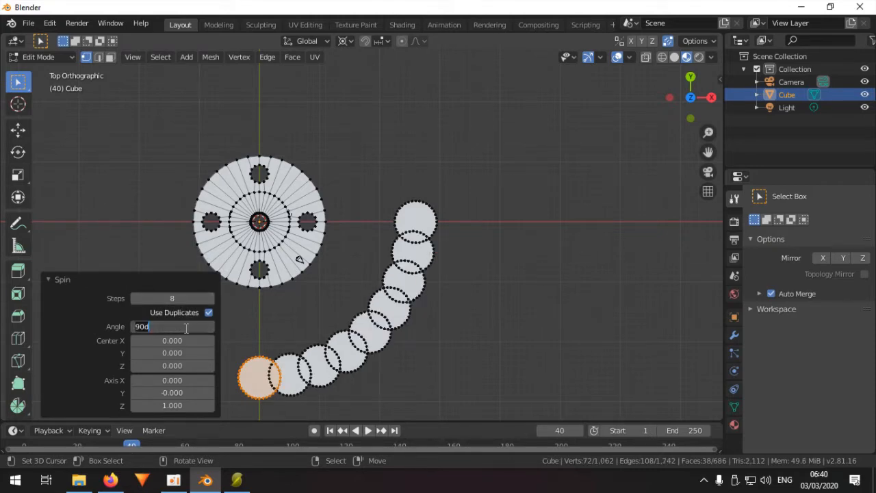
{"action": "type", "text": "360"}
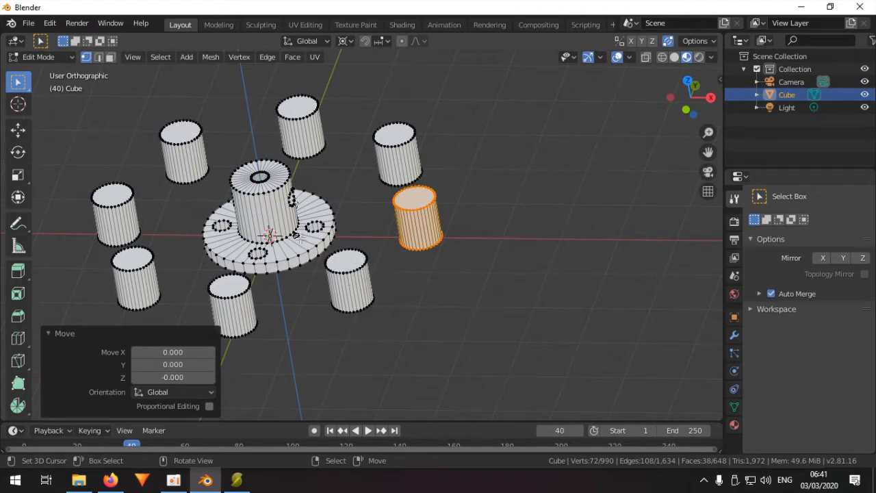
{"action": "mouse_move", "coordinate": [386, 295]}
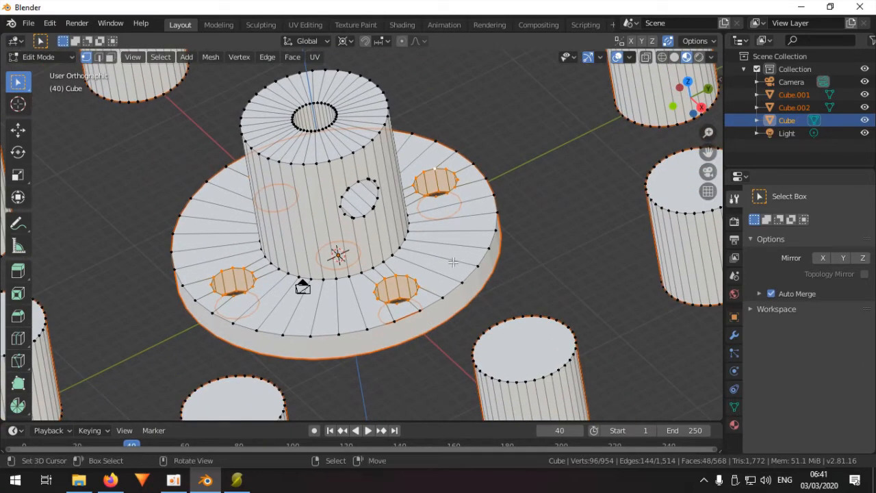
Duplicate the selected geometry and return to Object Mode.
{"action": "key", "text": "shift+d"}
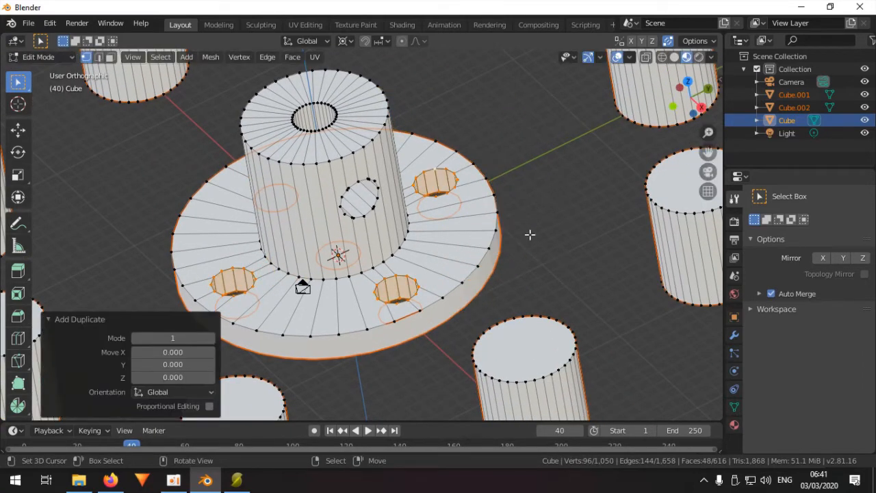
{"action": "key", "text": "Tab"}
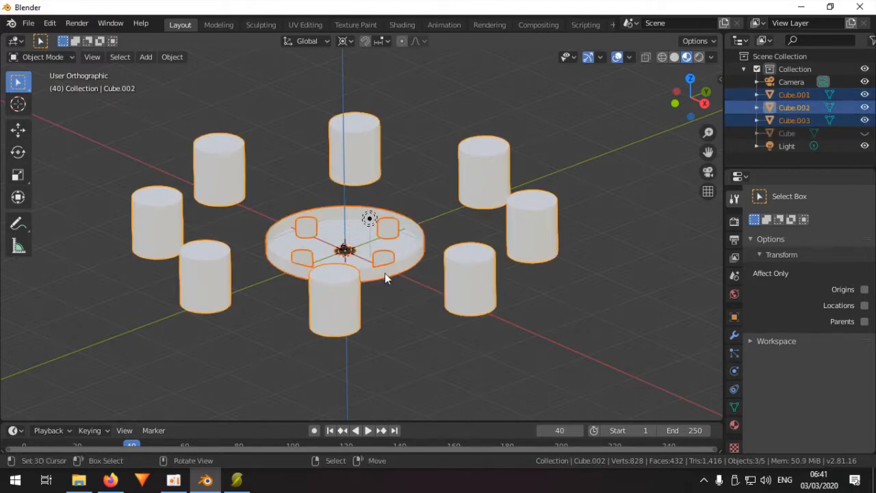
Merge the cylinders and disc into one object and scale the selection.
{"action": "key", "text": "Tab"}
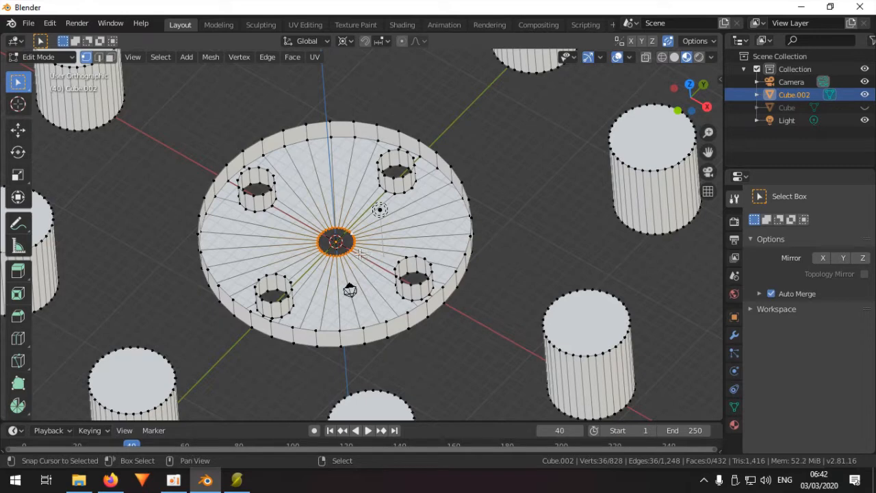
{"action": "key", "text": "s"}
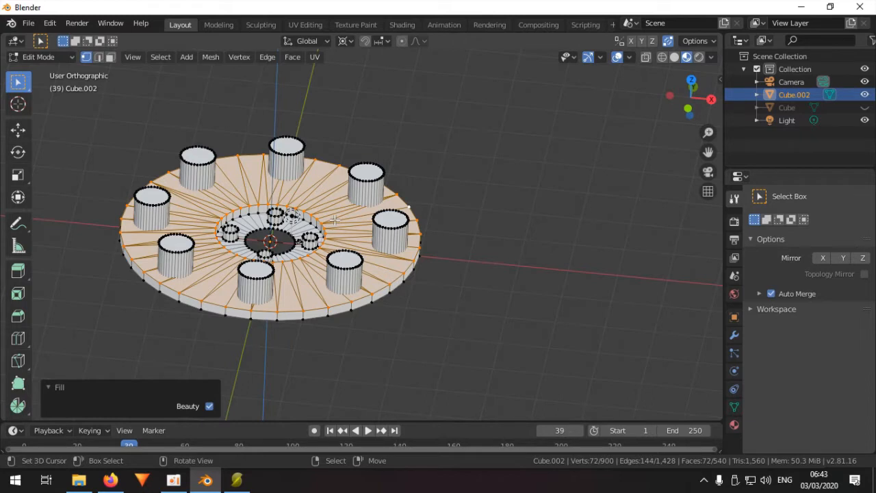
Fill the disc's top as faces and convert the triangles to quads.
{"action": "left_click", "coordinate": [293, 58]}
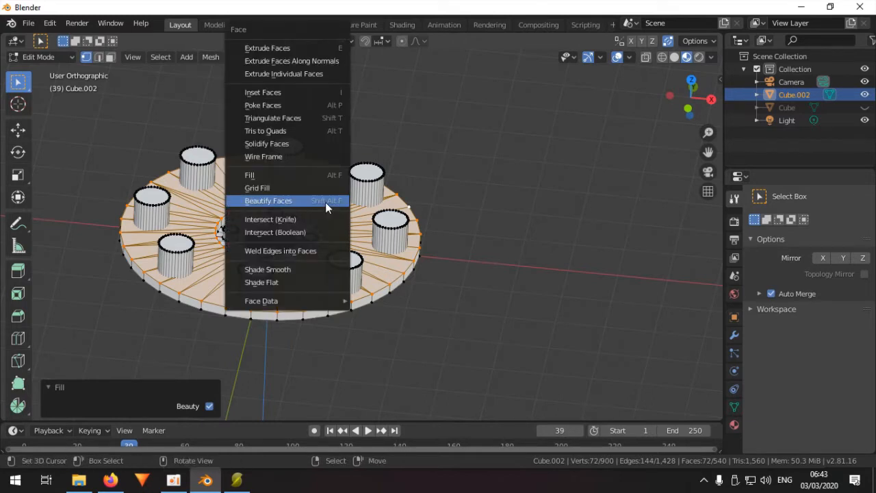
{"action": "mouse_move", "coordinate": [315, 176]}
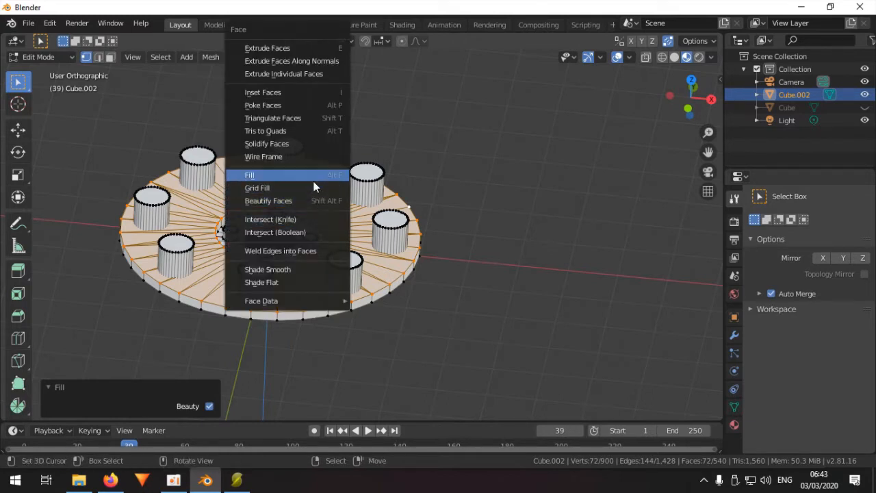
{"action": "mouse_move", "coordinate": [294, 131]}
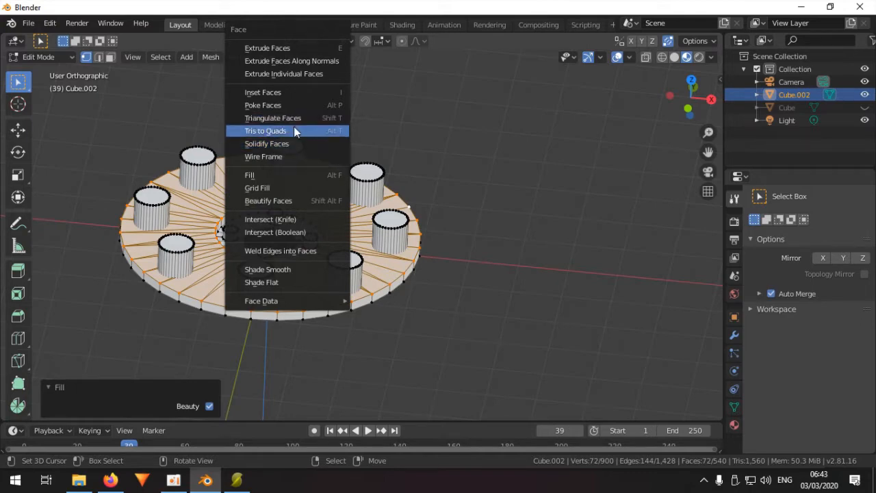
{"action": "left_click", "coordinate": [266, 132]}
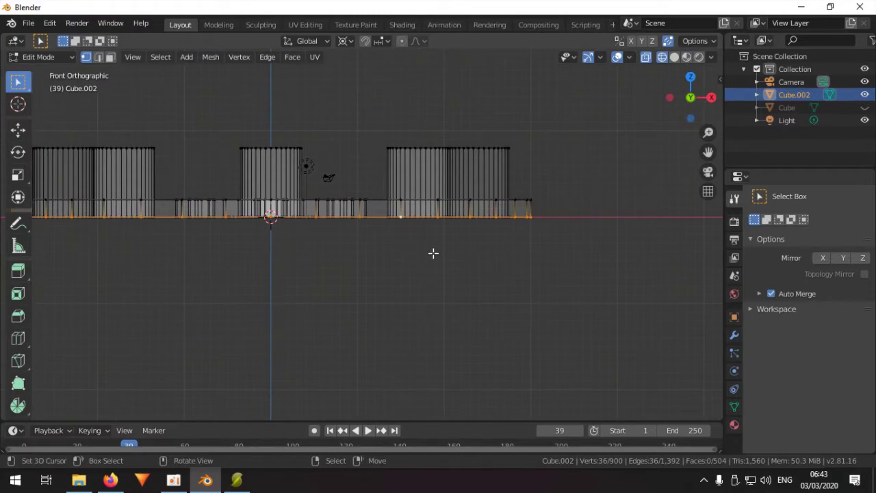
{"action": "key", "text": "g"}
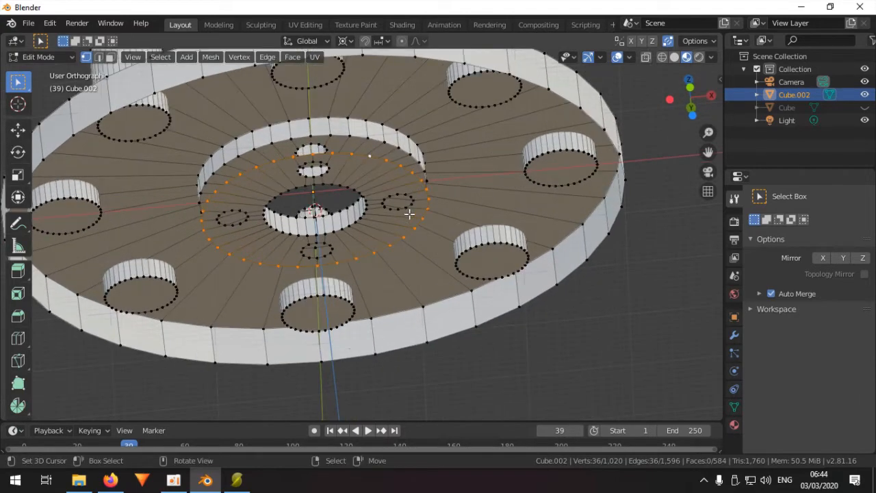
Scale the inner vertex ring around the central hole slightly outward.
{"action": "key", "text": "s"}
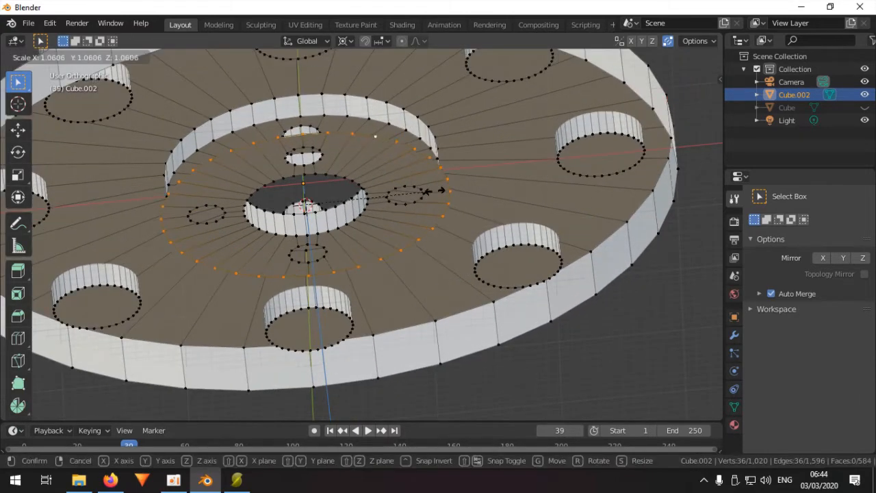
{"action": "mouse_move", "coordinate": [381, 131]}
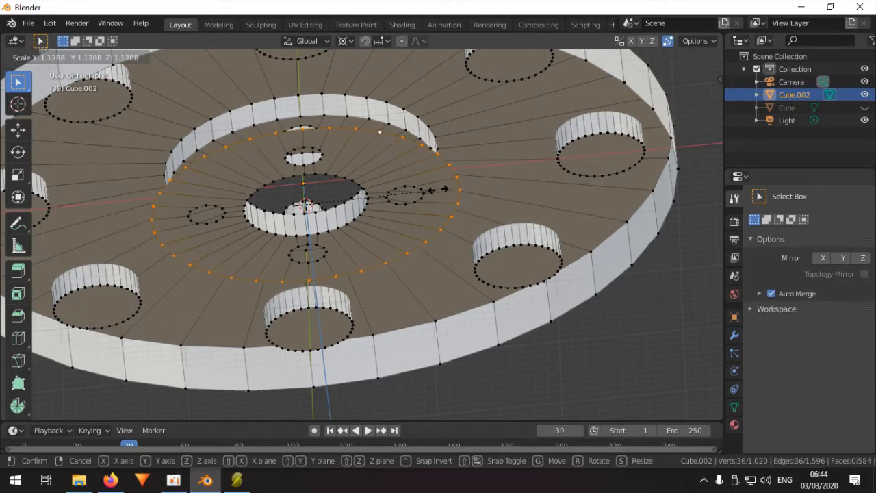
{"action": "key", "text": "z"}
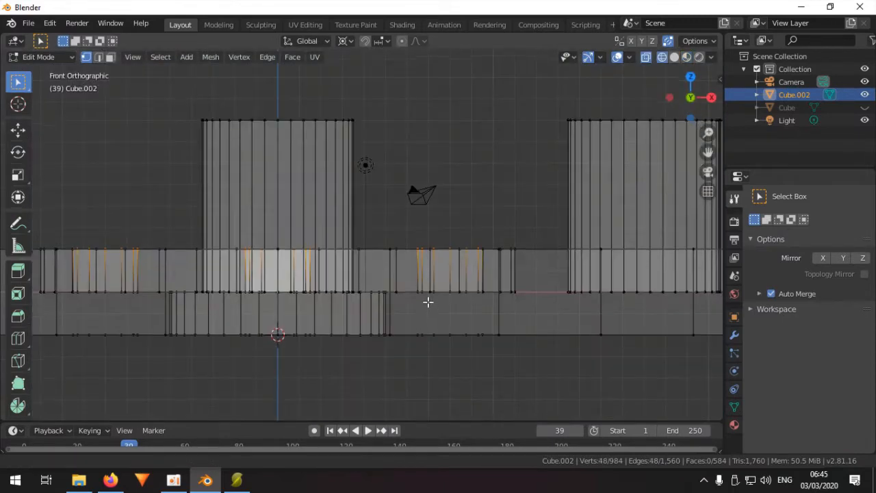
View the disc and its eight short cylinders straight from the front.
{"action": "key", "text": "g"}
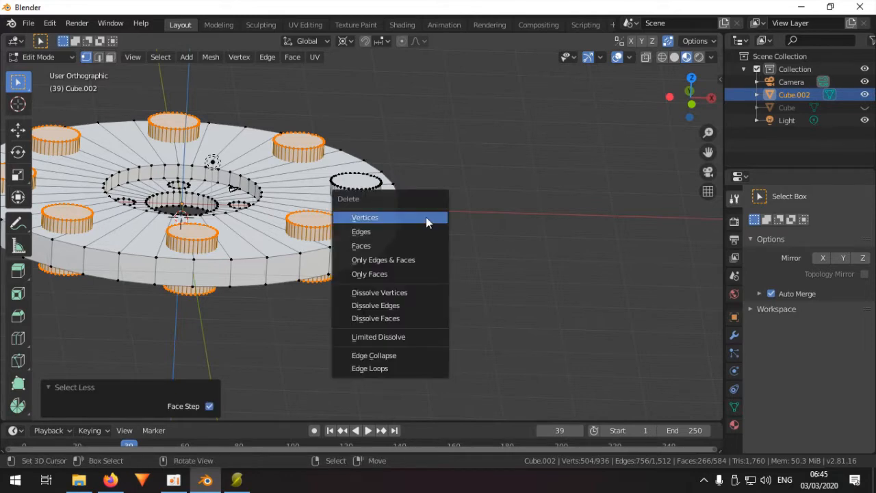
Delete the selected vertices of the eight short cylinders from the disc.
{"action": "left_click", "coordinate": [364, 216]}
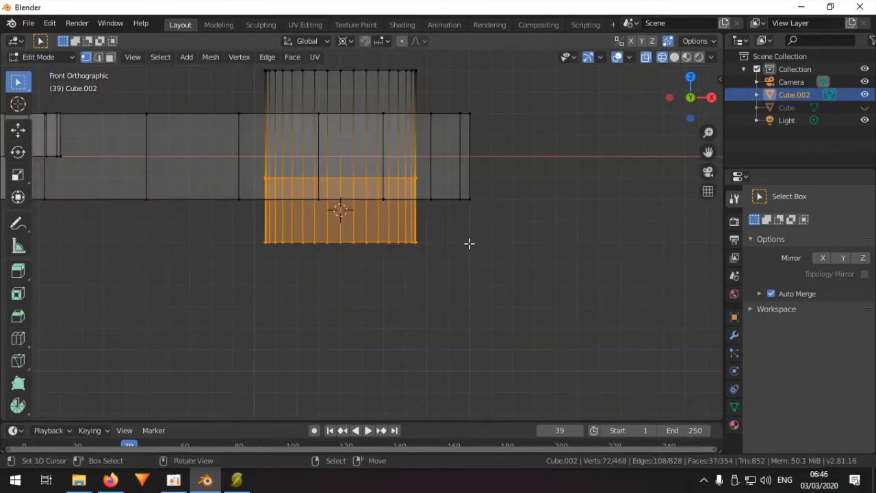
Scale the lower cylindrical piece to 0.71 width with Z locked, ready for 45° spin copies.
{"action": "key", "text": "s"}
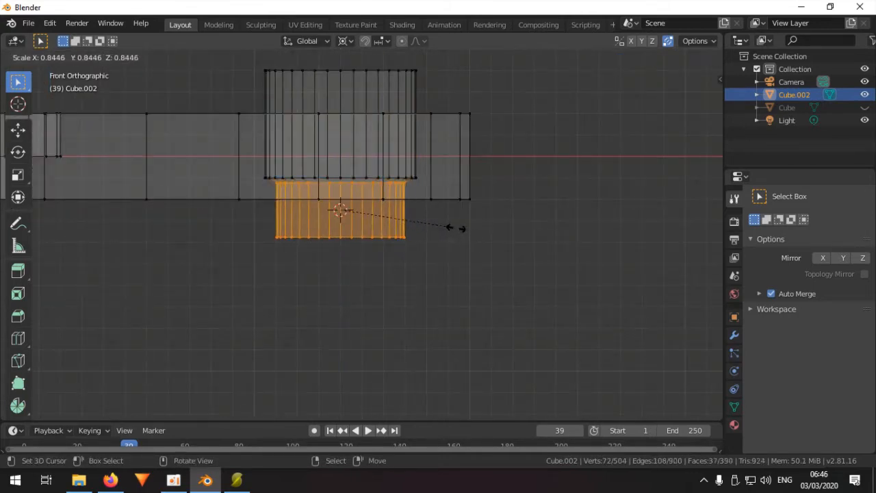
{"action": "key", "text": "z"}
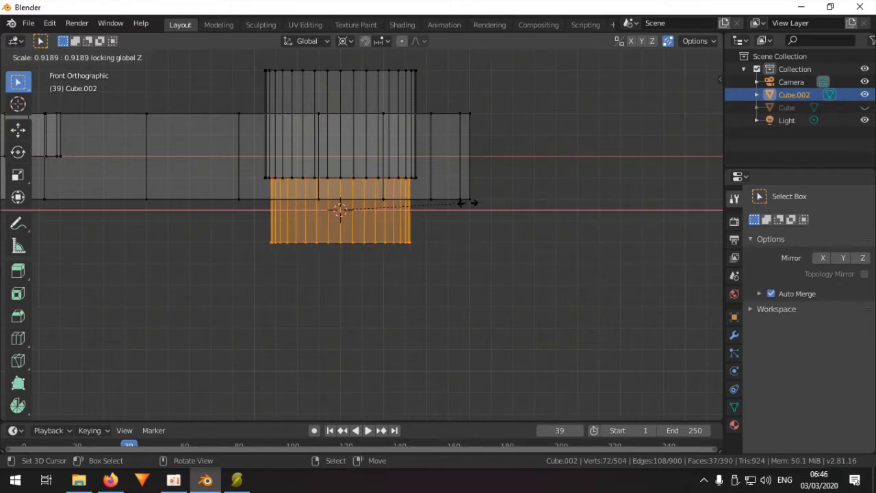
{"action": "mouse_move", "coordinate": [425, 214]}
{"action": "type", "text": "5/7"}
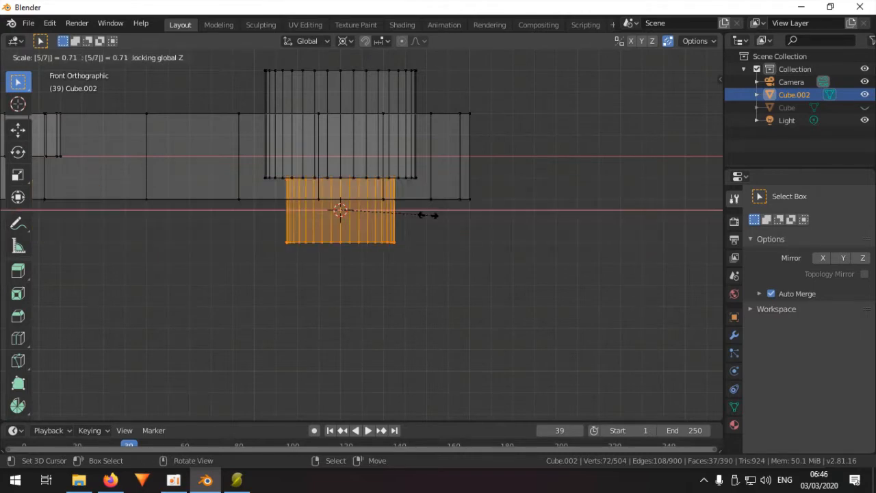
{"action": "left_click", "coordinate": [342, 212]}
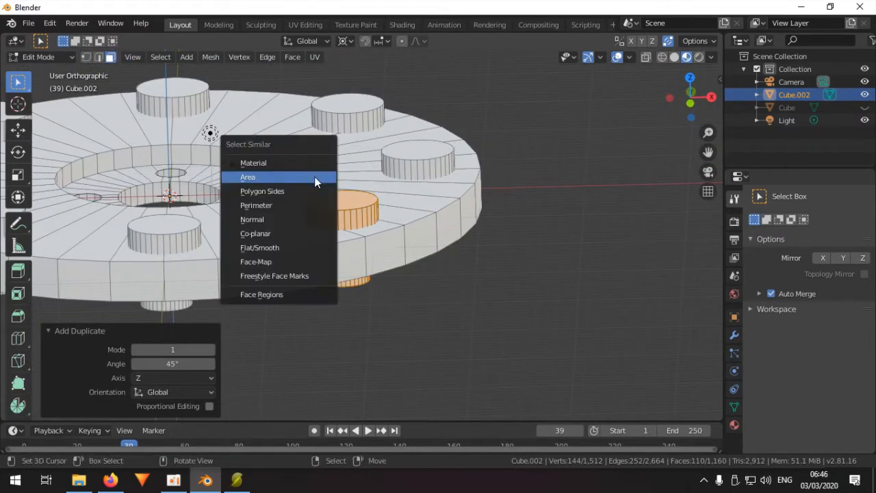
Select all faces of equal area and cut them into eight holes through the disc.
{"action": "left_click", "coordinate": [246, 176]}
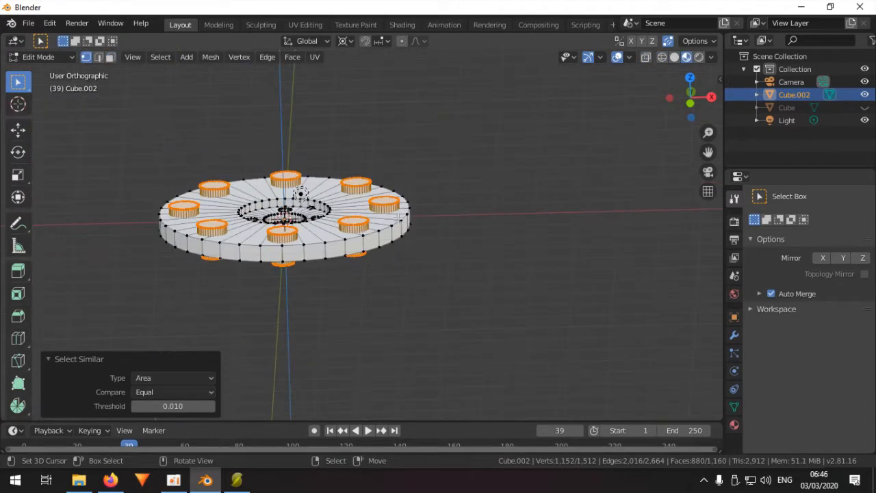
{"action": "left_click", "coordinate": [293, 57]}
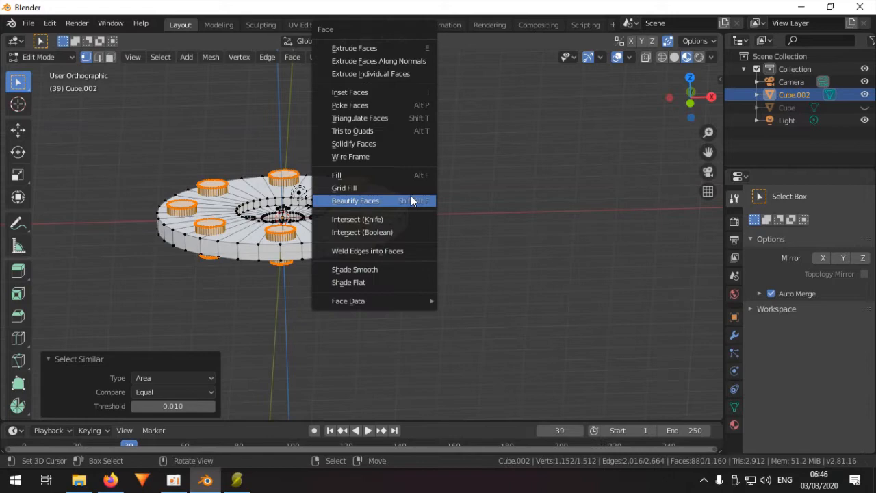
{"action": "left_click", "coordinate": [361, 233]}
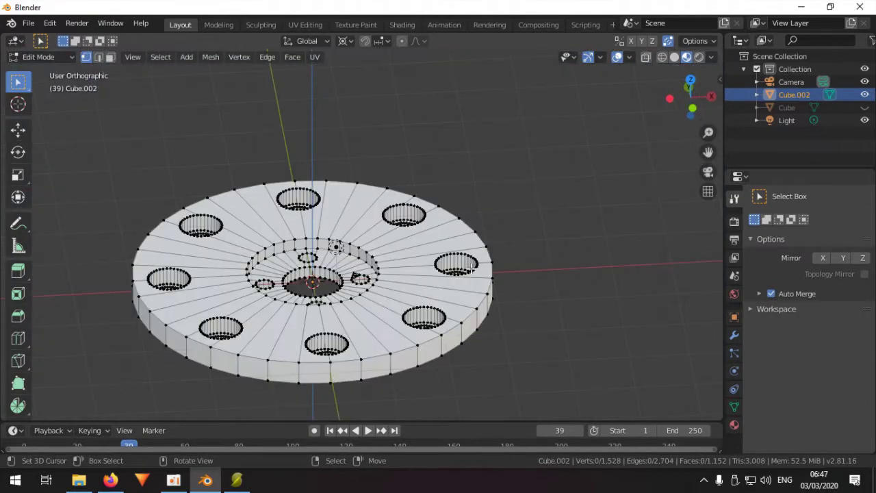
{"action": "mouse_move", "coordinate": [509, 238]}
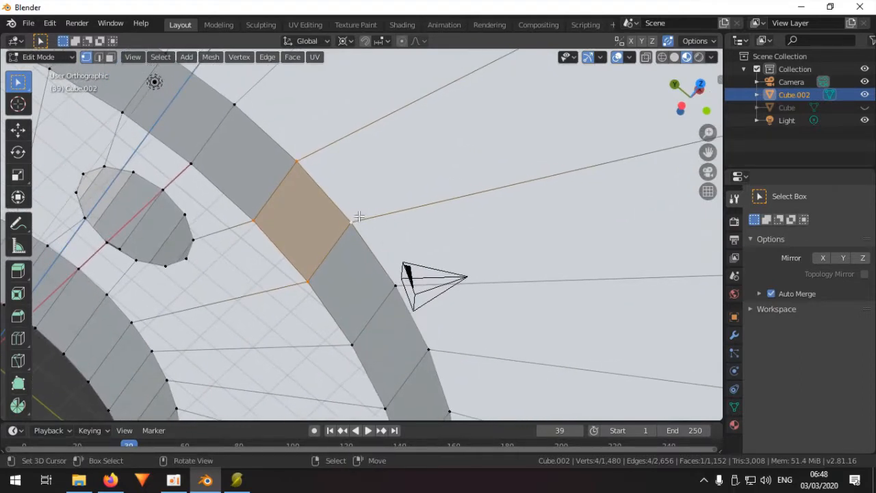
Tidy the hub ring edges, then leave Edit Mode so the holed disc is one object.
{"action": "left_click", "coordinate": [347, 232]}
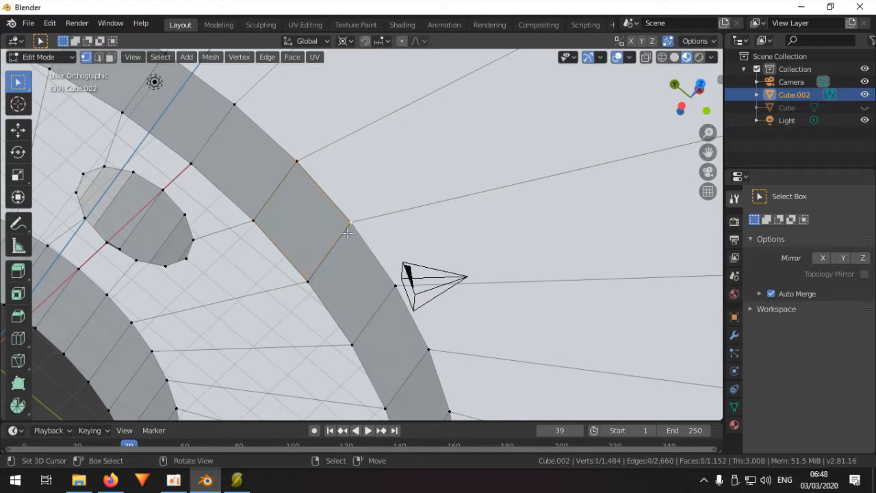
{"action": "key", "text": "g"}
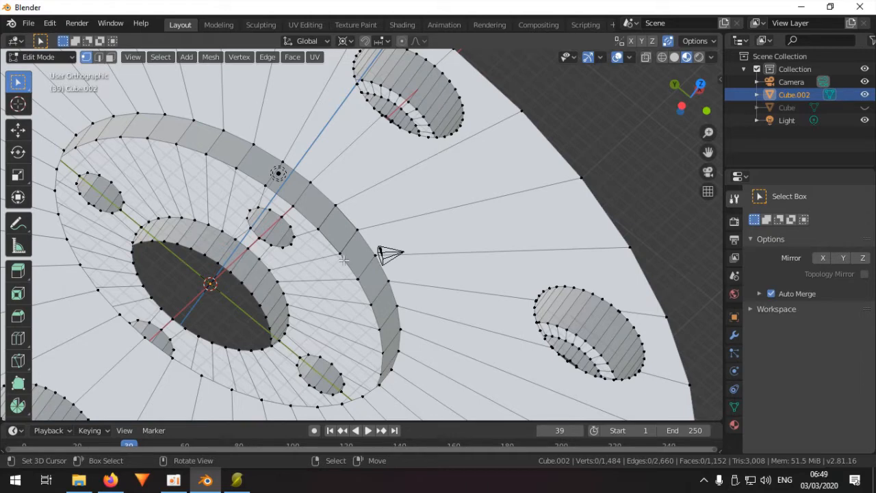
{"action": "key", "text": "a"}
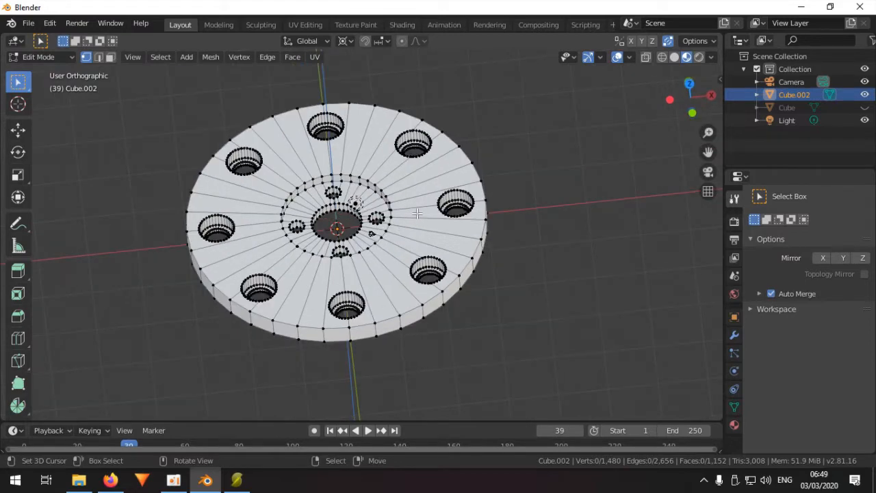
{"action": "key", "text": "Tab"}
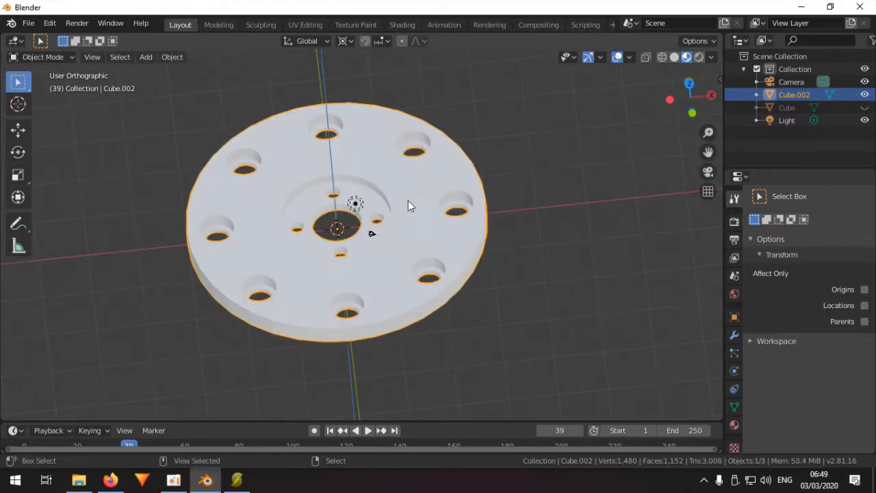
Save the project as induction.blend in the induction videos folder.
{"action": "left_click", "coordinate": [28, 22]}
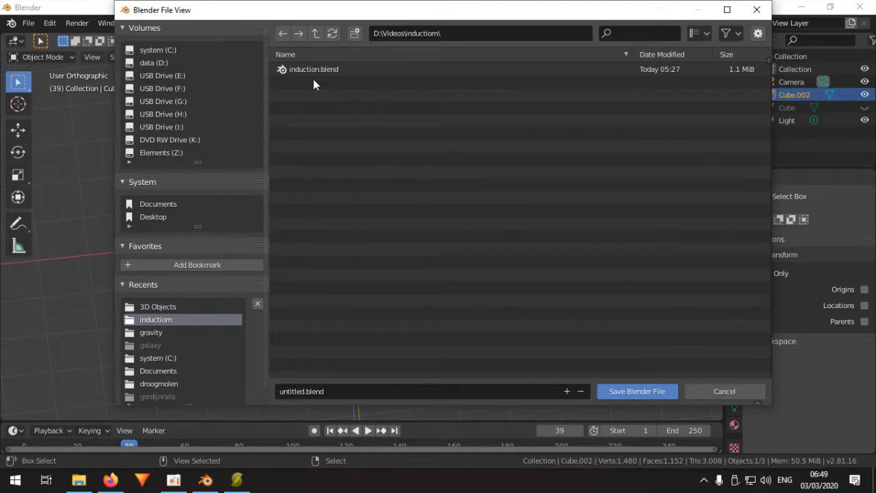
{"action": "left_click", "coordinate": [313, 68]}
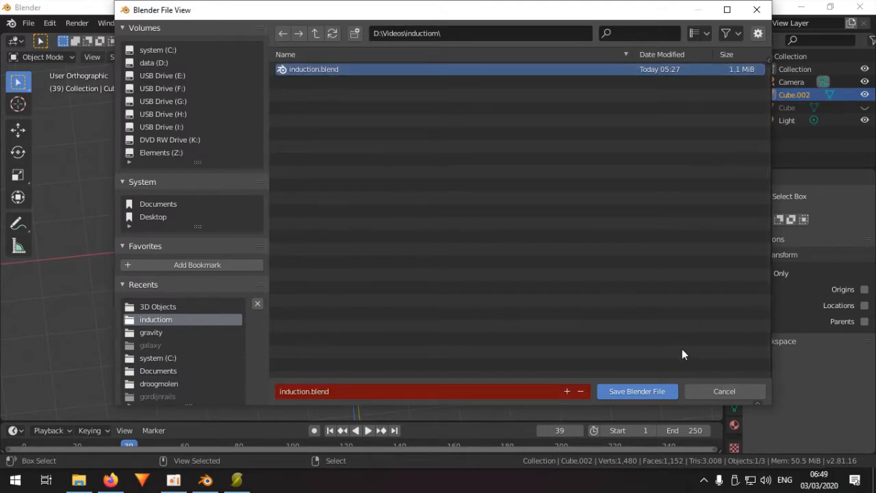
{"action": "left_click", "coordinate": [635, 391]}
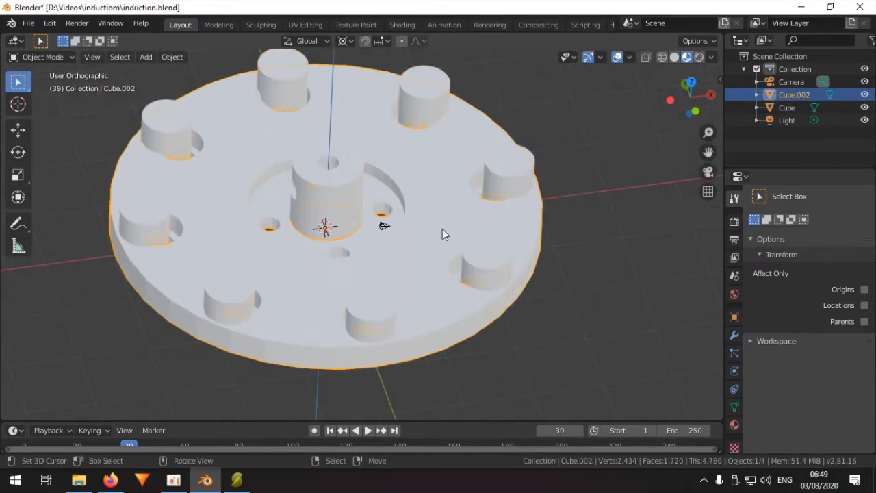
Select all of the disc's geometry in Edit Mode and return to Object Mode.
{"action": "key", "text": "Tab"}
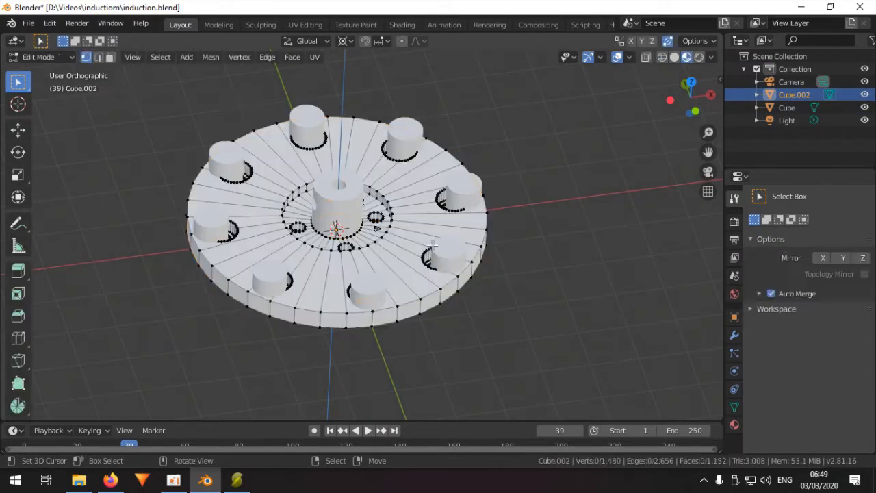
{"action": "key", "text": "a"}
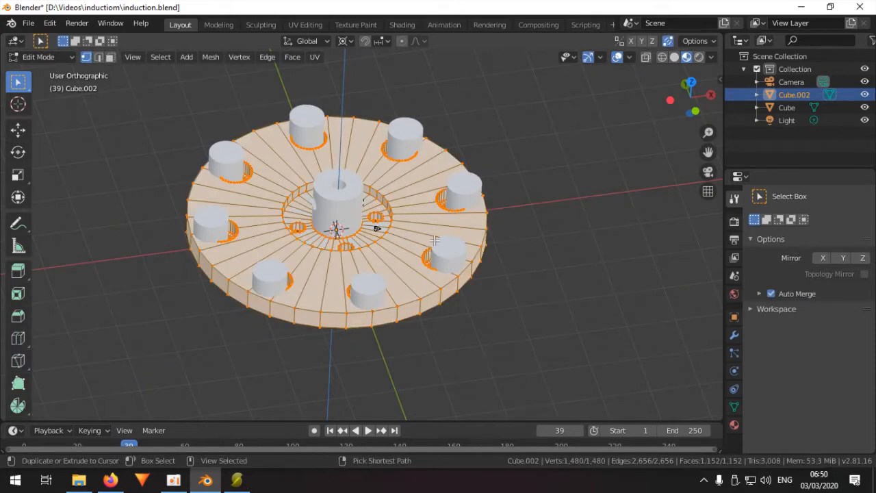
{"action": "key", "text": "Tab"}
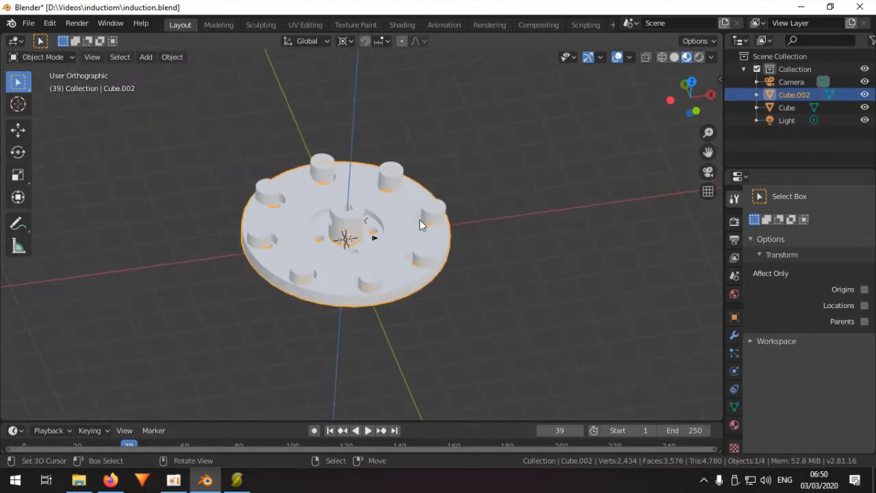
Export the selected disc only as induction.stl into D:\3D Objects.
{"action": "left_click", "coordinate": [27, 22]}
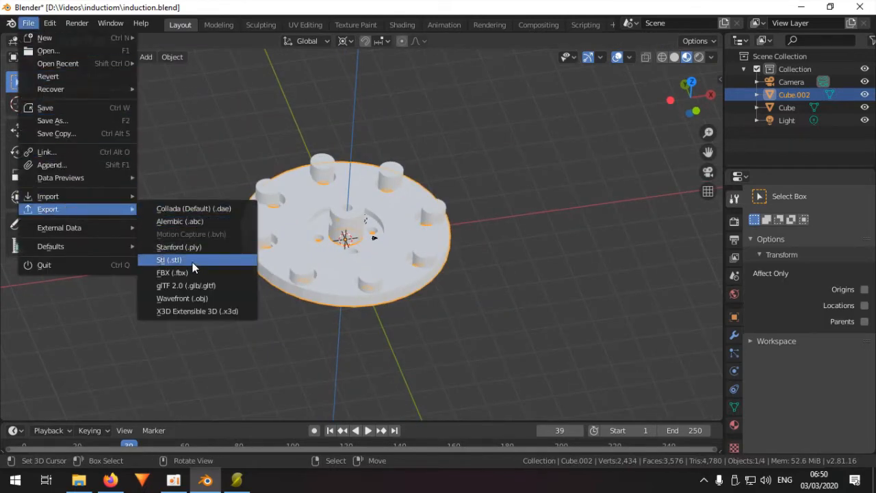
{"action": "left_click", "coordinate": [169, 260]}
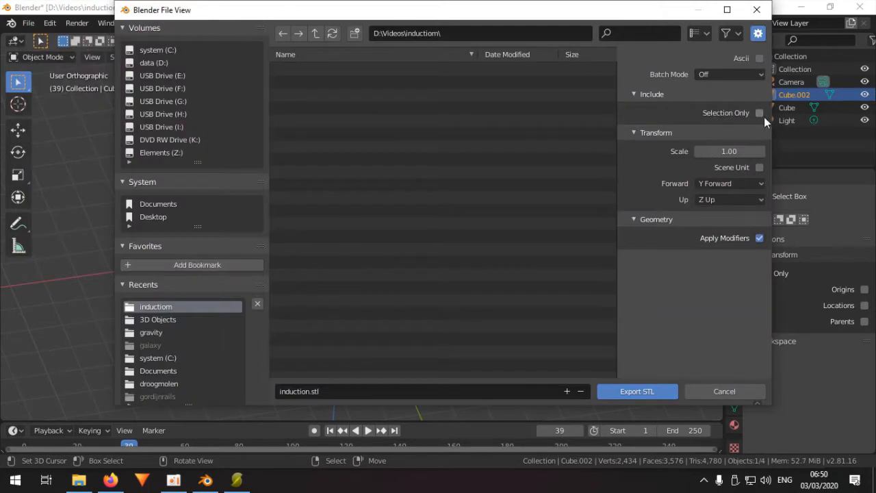
{"action": "left_click", "coordinate": [758, 112]}
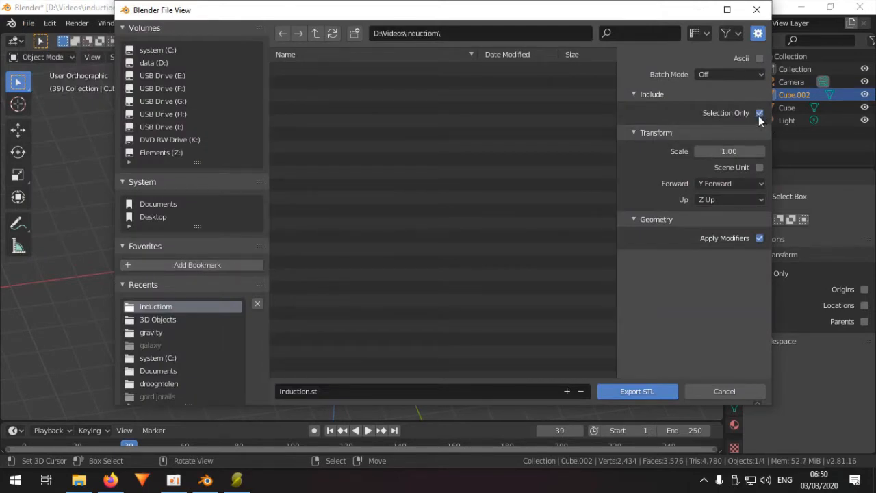
{"action": "left_click", "coordinate": [158, 319]}
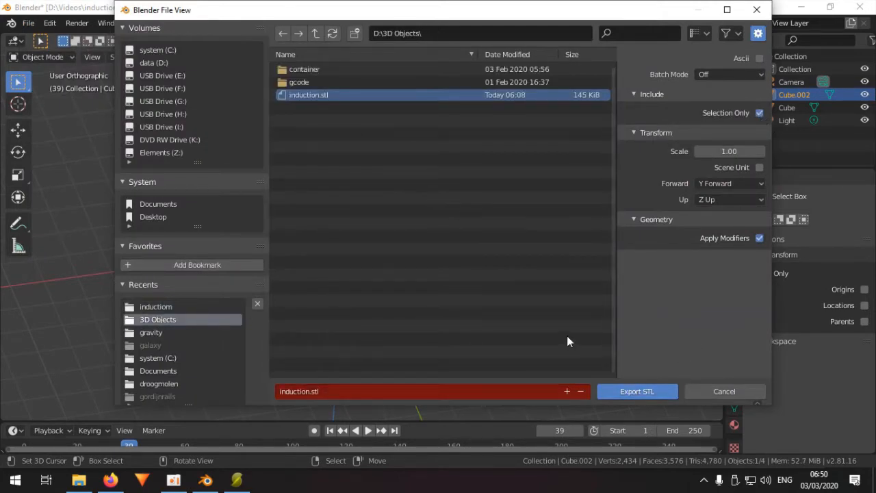
{"action": "left_click", "coordinate": [635, 391]}
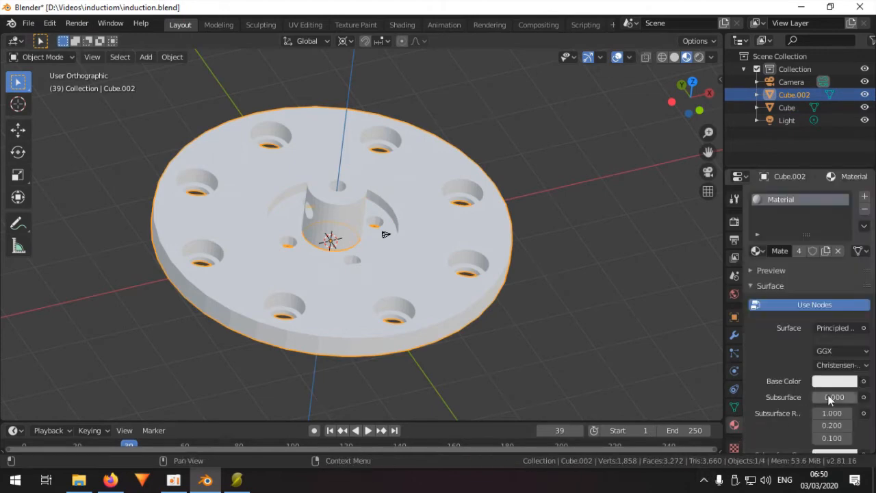
Unlink the disc's material and assign a new one with a blue base colour.
{"action": "left_click", "coordinate": [837, 250]}
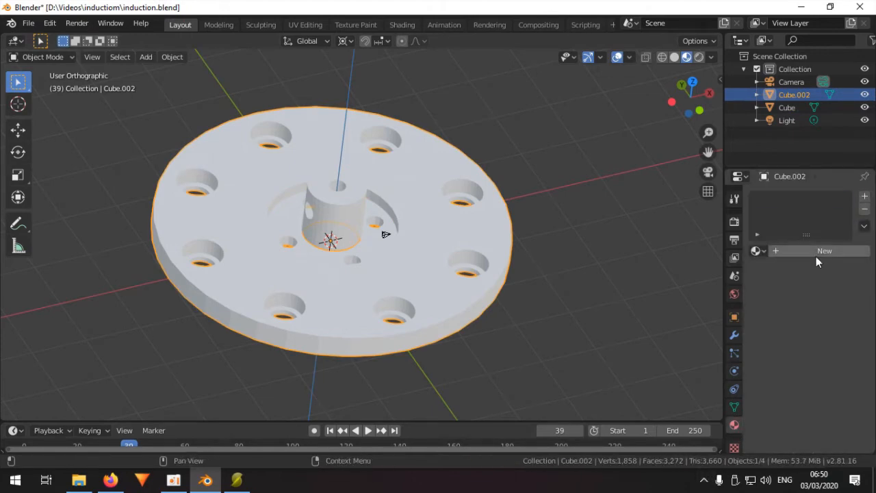
{"action": "left_click", "coordinate": [824, 250]}
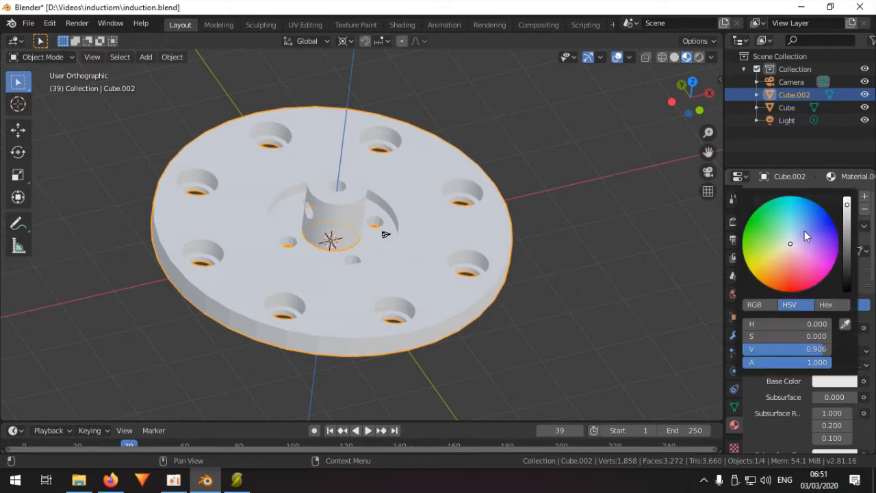
{"action": "left_click", "coordinate": [810, 221]}
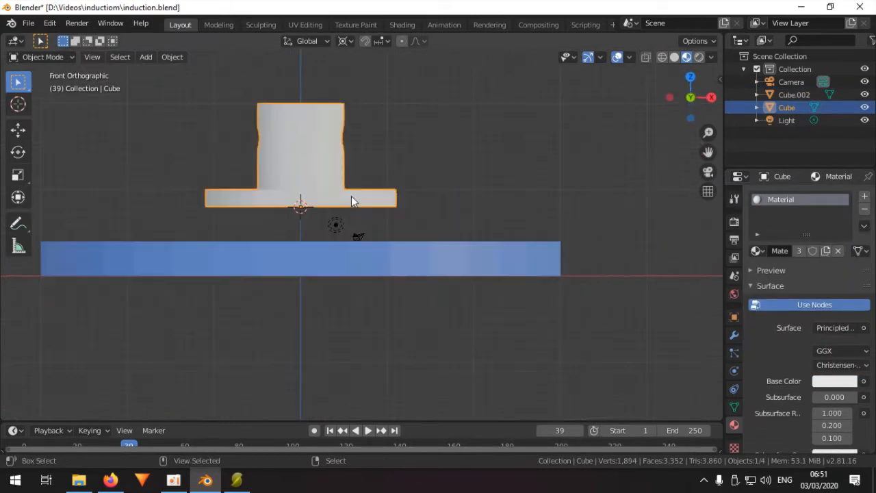
{"action": "key", "text": "g"}
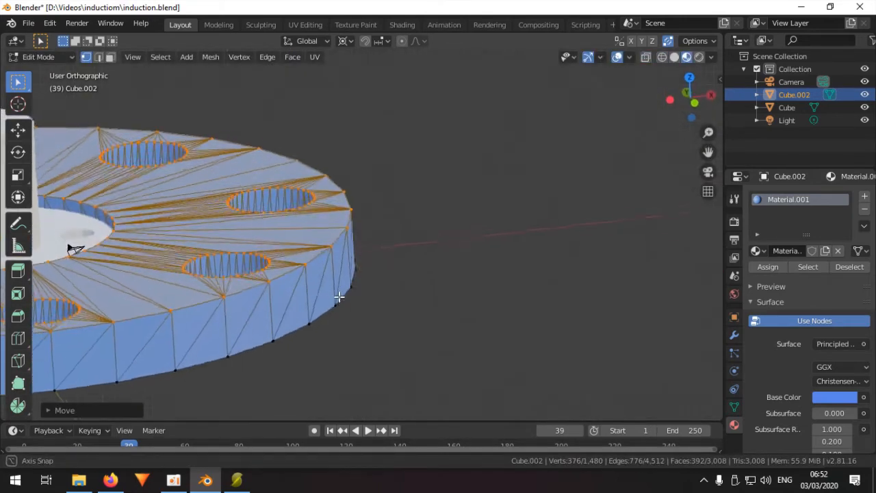
{"action": "key", "text": "Tab"}
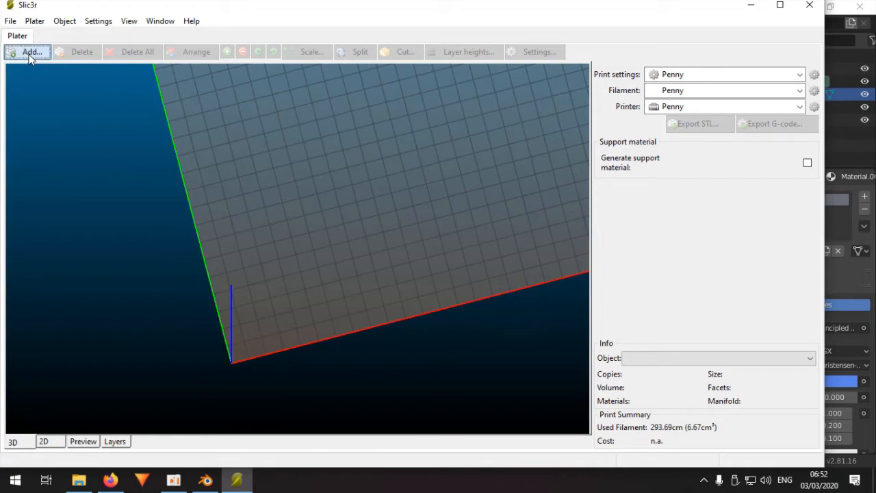
Add induction.stl to the Slic3r print bed and orbit to look down on it.
{"action": "left_click", "coordinate": [30, 52]}
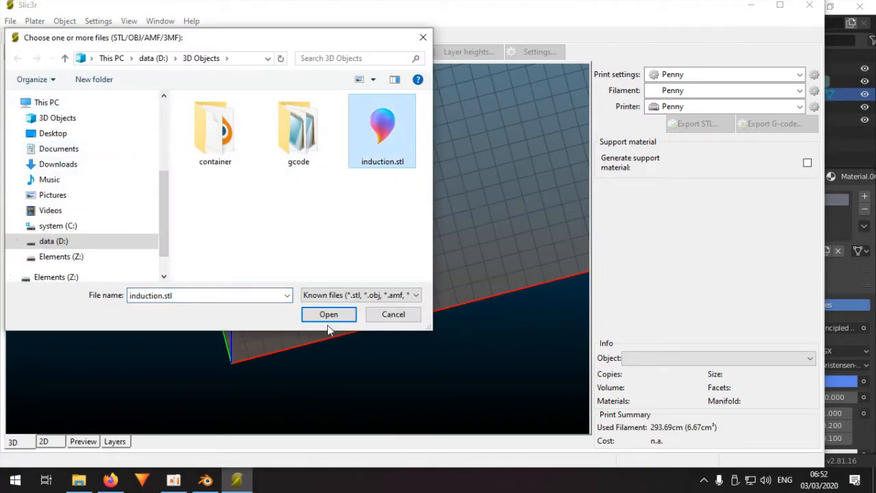
{"action": "left_click", "coordinate": [329, 314]}
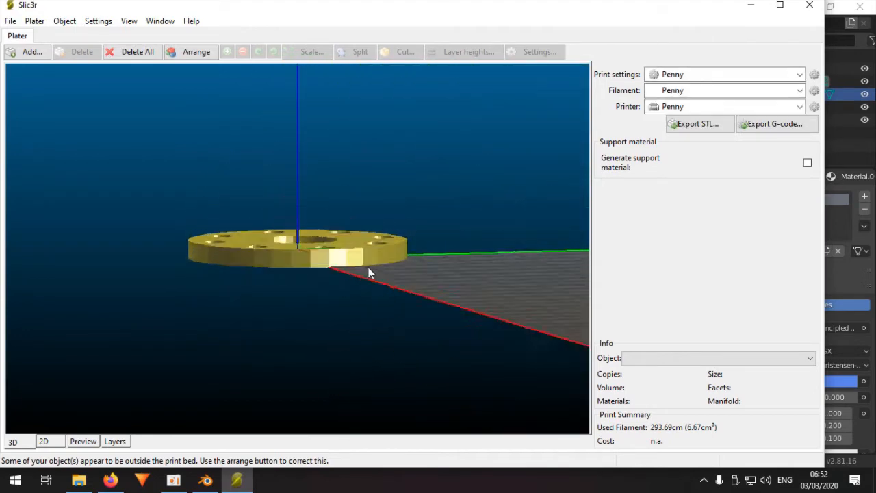
{"action": "left_click_drag", "start_coordinate": [370, 273], "coordinate": [438, 299]}
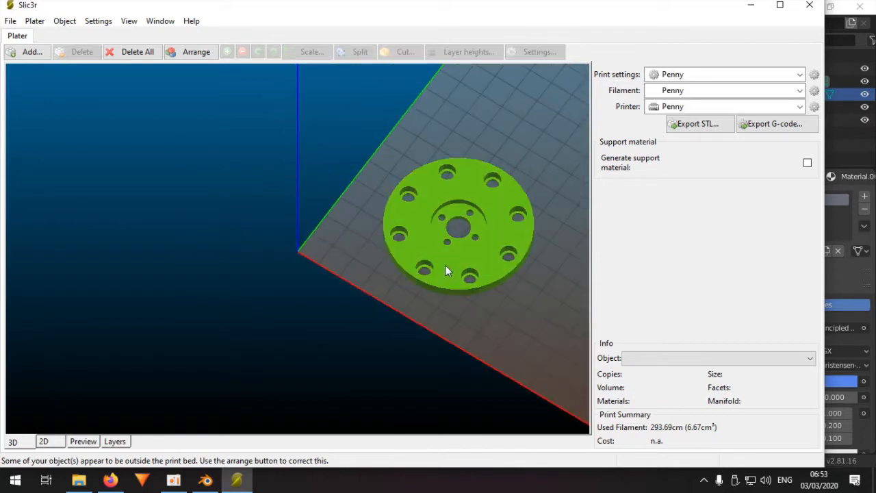
Preview the 60 × 60 × 5 mm sliced layers up to the top, then return to Blender.
{"action": "left_click", "coordinate": [459, 226]}
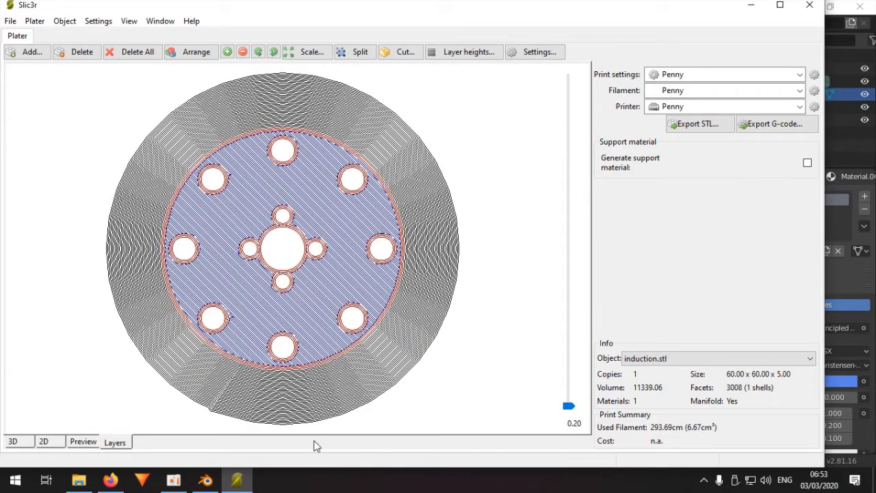
{"action": "mouse_move", "coordinate": [572, 392]}
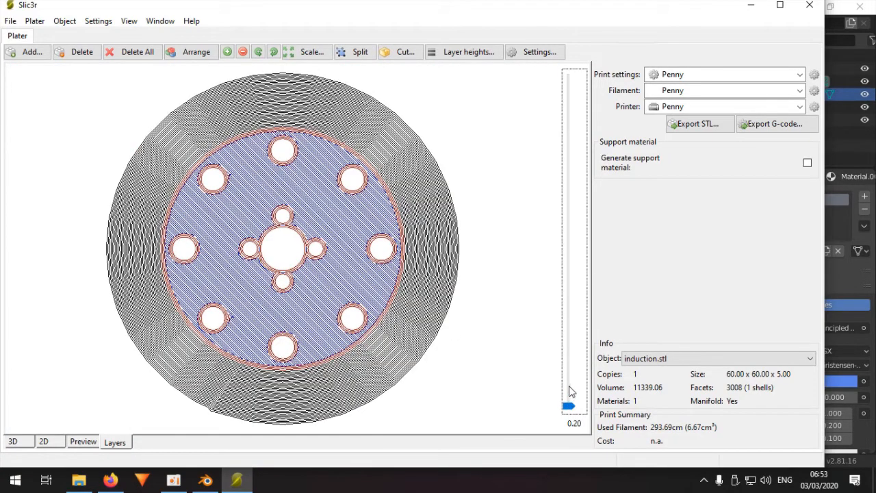
{"action": "left_click_drag", "start_coordinate": [569, 405], "coordinate": [569, 366]}
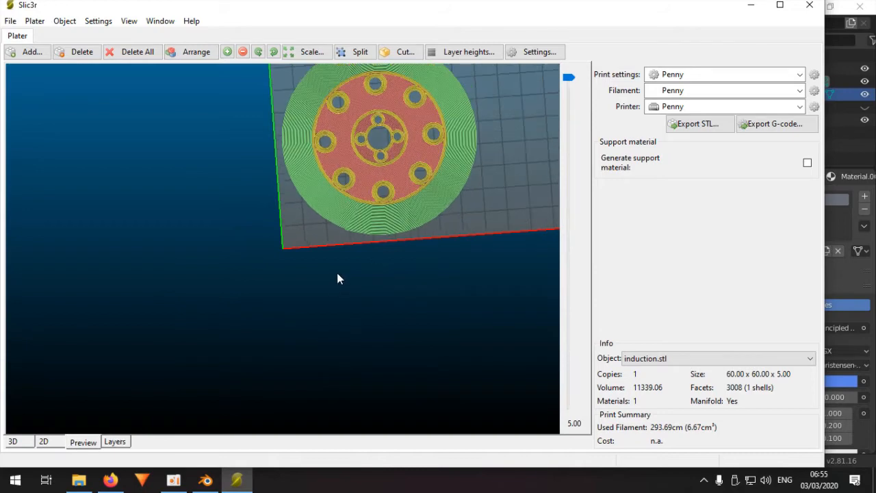
{"action": "left_click_drag", "start_coordinate": [335, 279], "coordinate": [294, 298]}
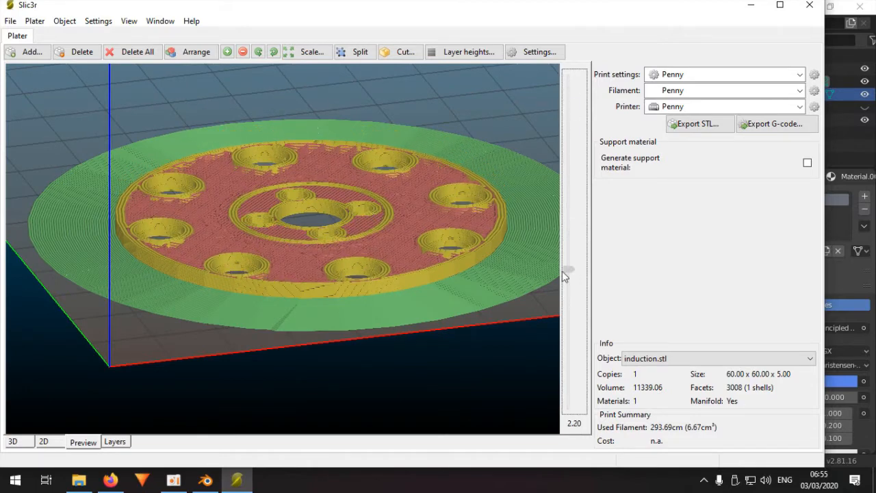
{"action": "left_click_drag", "start_coordinate": [567, 271], "coordinate": [568, 282]}
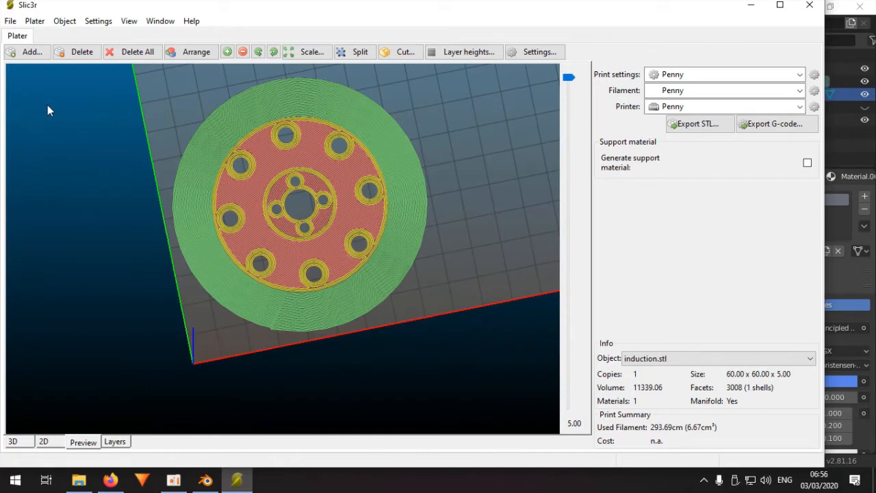
{"action": "left_click", "coordinate": [205, 479]}
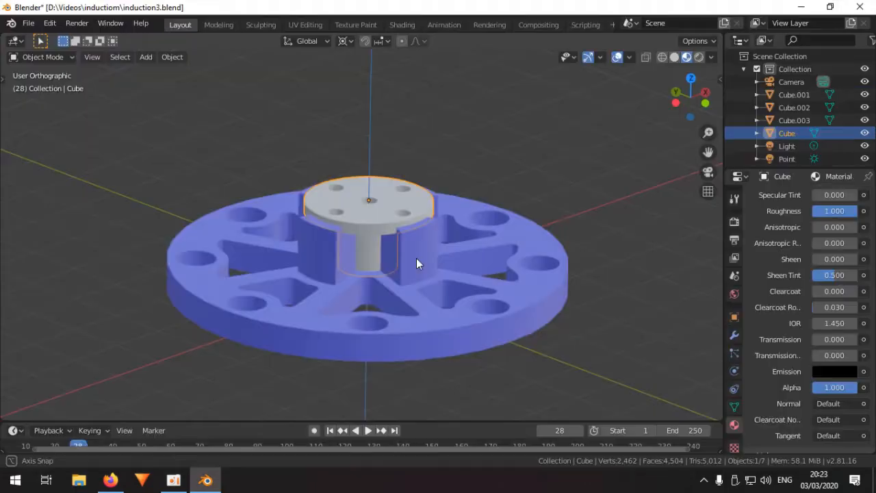
{"action": "left_click_drag", "start_coordinate": [410, 274], "coordinate": [384, 267]}
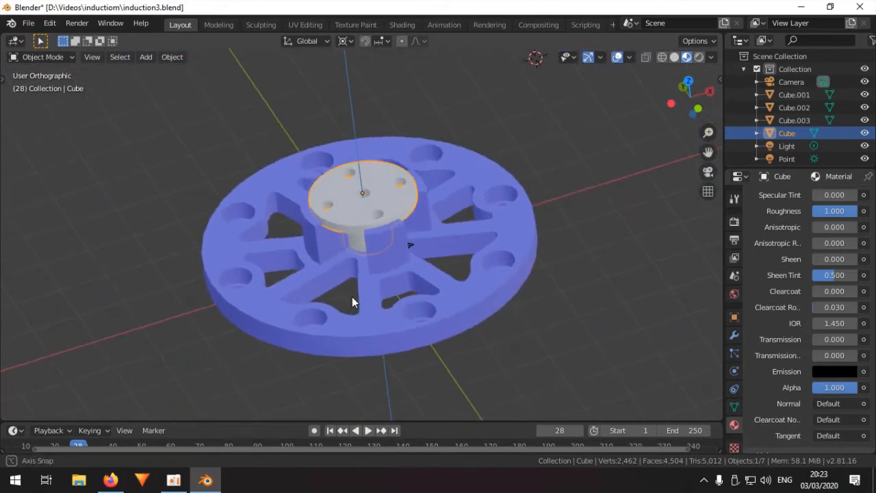
{"action": "left_click_drag", "start_coordinate": [356, 301], "coordinate": [367, 276]}
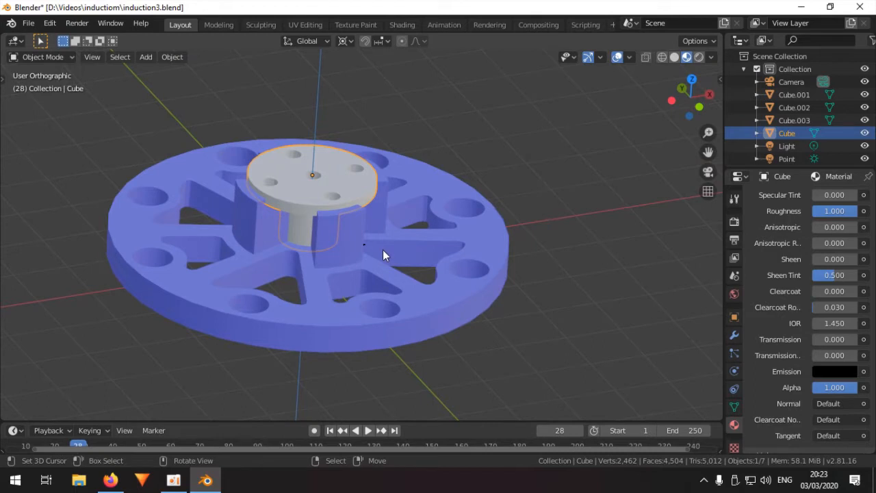
{"action": "mouse_move", "coordinate": [364, 238]}
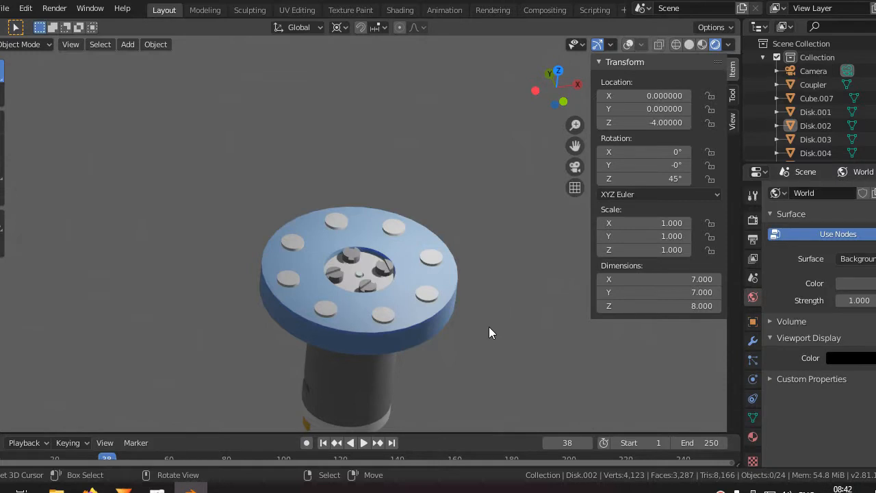
{"action": "scroll", "scroll_direction": "down", "scroll_amount": 3}
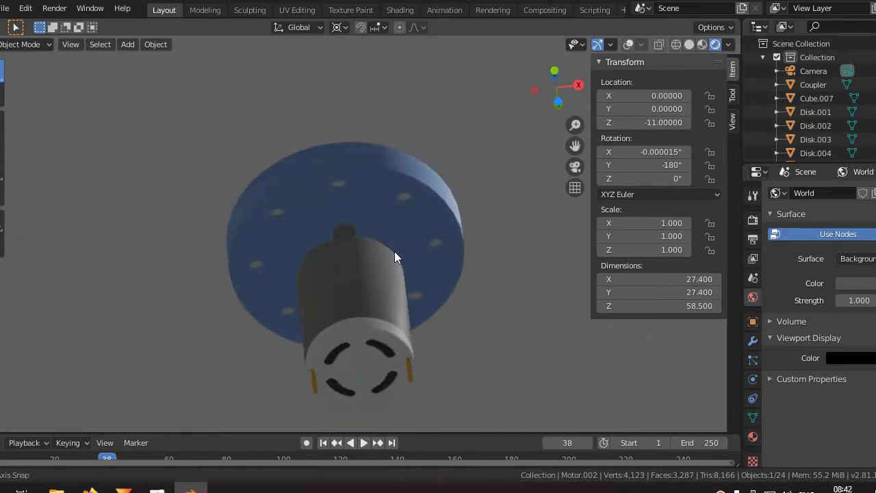
{"action": "left_click_drag", "start_coordinate": [394, 257], "coordinate": [356, 307]}
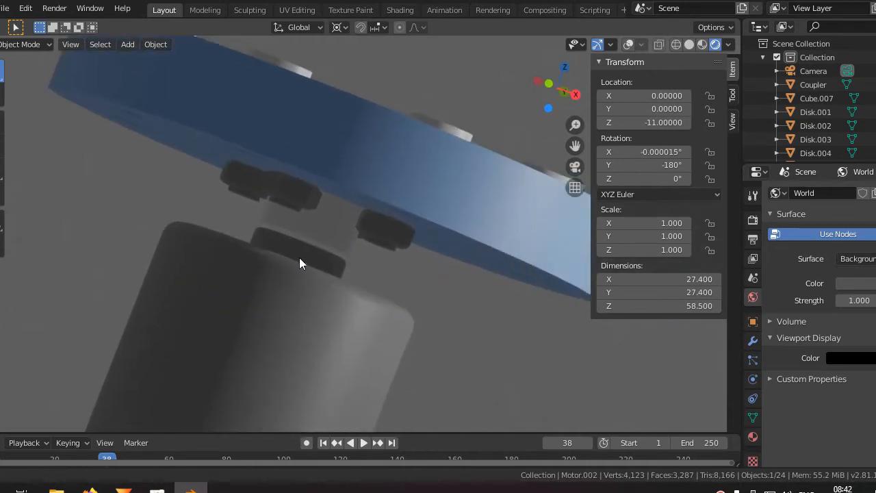
{"action": "left_click_drag", "start_coordinate": [298, 262], "coordinate": [390, 303]}
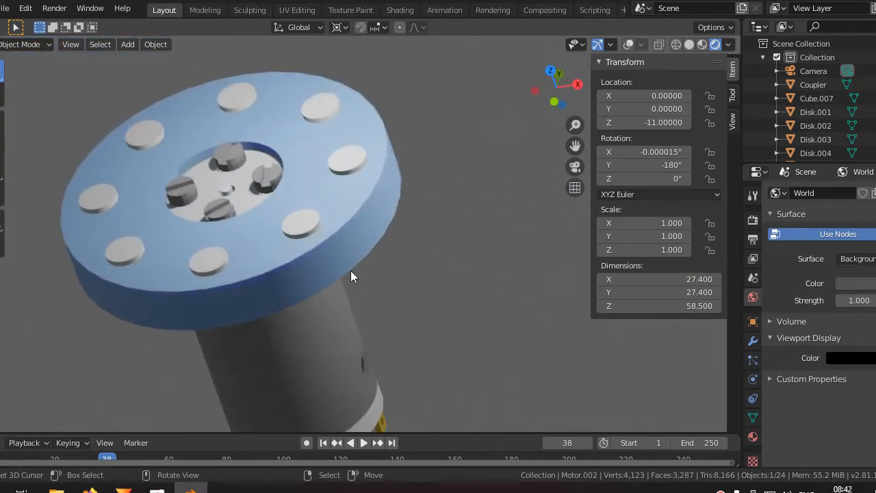
{"action": "left_click_drag", "start_coordinate": [353, 276], "coordinate": [402, 301]}
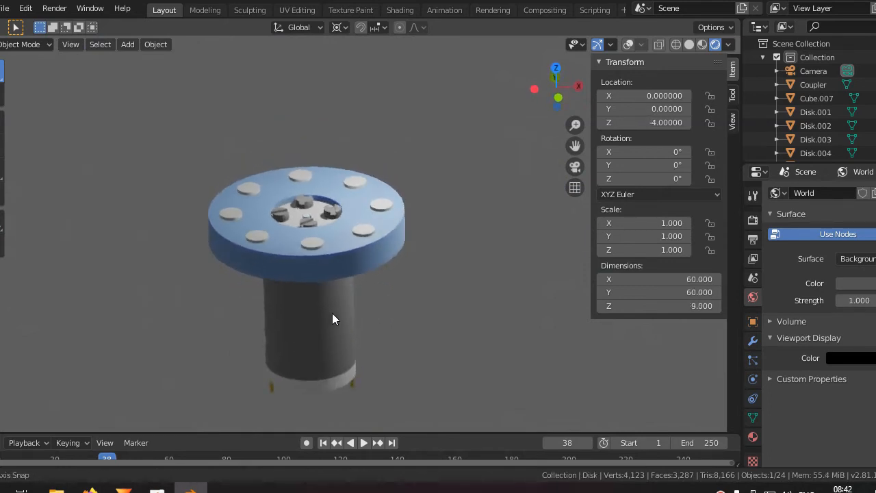
{"action": "left_click_drag", "start_coordinate": [336, 317], "coordinate": [452, 321]}
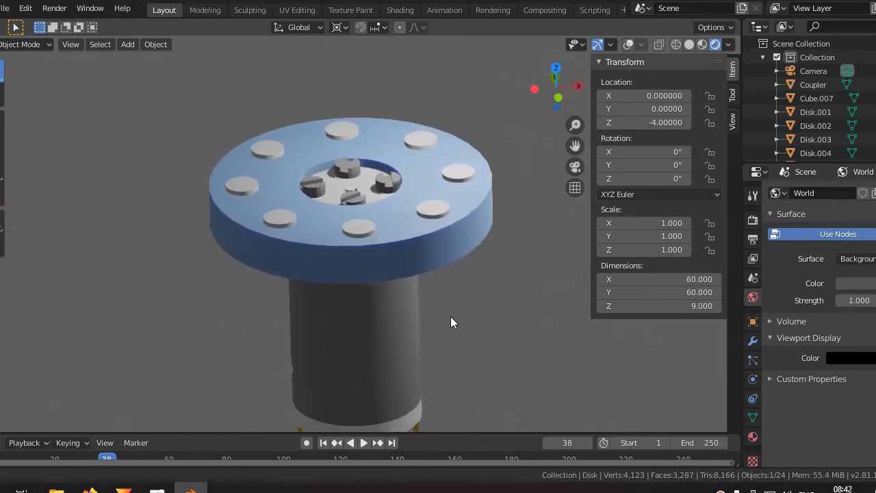
{"action": "left_click_drag", "start_coordinate": [451, 322], "coordinate": [440, 337]}
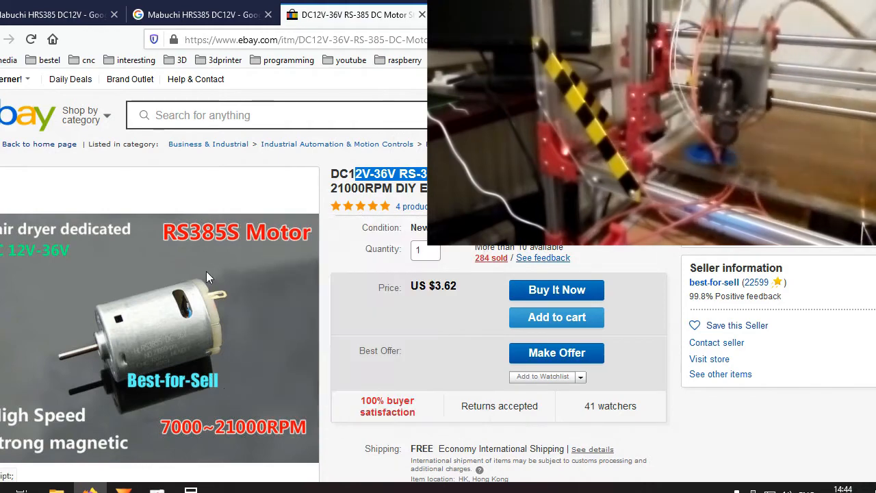
{"action": "mouse_move", "coordinate": [230, 246]}
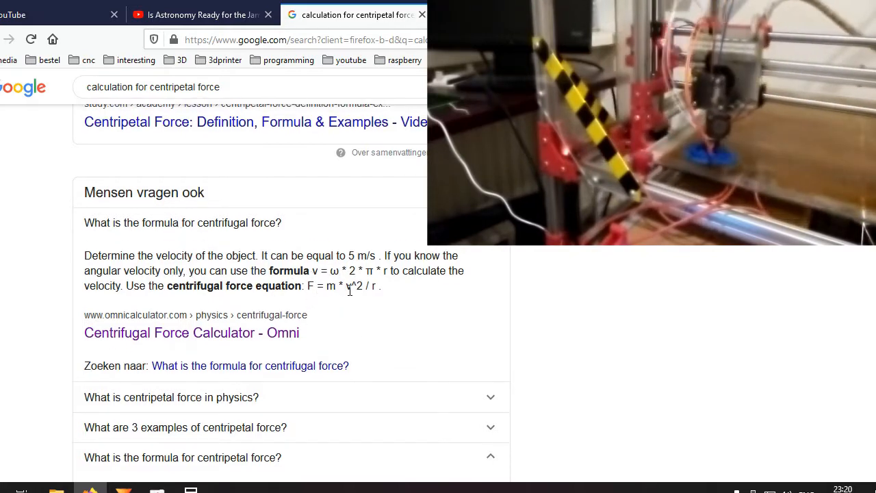
Select the v² term in the centripetal force formula in the Google results.
{"action": "double_click", "coordinate": [353, 286]}
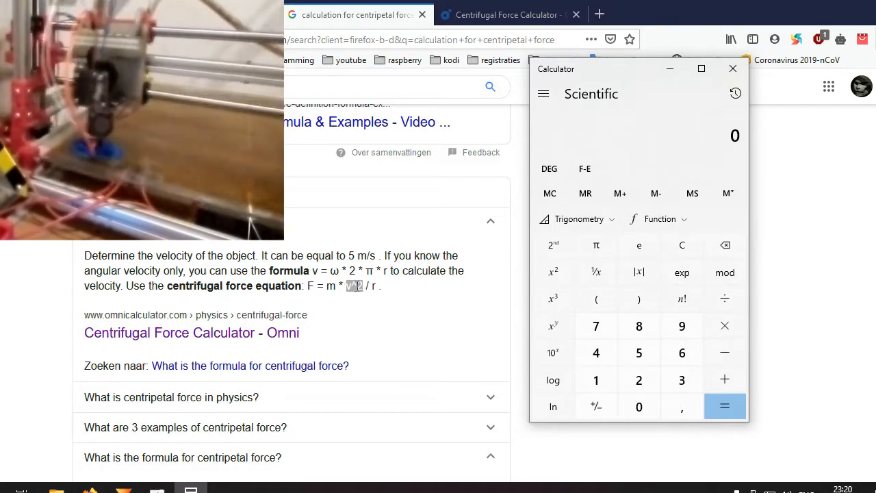
Compute the disc circumference as 0.06 × π.
{"action": "left_click", "coordinate": [733, 68]}
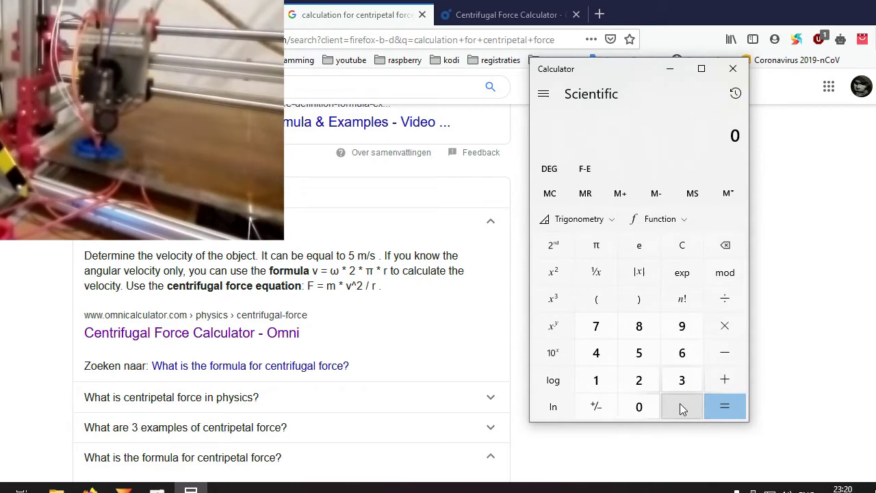
{"action": "left_click", "coordinate": [682, 405]}
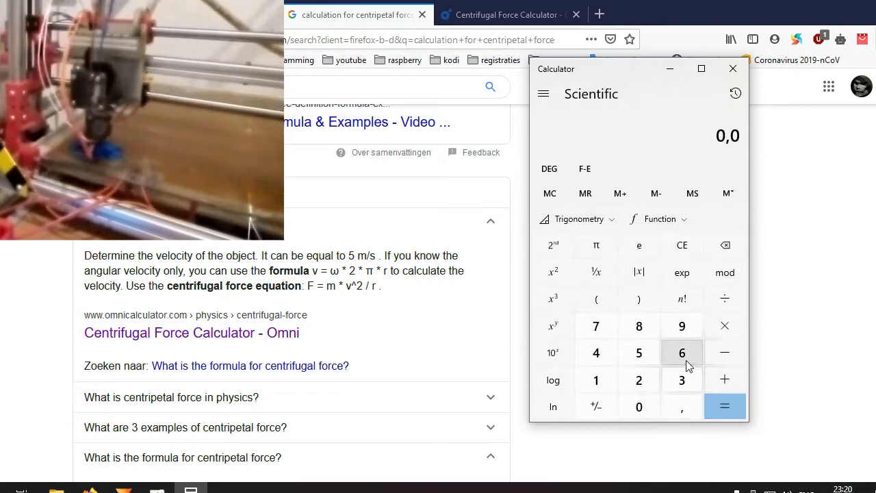
{"action": "left_click", "coordinate": [681, 353]}
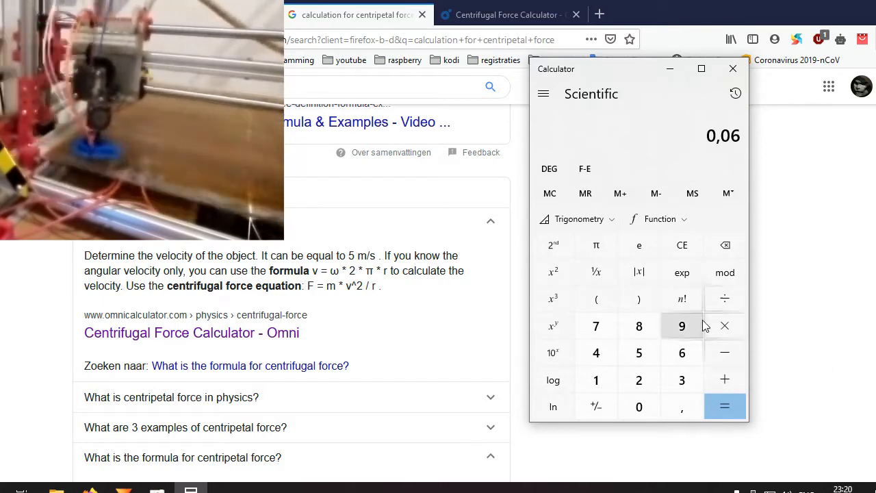
{"action": "left_click", "coordinate": [724, 325]}
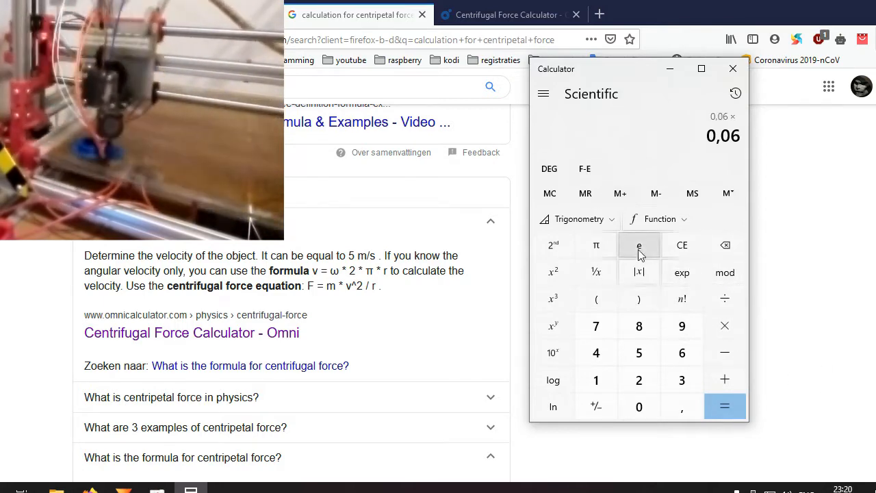
{"action": "left_click", "coordinate": [724, 405]}
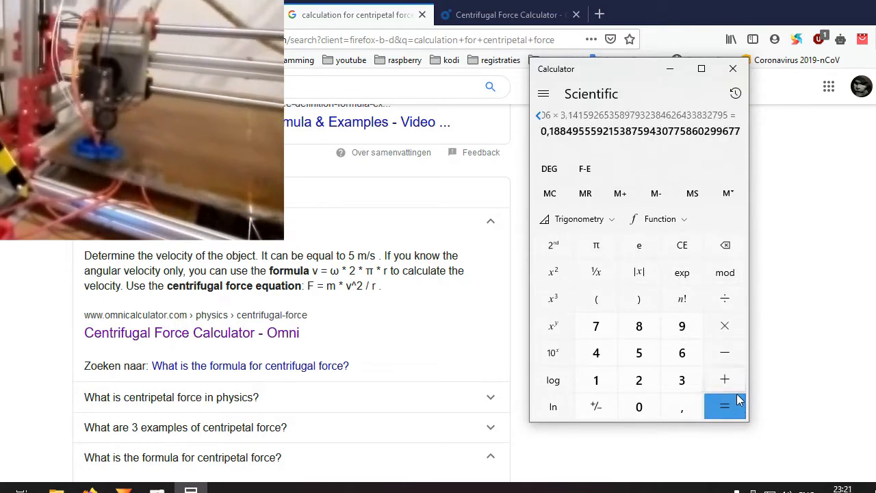
{"action": "mouse_move", "coordinate": [693, 191]}
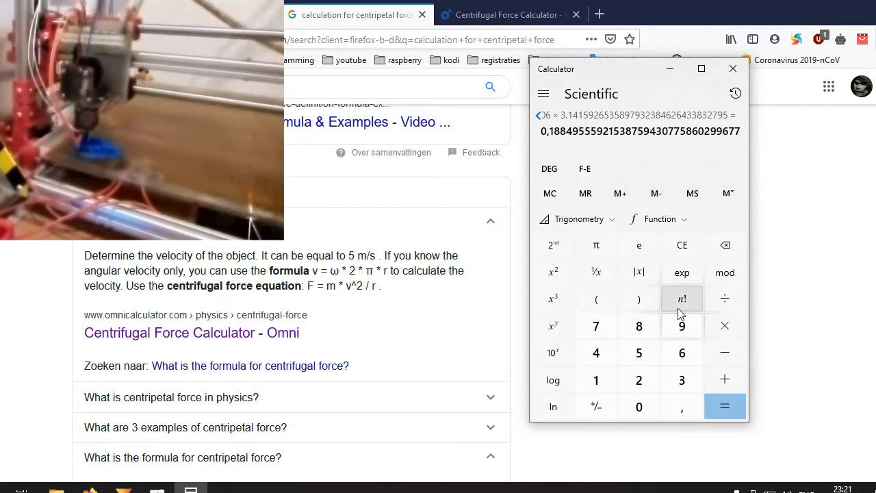
{"action": "mouse_move", "coordinate": [637, 405]}
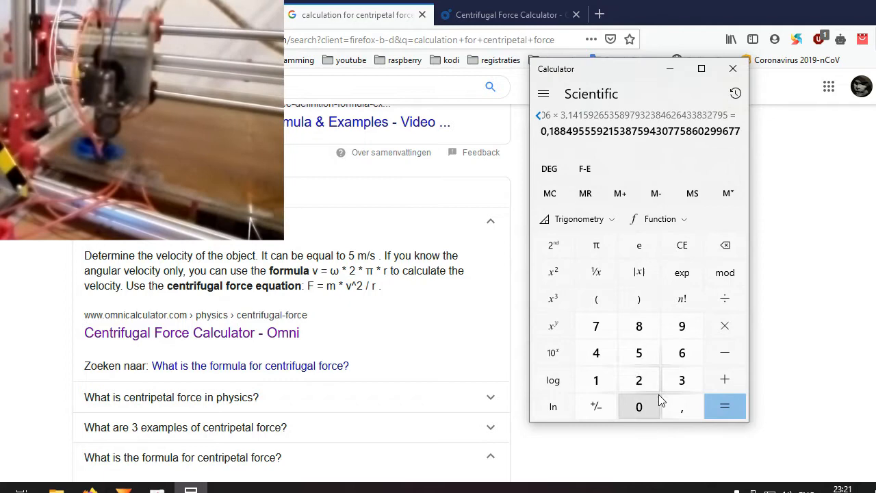
{"action": "mouse_move", "coordinate": [724, 325]}
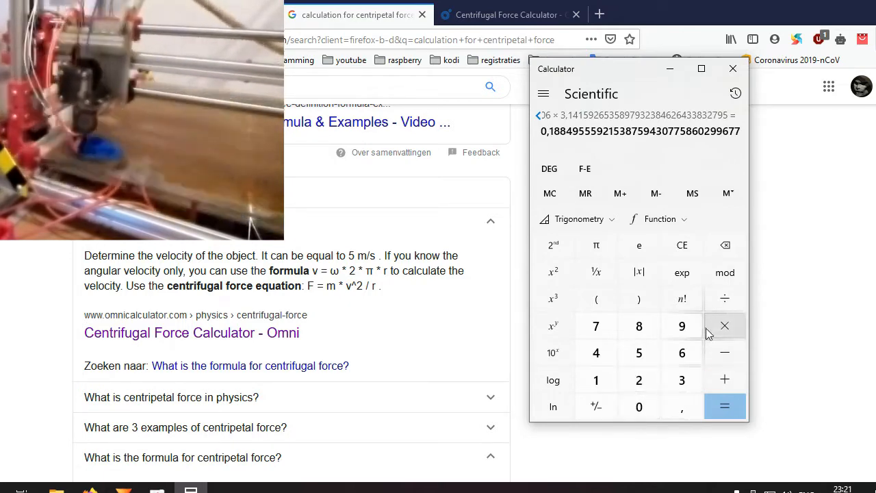
{"action": "mouse_move", "coordinate": [637, 380]}
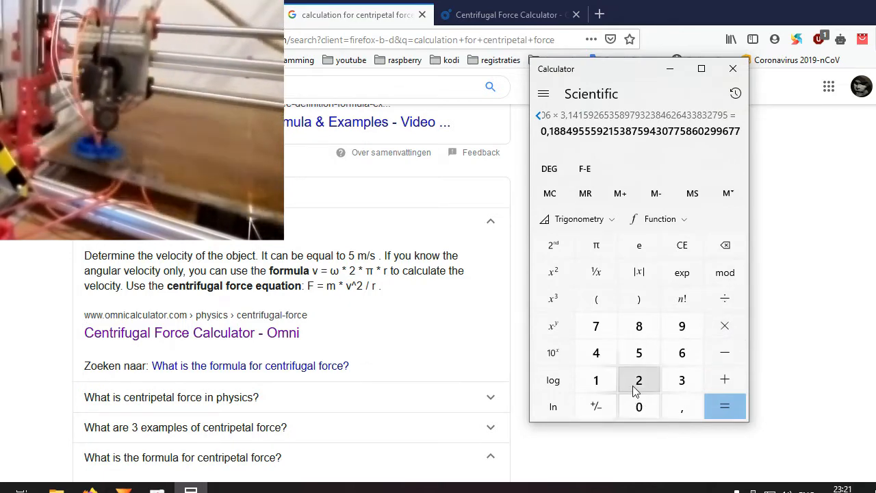
Multiply by 21000 rpm and divide by 60 to get the speed, about 65.97.
{"action": "left_click", "coordinate": [724, 326]}
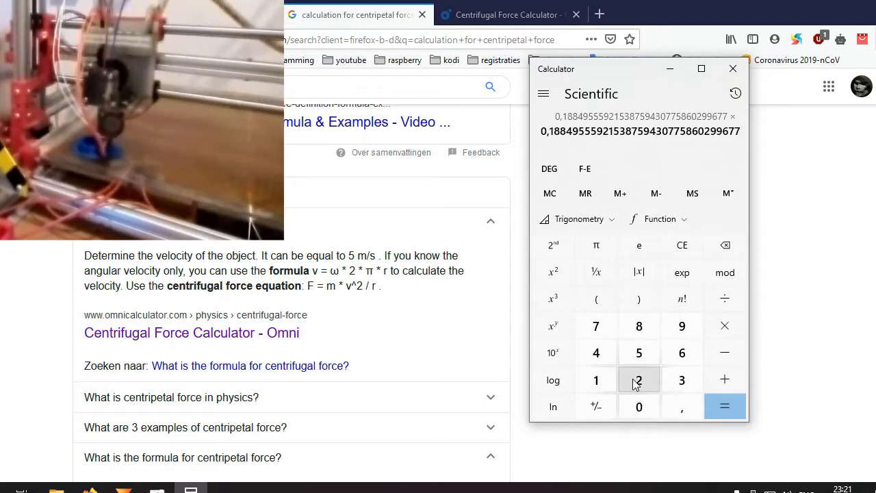
{"action": "left_click", "coordinate": [637, 405]}
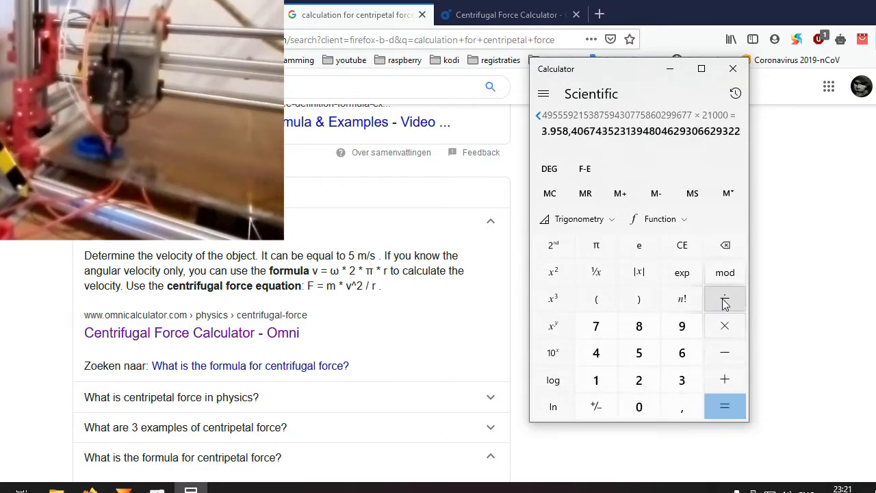
{"action": "left_click", "coordinate": [724, 298]}
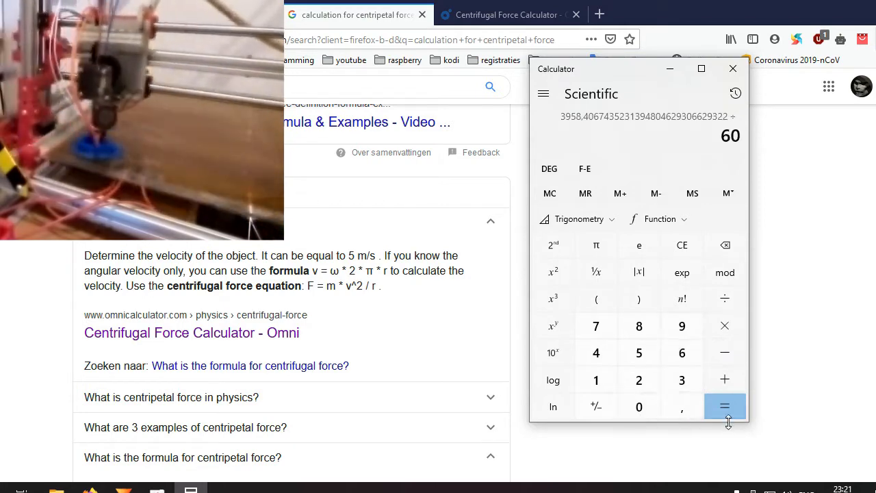
{"action": "left_click", "coordinate": [724, 405]}
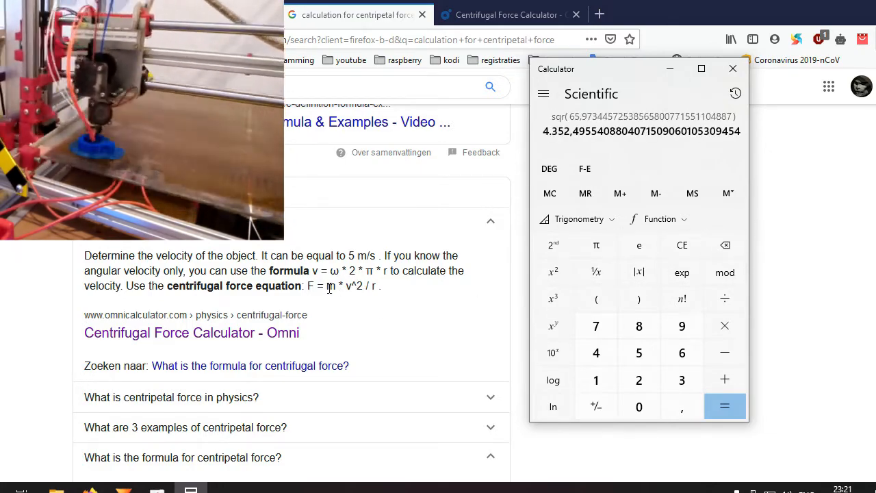
{"action": "mouse_move", "coordinate": [693, 193]}
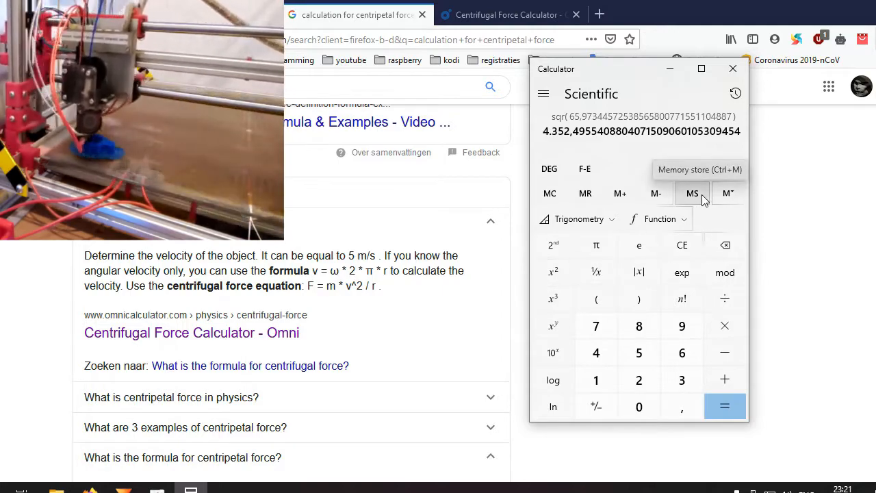
{"action": "mouse_move", "coordinate": [725, 326]}
{"action": "type", "text": "0,002"}
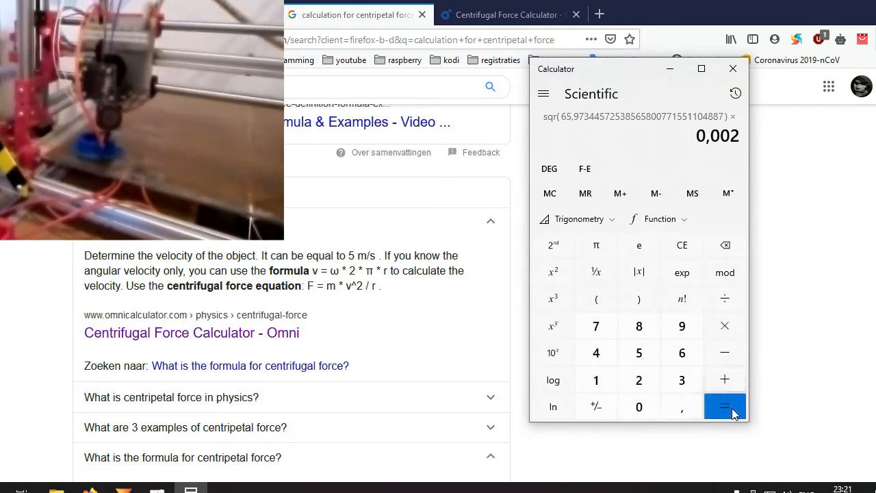
Multiply by 0.002 and divide by 0.03 to get a force of about 290.17, then select the result.
{"action": "left_click", "coordinate": [724, 405]}
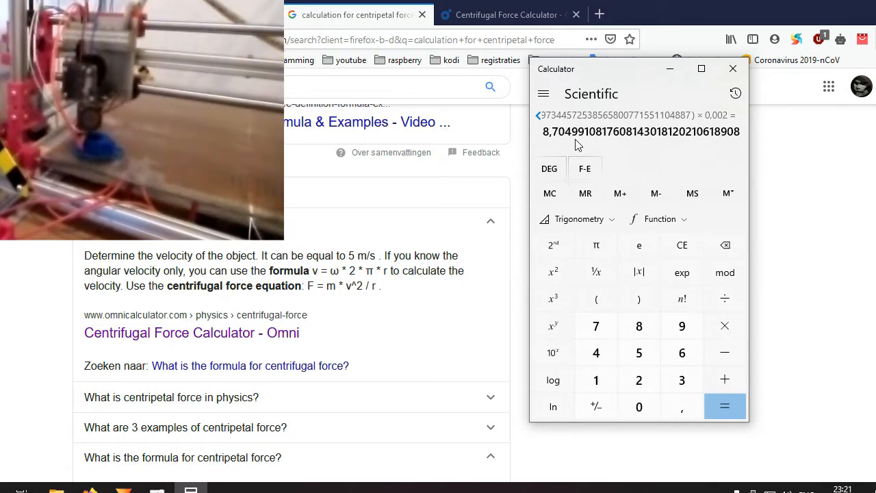
{"action": "mouse_move", "coordinate": [618, 193]}
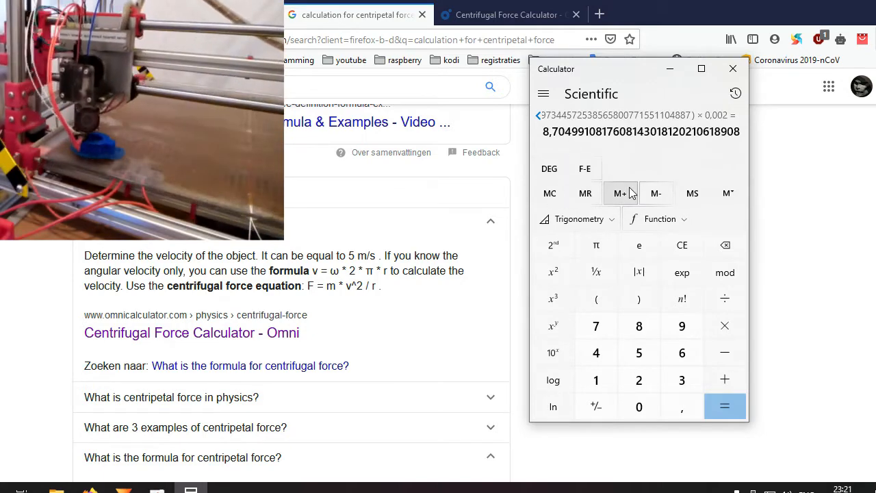
{"action": "mouse_move", "coordinate": [603, 146]}
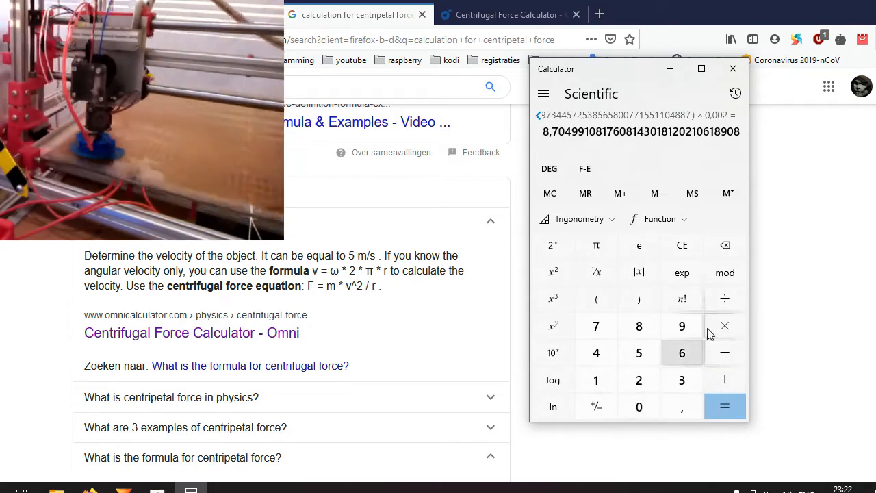
{"action": "left_click", "coordinate": [724, 298]}
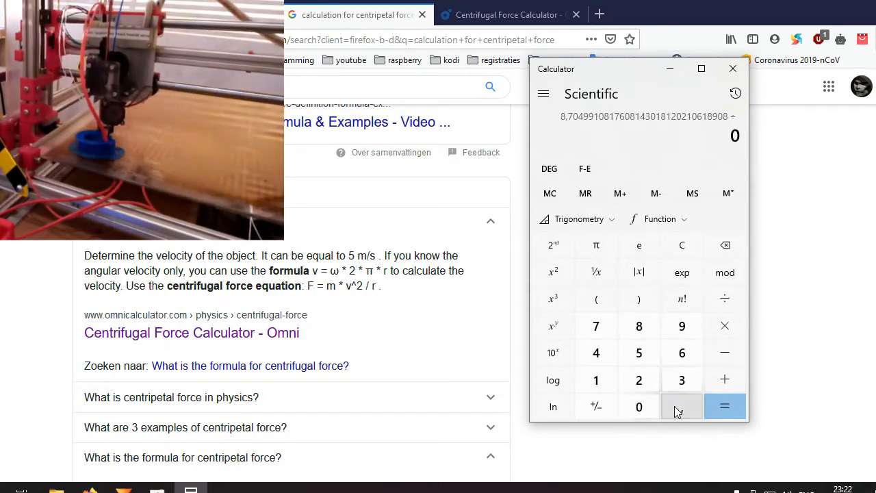
{"action": "left_click", "coordinate": [638, 406]}
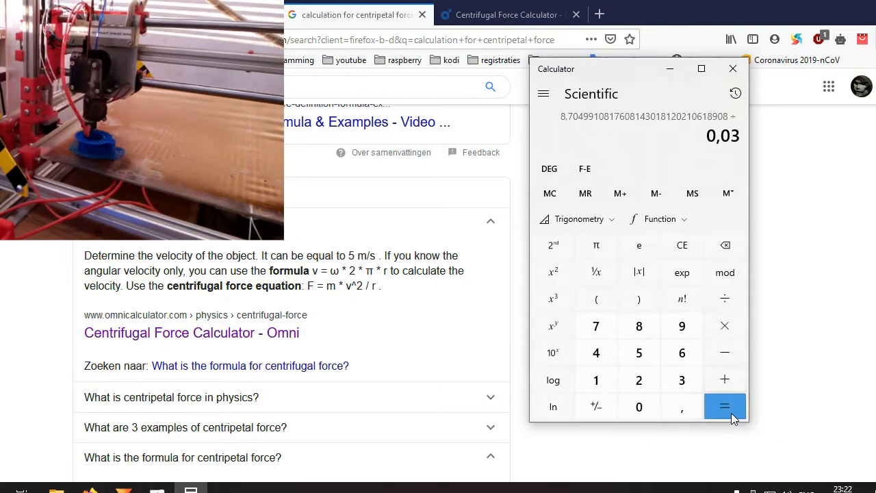
{"action": "left_click", "coordinate": [724, 406]}
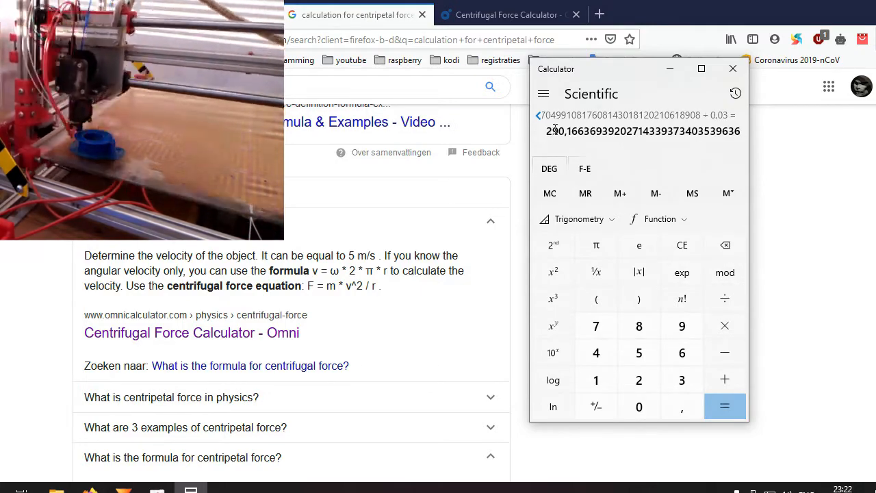
{"action": "double_click", "coordinate": [563, 132]}
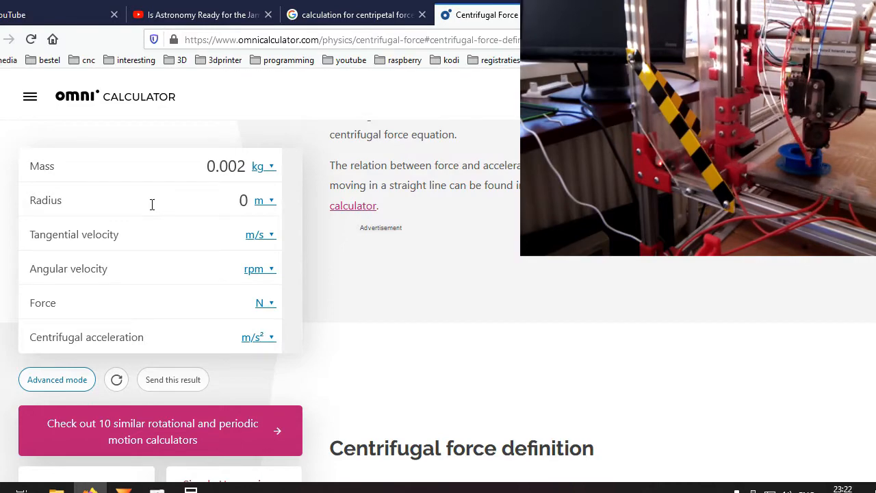
Enter radius 0.03 m and angular velocity 21000 rpm, giving a force of 290.17 N.
{"action": "type", "text": "0.03"}
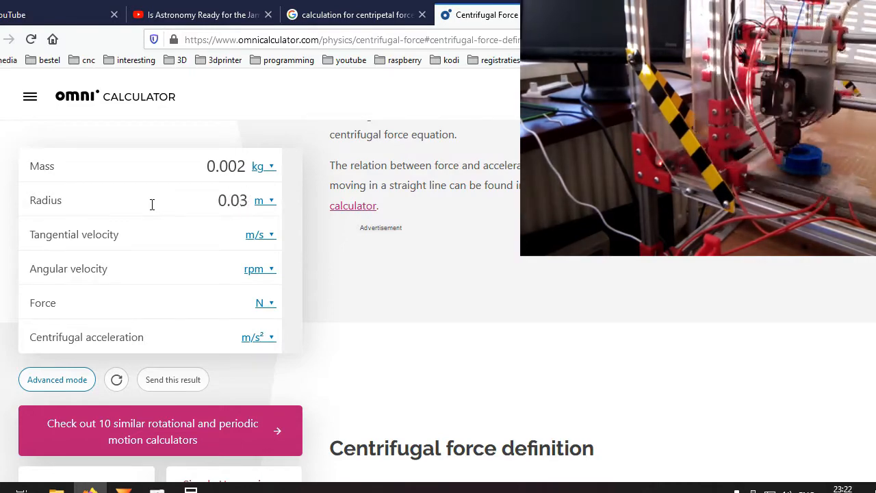
{"action": "left_click", "coordinate": [232, 199]}
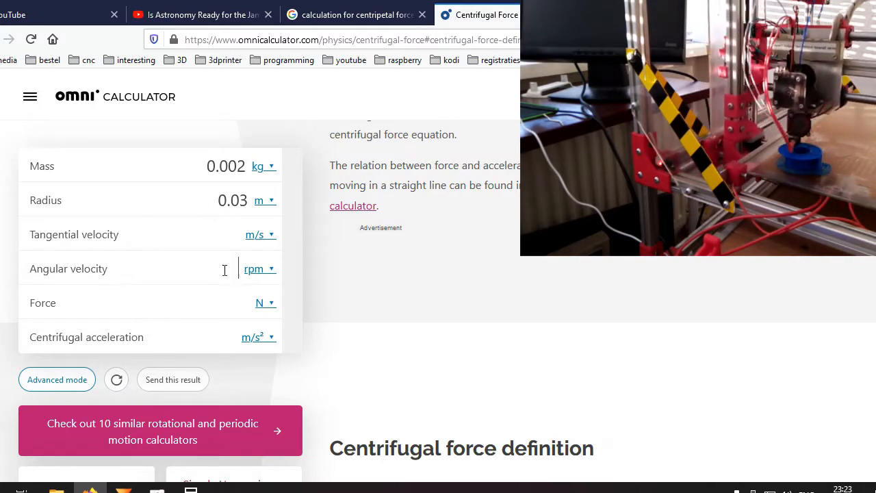
{"action": "type", "text": "2"}
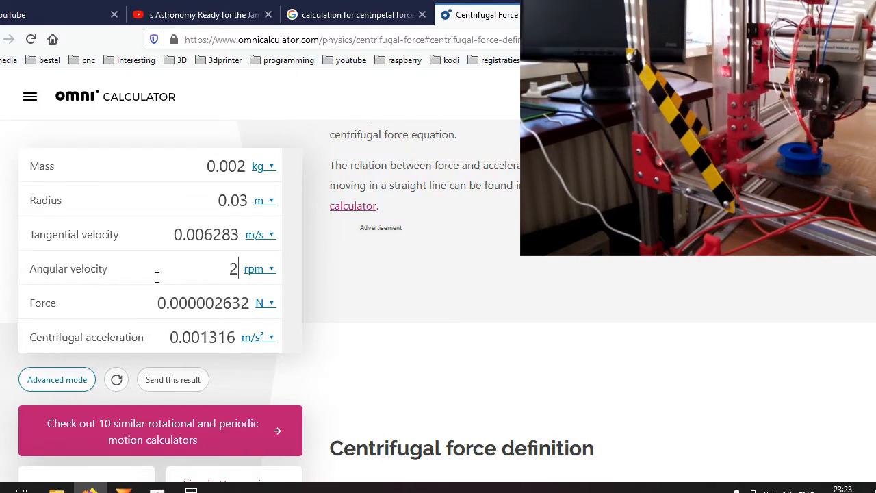
{"action": "type", "text": "1000"}
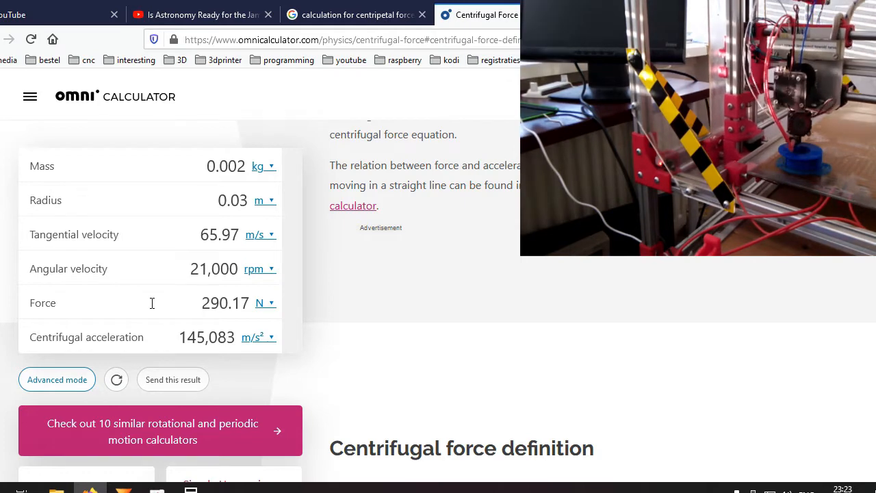
{"action": "left_click", "coordinate": [202, 302]}
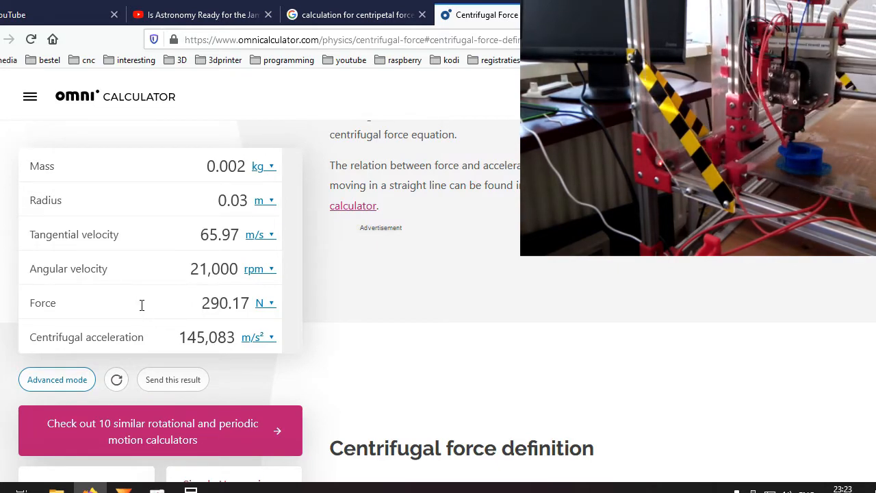
{"action": "mouse_move", "coordinate": [277, 307]}
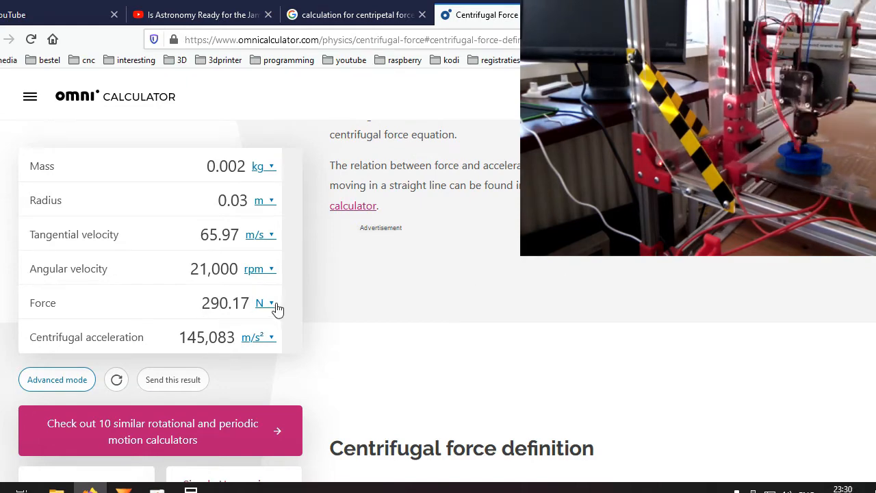
Switch the force unit to pounds-force, reading 65.23 lbf, and select that value.
{"action": "left_click", "coordinate": [267, 303]}
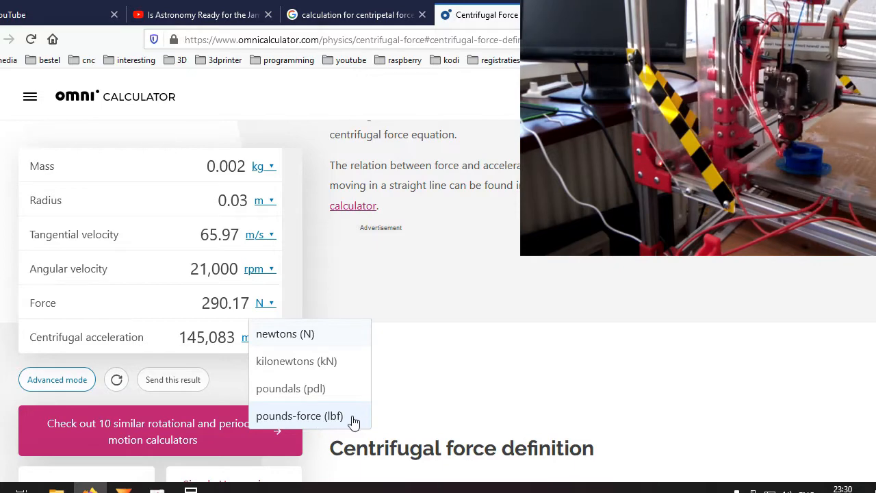
{"action": "left_click", "coordinate": [298, 416]}
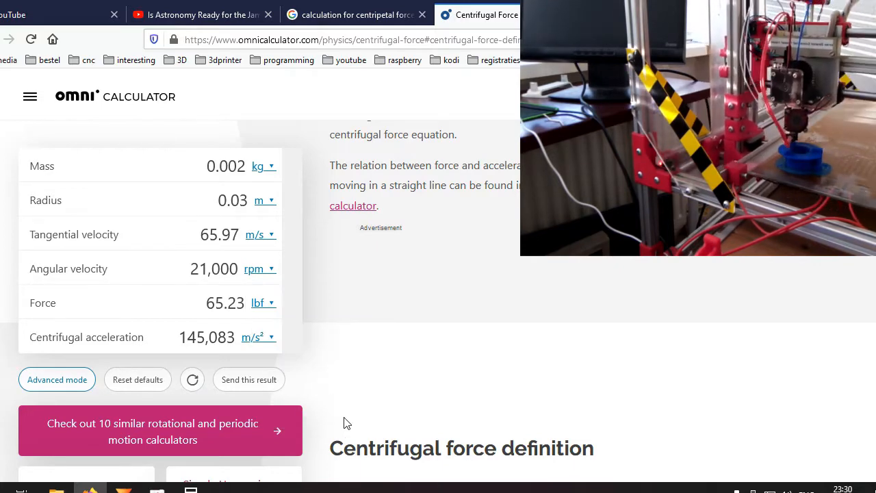
{"action": "left_click", "coordinate": [225, 302]}
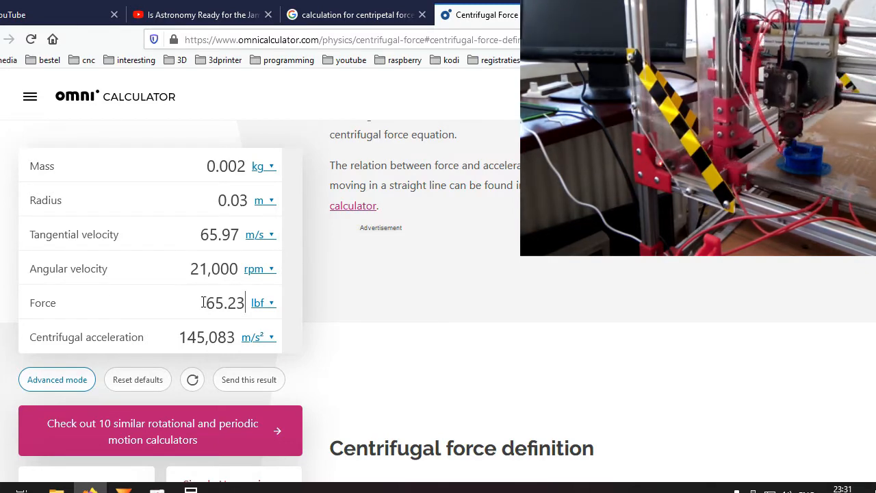
{"action": "double_click", "coordinate": [212, 302]}
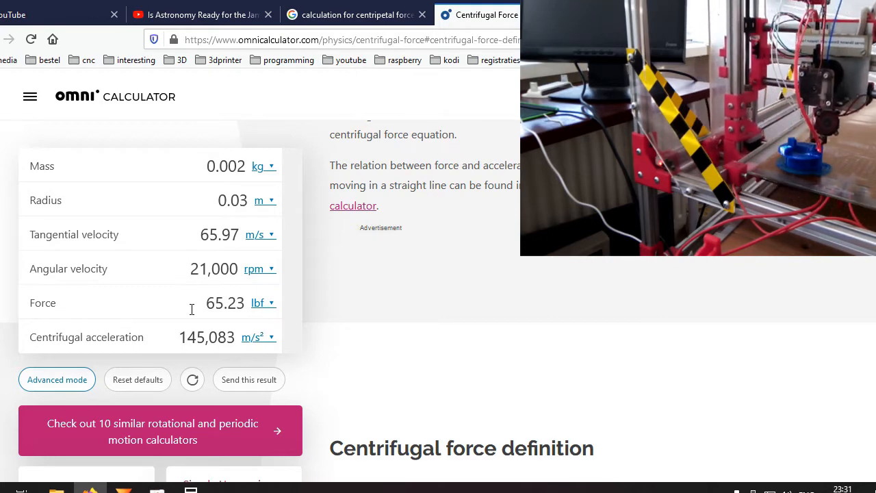
Draw a large circle in the middle of the Paint canvas with the Oval tool.
{"action": "left_click", "coordinate": [224, 302]}
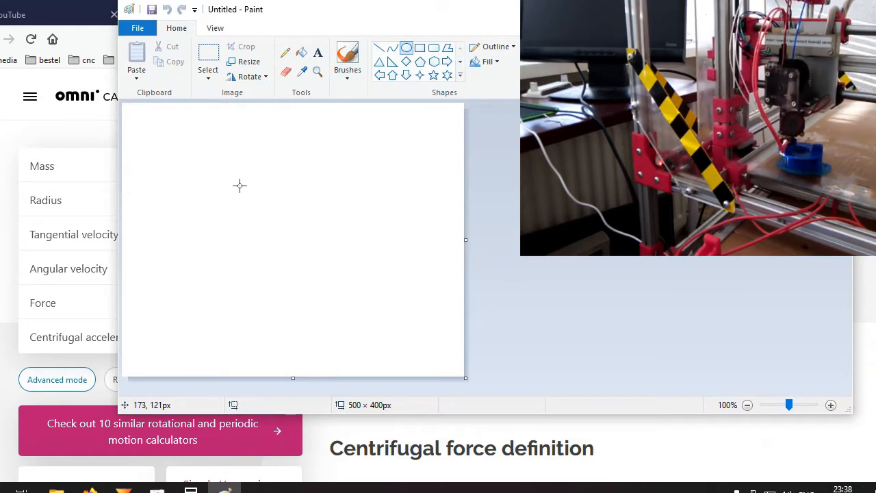
{"action": "left_click_drag", "start_coordinate": [239, 186], "coordinate": [375, 314]}
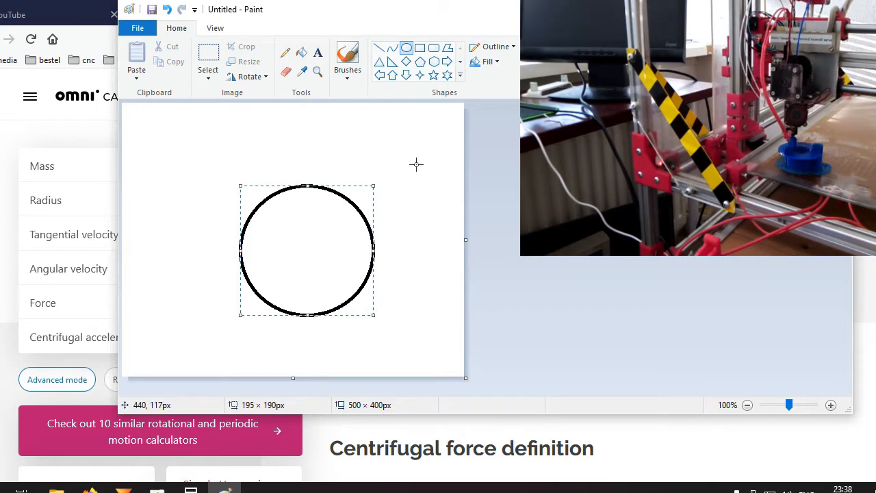
{"action": "mouse_move", "coordinate": [329, 16]}
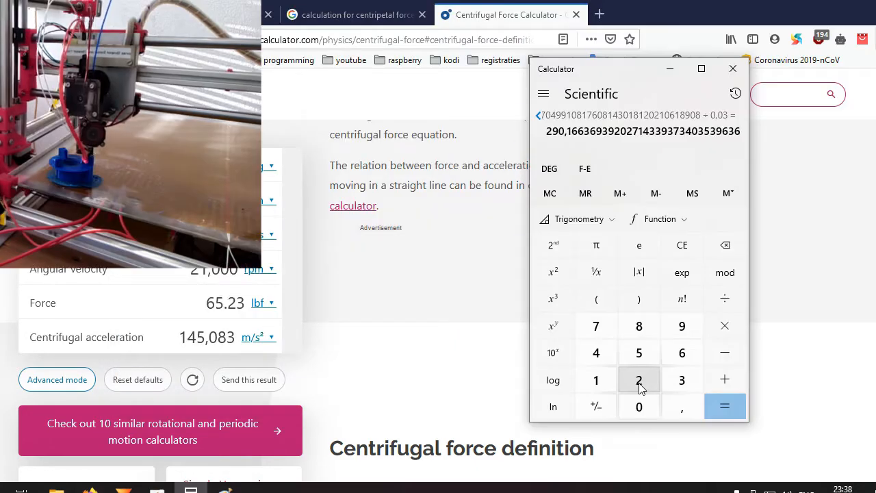
Compute 21000 ÷ 60 = 350 turns per second.
{"action": "left_click", "coordinate": [637, 405]}
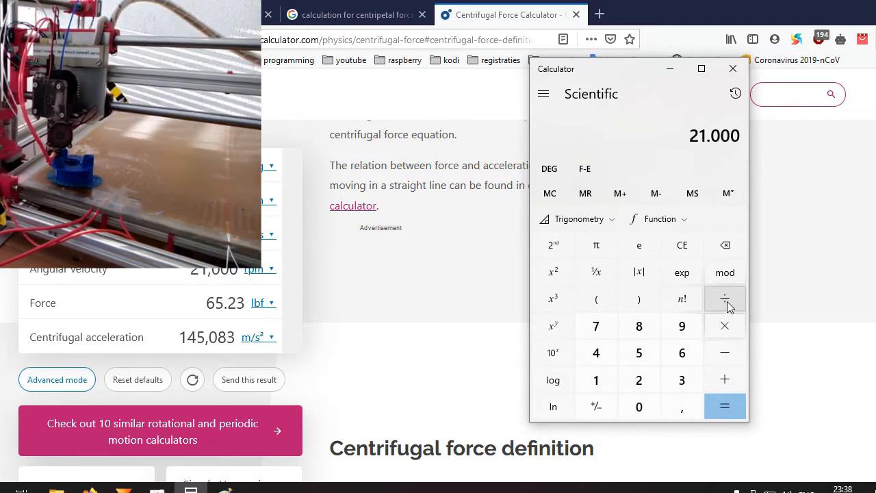
{"action": "left_click", "coordinate": [724, 405]}
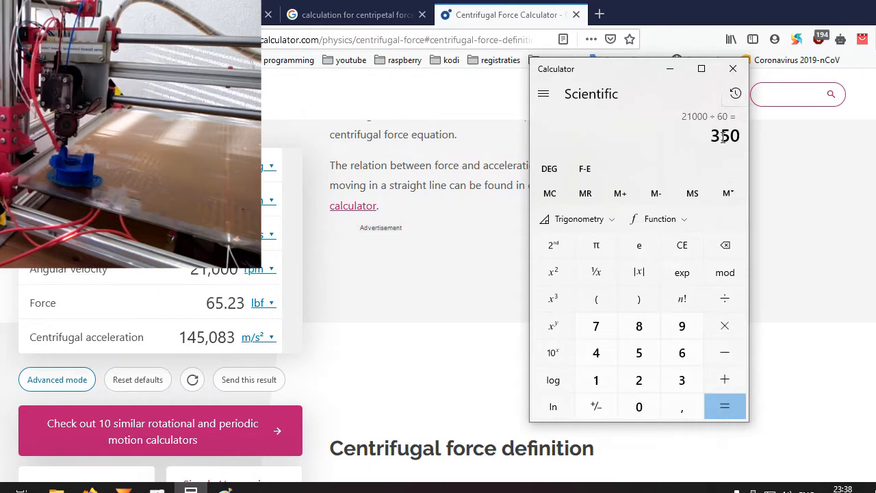
{"action": "mouse_move", "coordinate": [796, 175]}
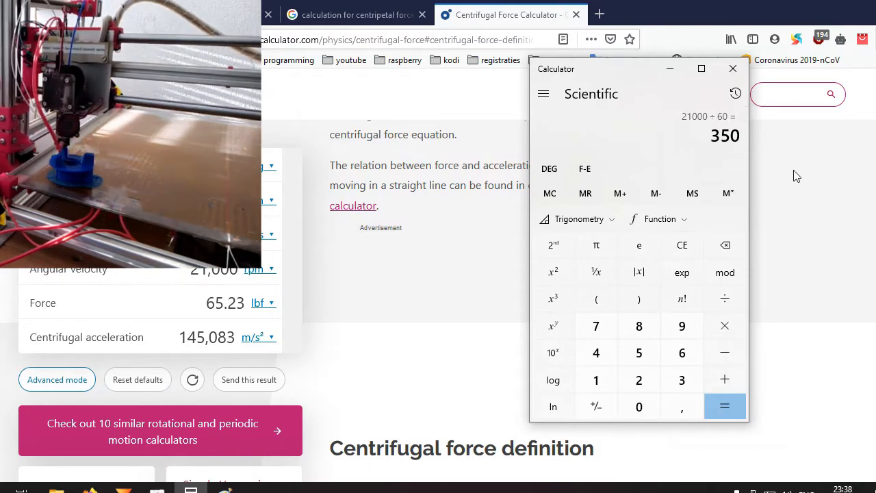
{"action": "mouse_move", "coordinate": [188, 419]}
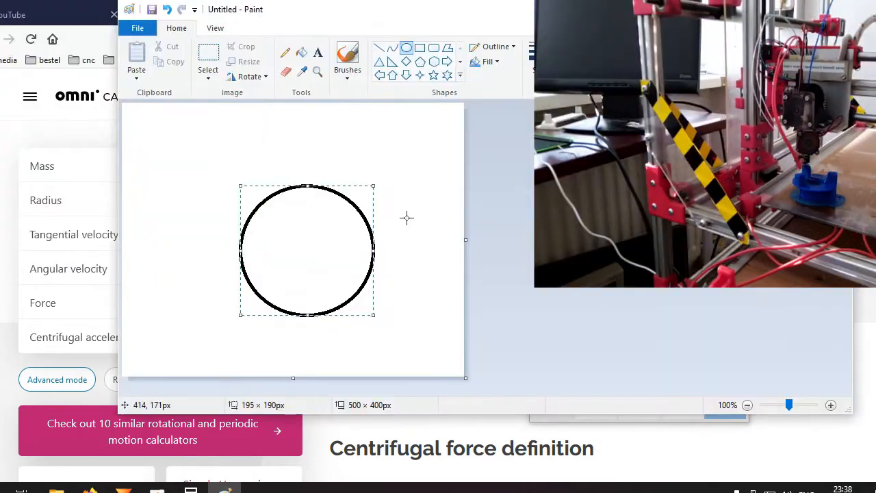
Add a text label reading '350 turns/sec' at the top-left of the canvas.
{"action": "left_click", "coordinate": [208, 62]}
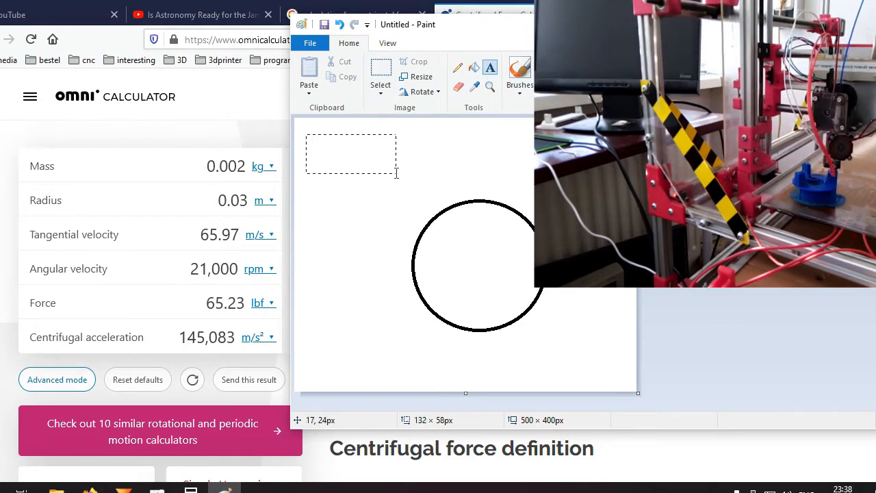
{"action": "type", "text": "3"}
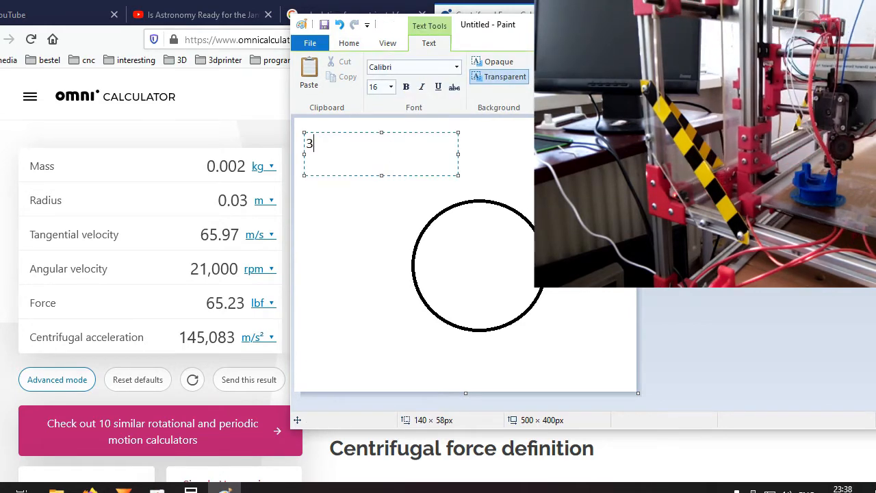
{"action": "type", "text": "50 tur"}
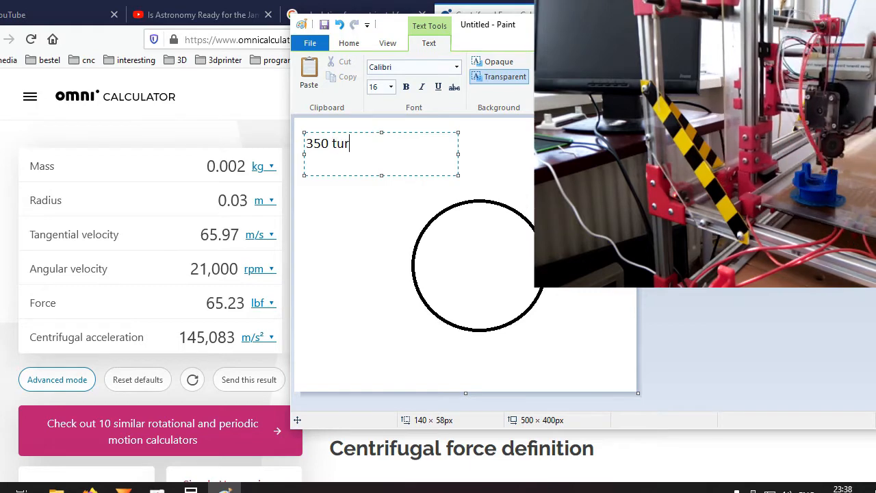
{"action": "type", "text": "ns/"}
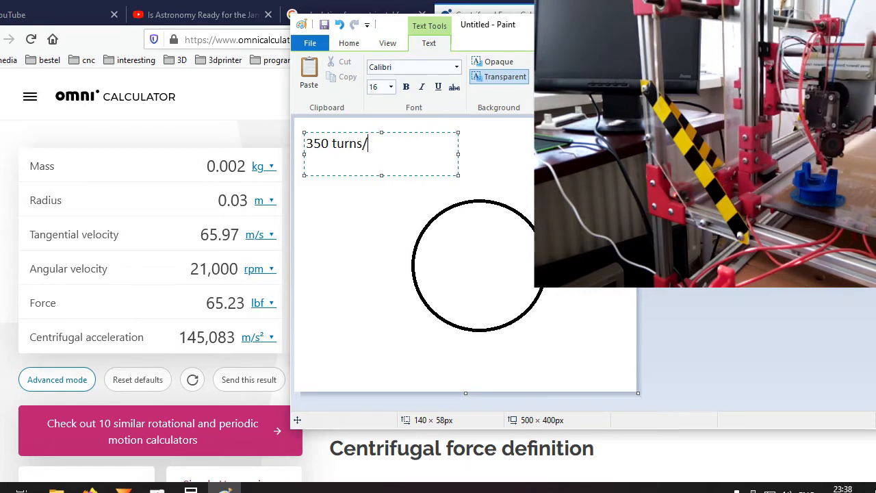
{"action": "type", "text": "sec"}
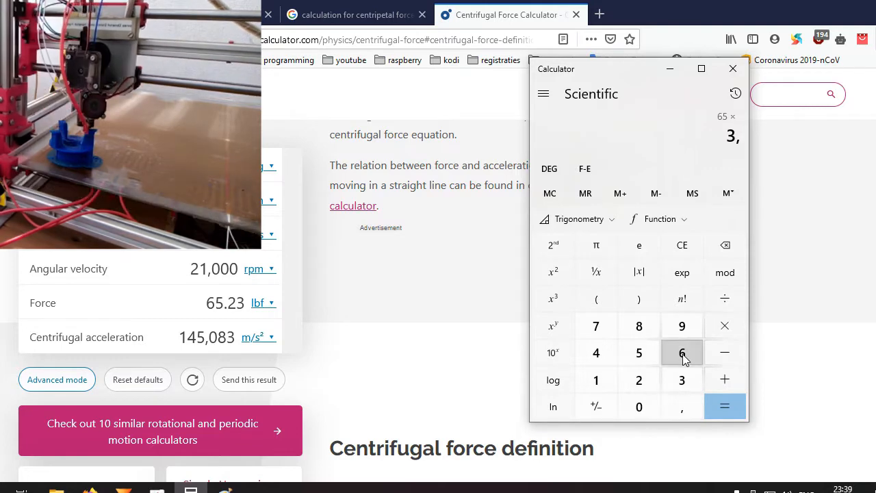
Compute 65 × 3.6 = 234, then divide by 1.5 to get 156.
{"action": "left_click", "coordinate": [726, 405]}
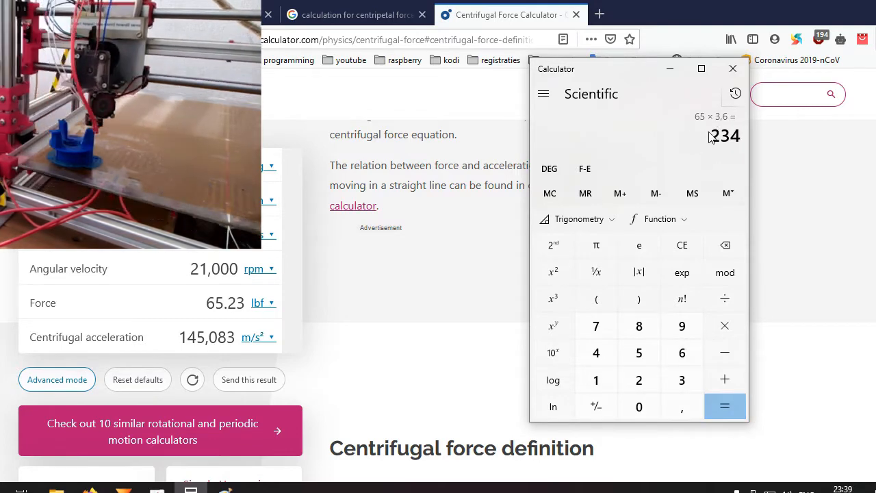
{"action": "left_click", "coordinate": [725, 298]}
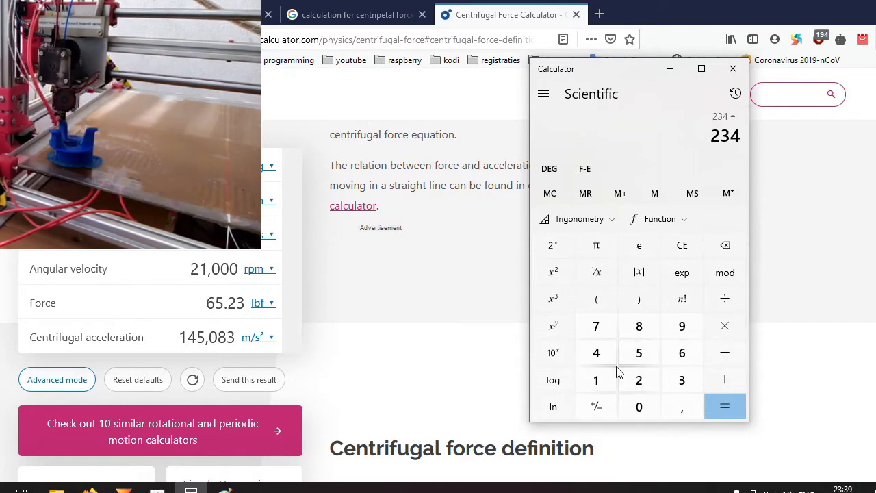
{"action": "left_click", "coordinate": [726, 405]}
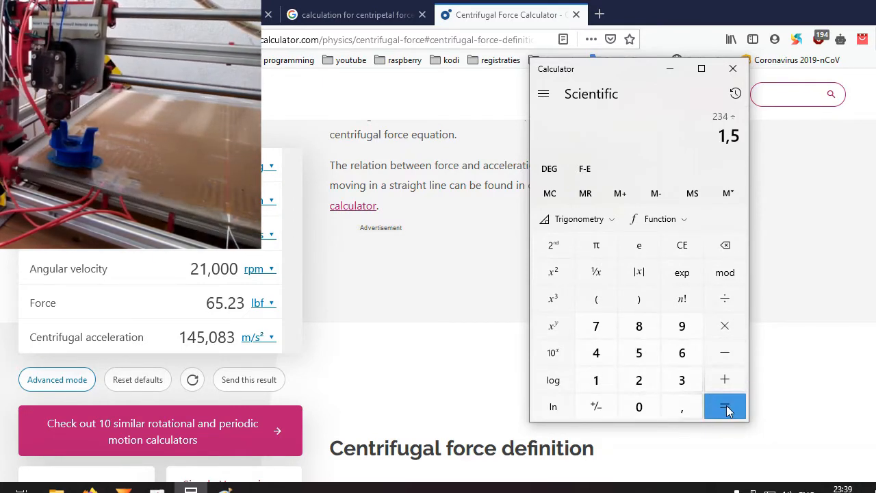
{"action": "left_click", "coordinate": [724, 405]}
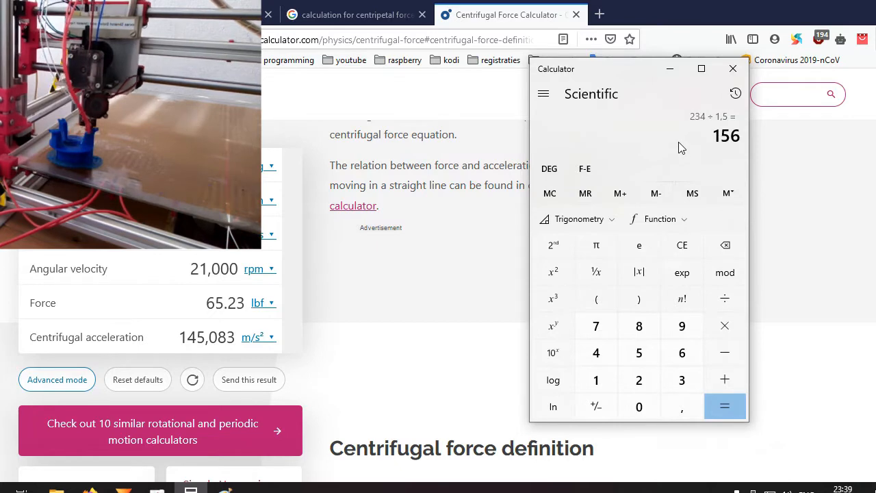
{"action": "mouse_move", "coordinate": [210, 312]}
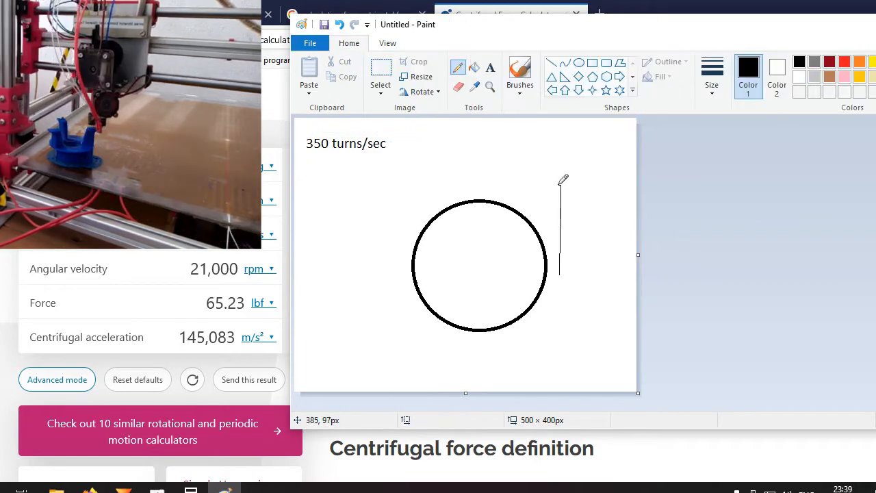
Draw the upward velocity arrow right of the circle and compute 1 ÷ 700 ≈ 0.00143.
{"action": "left_click_drag", "start_coordinate": [560, 167], "coordinate": [550, 203]}
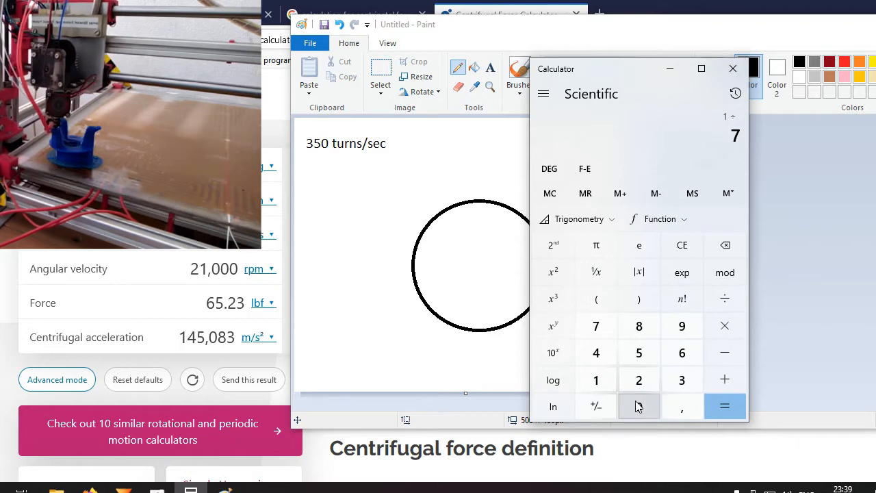
{"action": "left_click", "coordinate": [638, 405]}
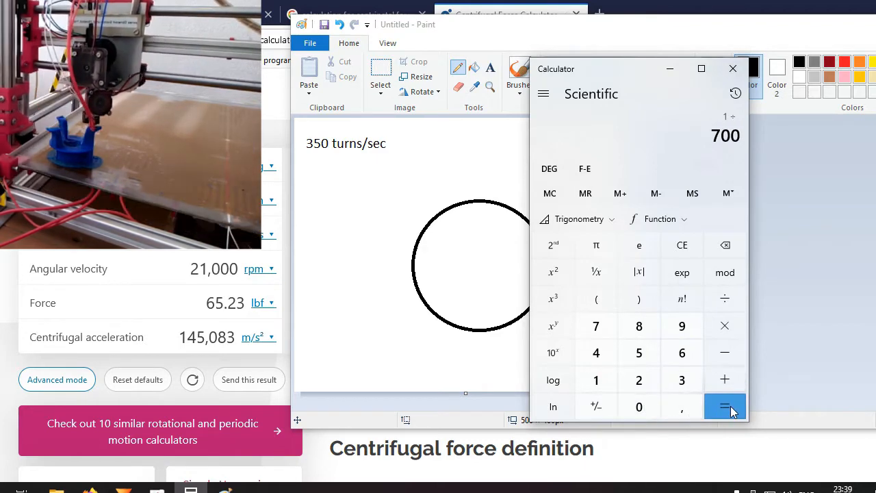
{"action": "left_click", "coordinate": [724, 405]}
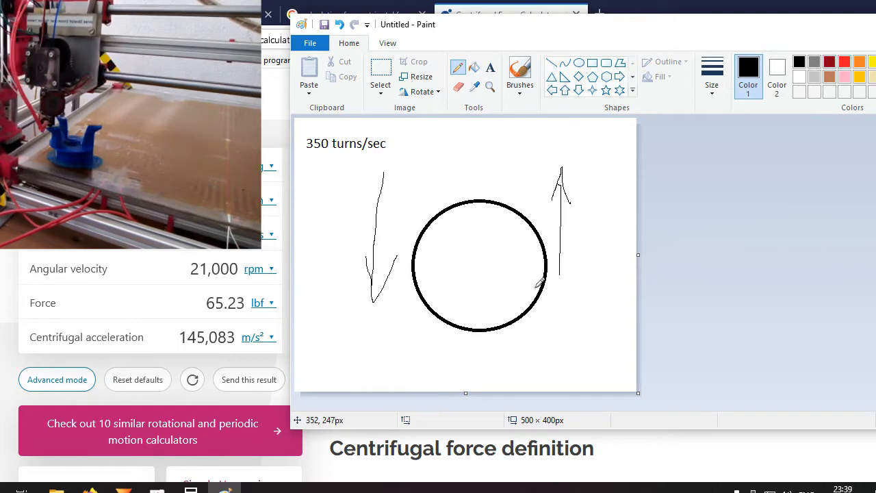
{"action": "mouse_move", "coordinate": [443, 130]}
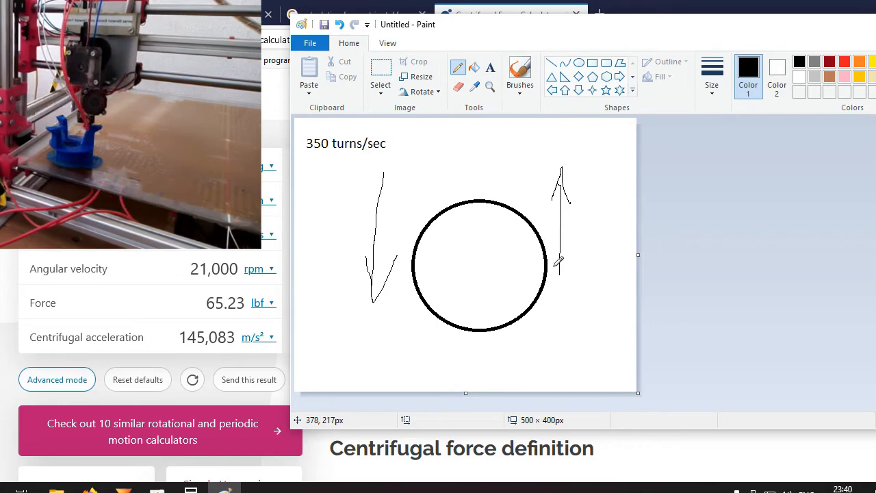
{"action": "mouse_move", "coordinate": [364, 163]}
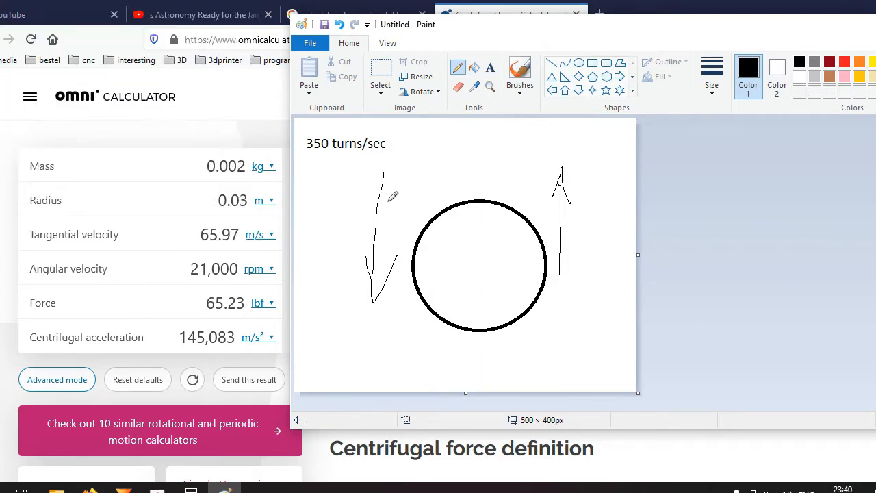
{"action": "mouse_move", "coordinate": [489, 186]}
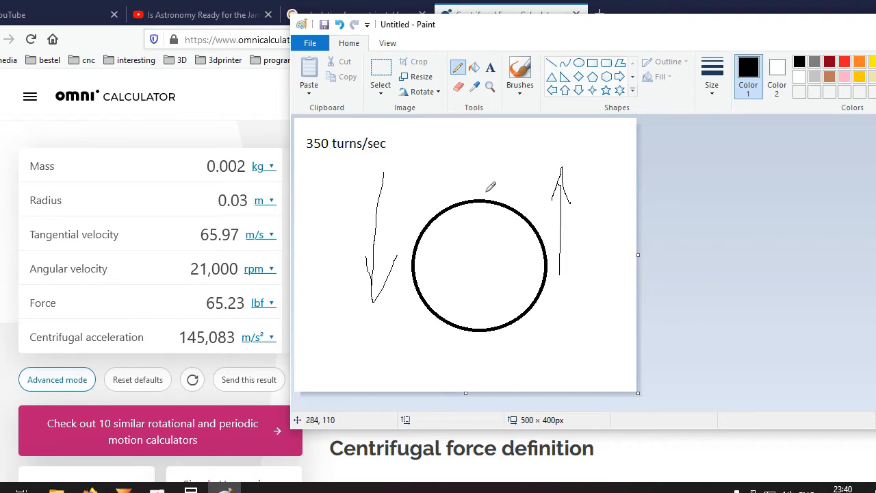
{"action": "mouse_move", "coordinate": [413, 262]}
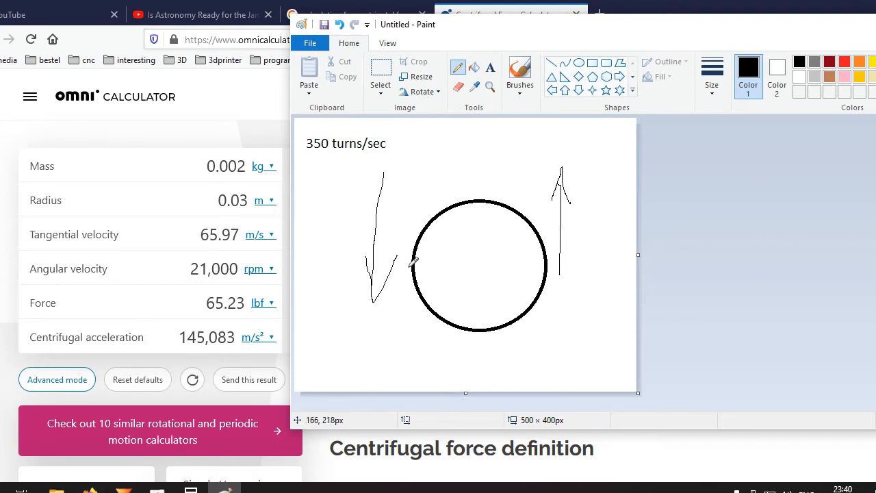
{"action": "mouse_move", "coordinate": [572, 266]}
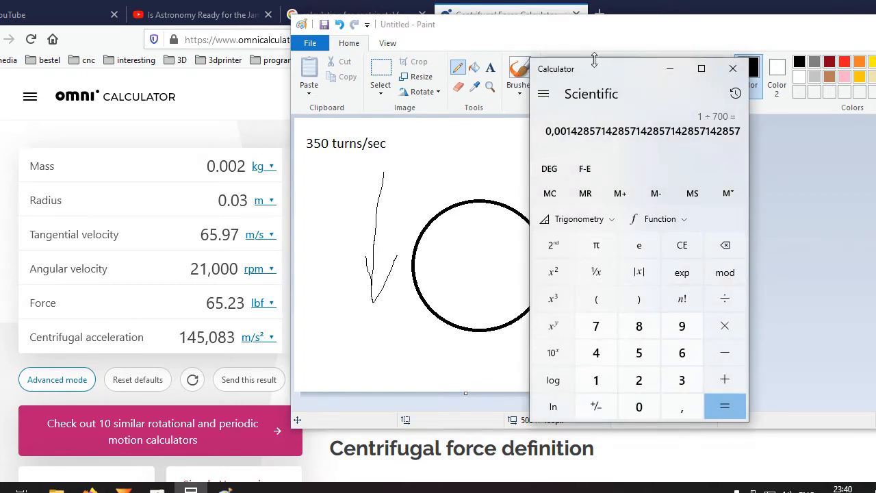
{"action": "left_click", "coordinate": [733, 68]}
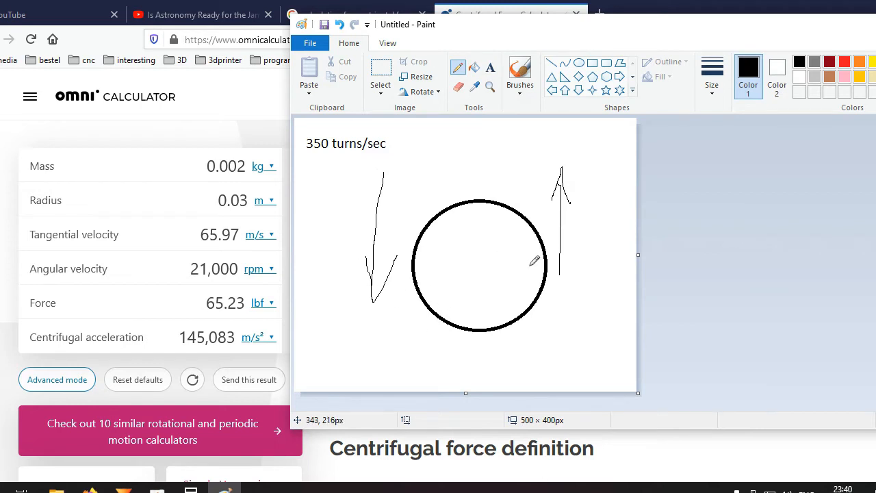
{"action": "mouse_move", "coordinate": [592, 260]}
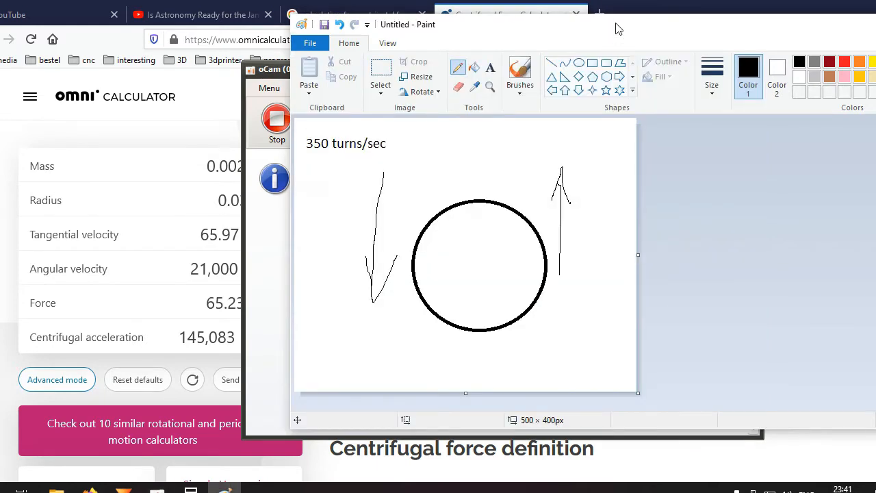
{"action": "mouse_move", "coordinate": [535, 281]}
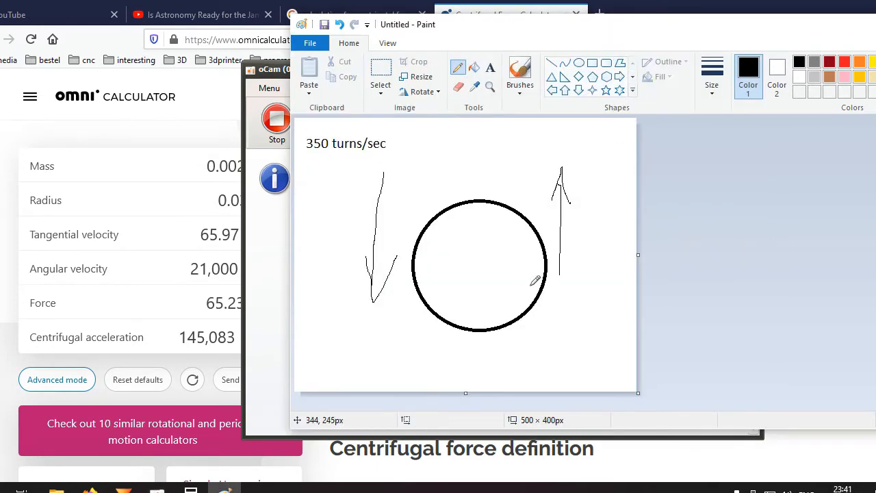
{"action": "mouse_move", "coordinate": [577, 262]}
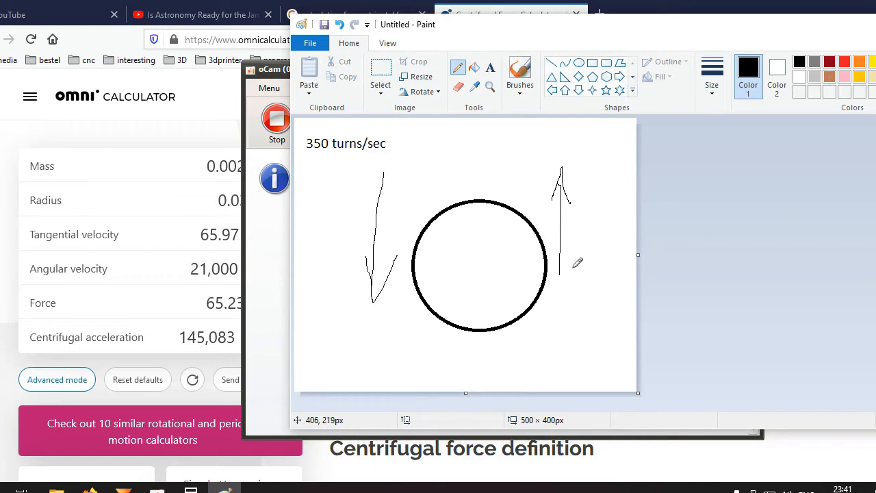
{"action": "mouse_move", "coordinate": [585, 229]}
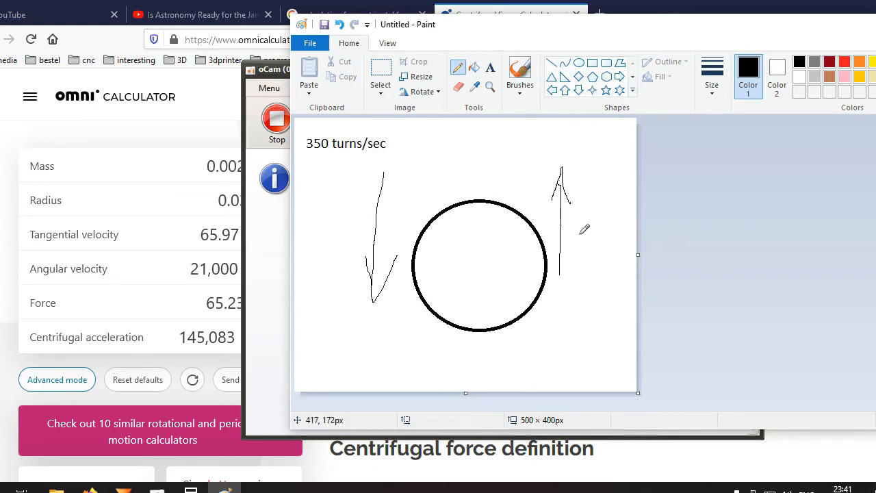
{"action": "mouse_move", "coordinate": [544, 202]}
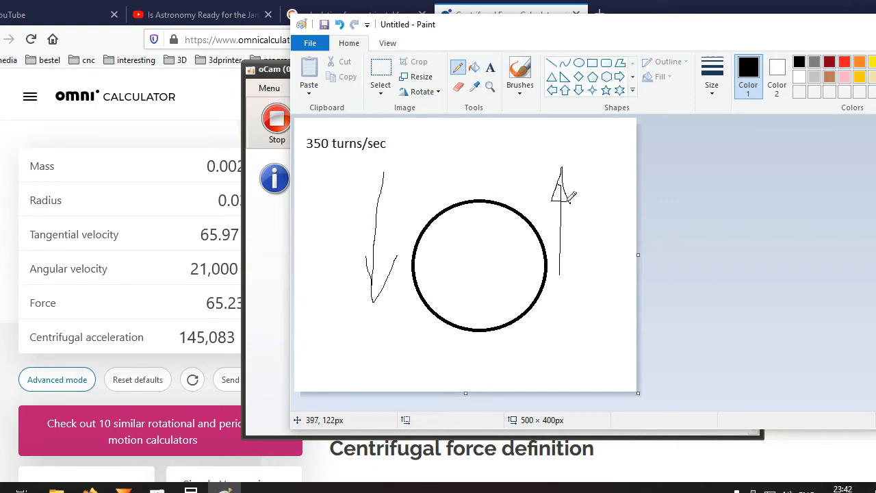
{"action": "mouse_move", "coordinate": [367, 253]}
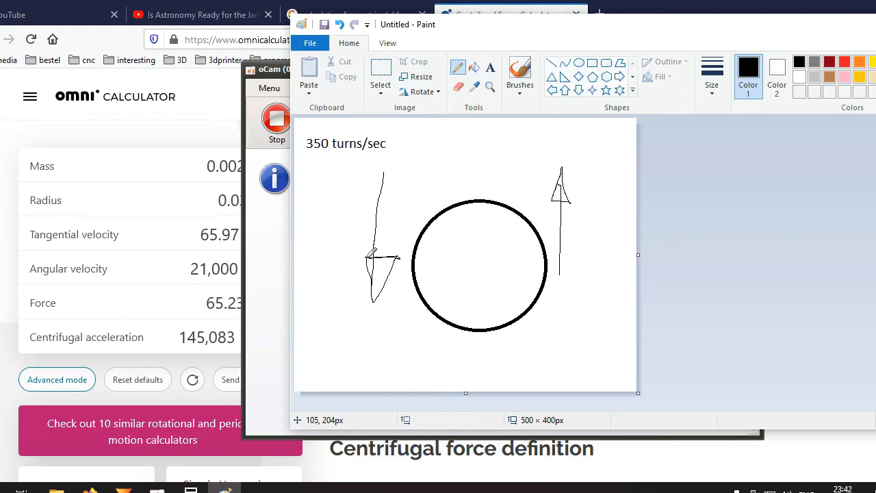
{"action": "mouse_move", "coordinate": [381, 175]}
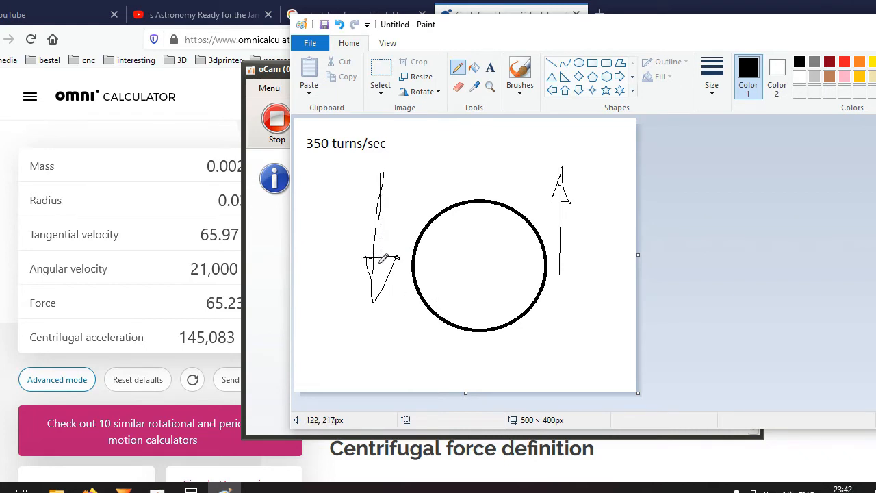
{"action": "mouse_move", "coordinate": [385, 198]}
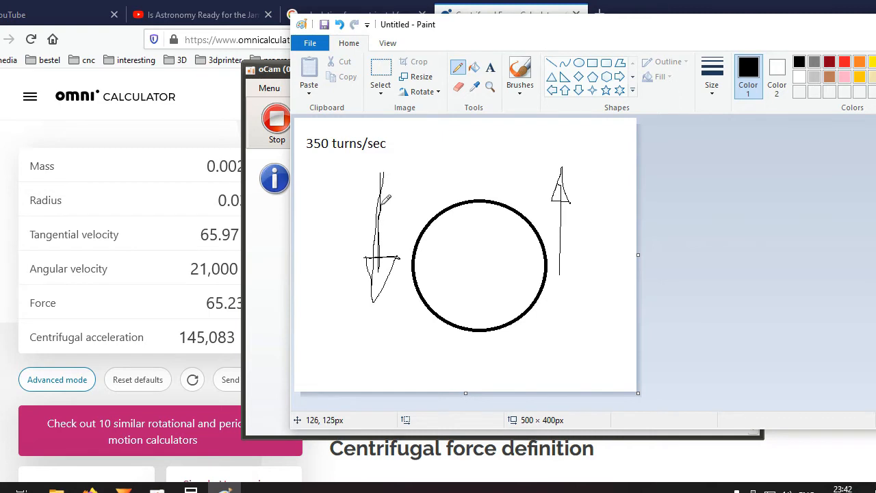
{"action": "mouse_move", "coordinate": [563, 268]}
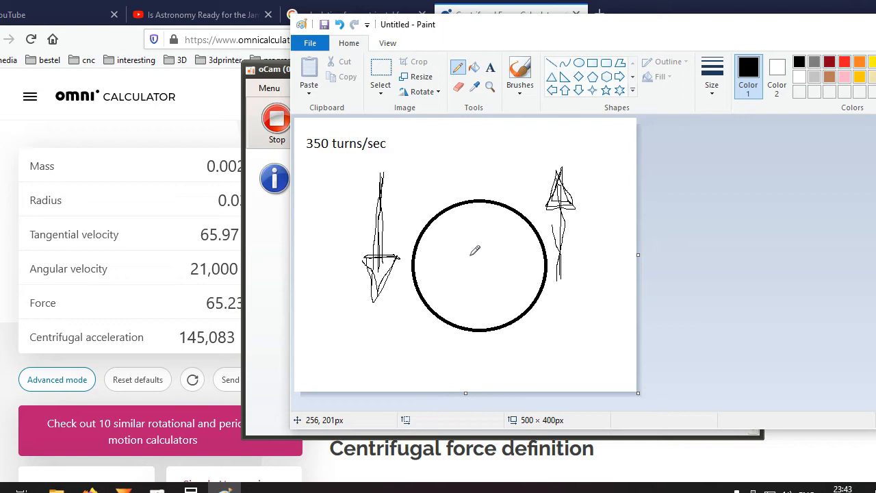
{"action": "mouse_move", "coordinate": [457, 44]}
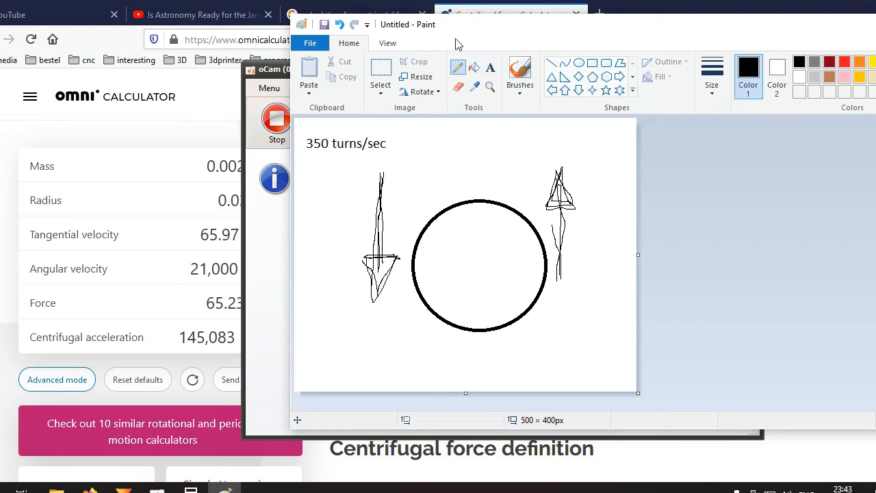
{"action": "mouse_move", "coordinate": [523, 53]}
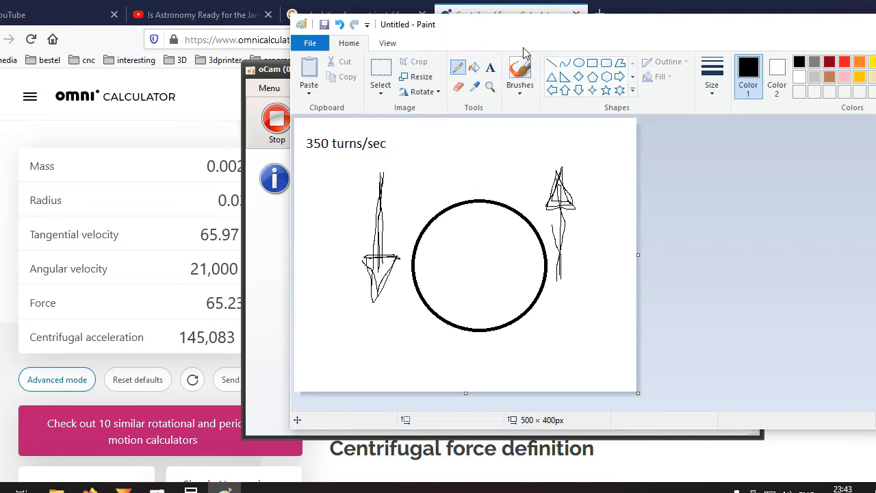